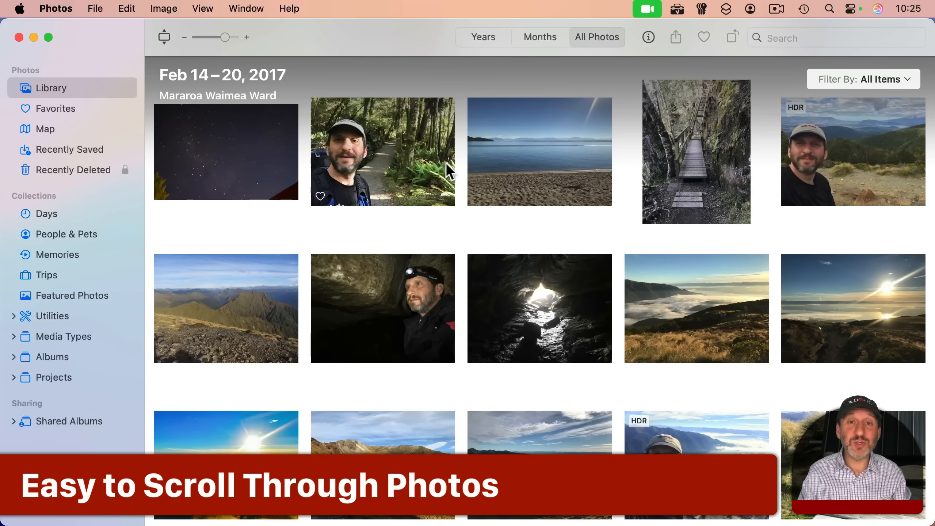
- Resize the thumbnails larger and back, then view the forest trail selfie full size and return to the grid
{"action": "left_click_drag", "start_coordinate": [226, 37], "coordinate": [218, 37]}
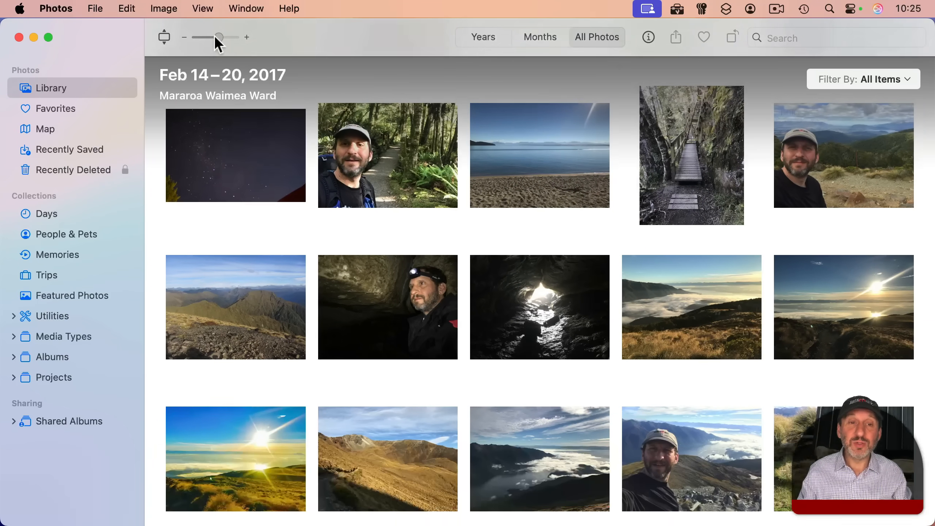
{"action": "left_click_drag", "start_coordinate": [219, 38], "coordinate": [230, 37]}
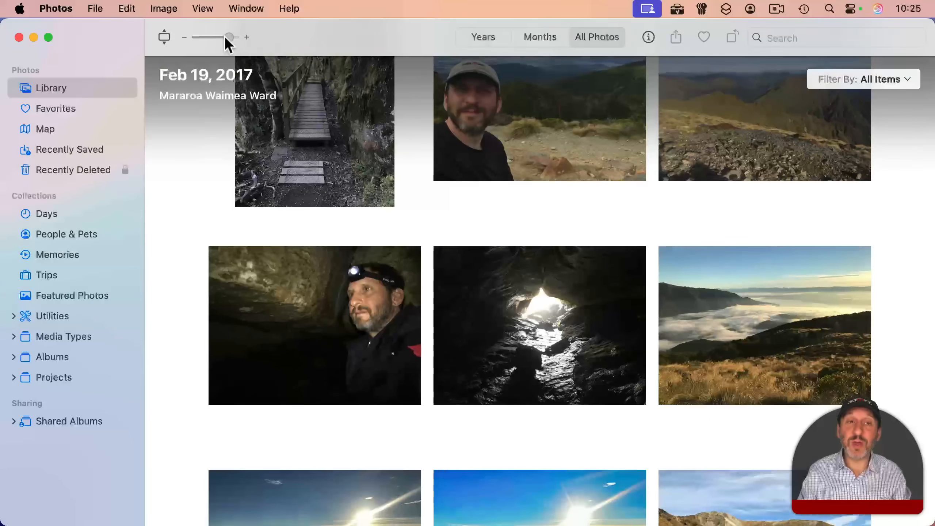
{"action": "left_click_drag", "start_coordinate": [230, 37], "coordinate": [223, 38]}
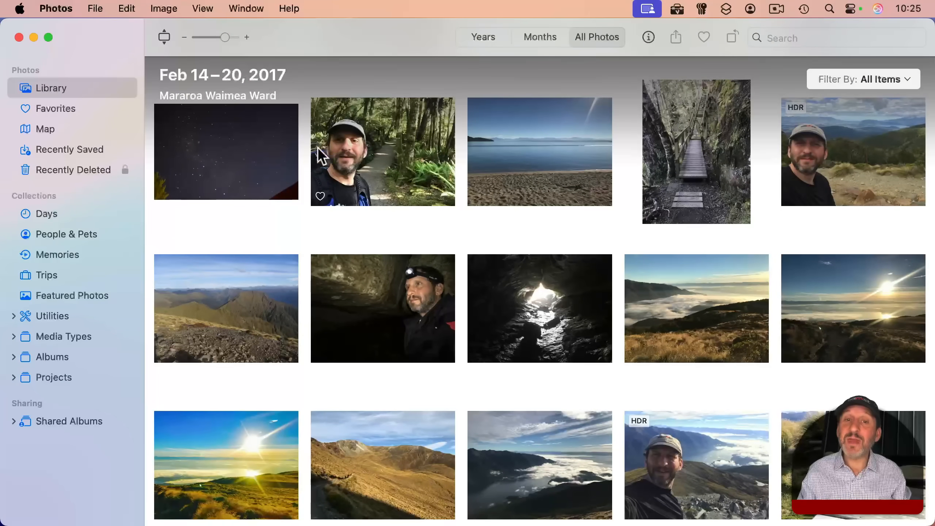
{"action": "double_click", "coordinate": [382, 152]}
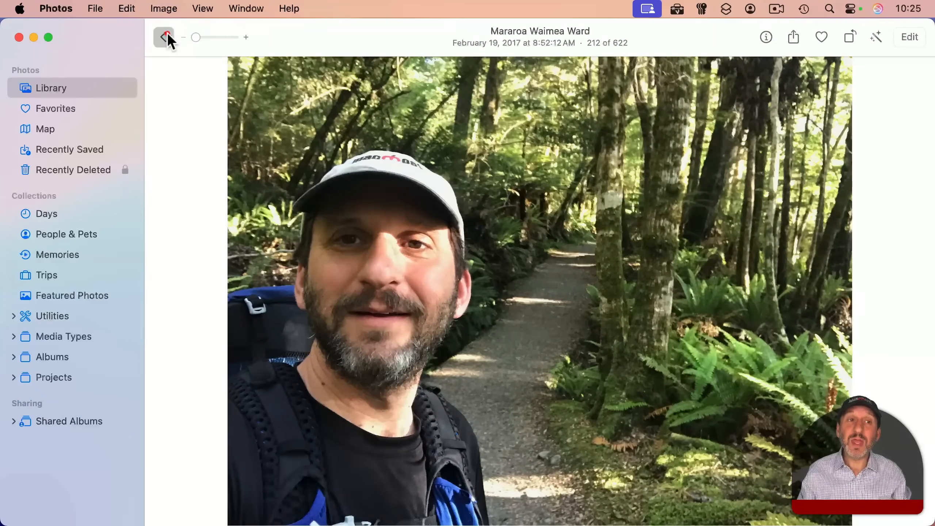
{"action": "left_click", "coordinate": [164, 38]}
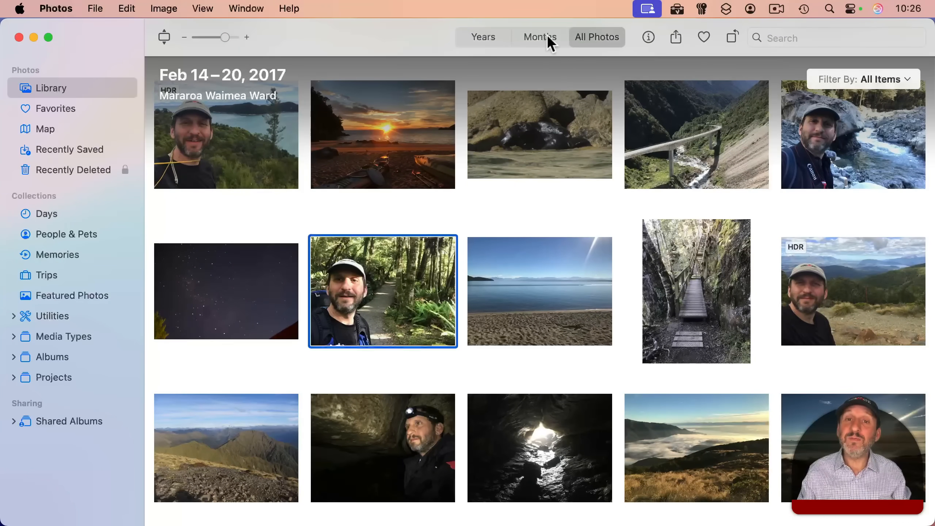
- Browse the library by Months, then Years, and jump to the October 2021 photos in the full grid
{"action": "left_click", "coordinate": [539, 37]}
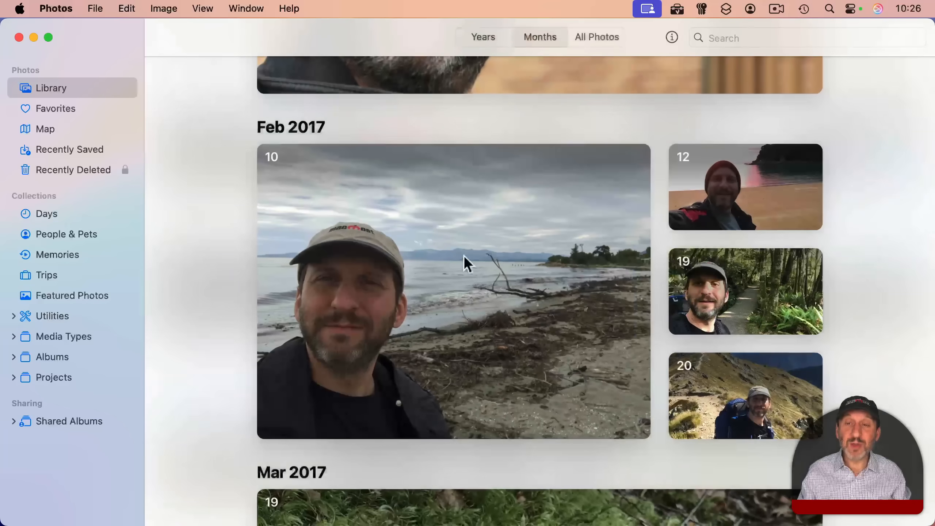
{"action": "scroll", "scroll_direction": "down", "scroll_amount": 3}
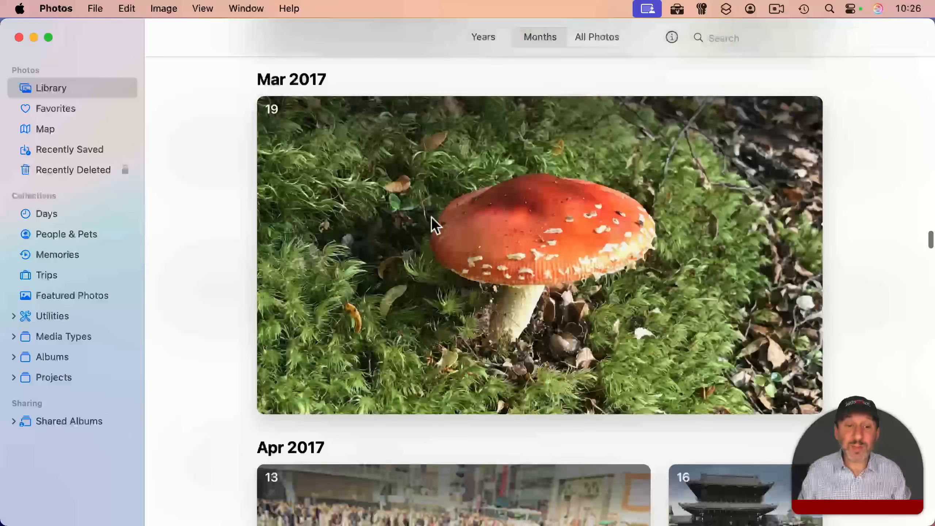
{"action": "scroll", "scroll_direction": "down", "scroll_amount": 3}
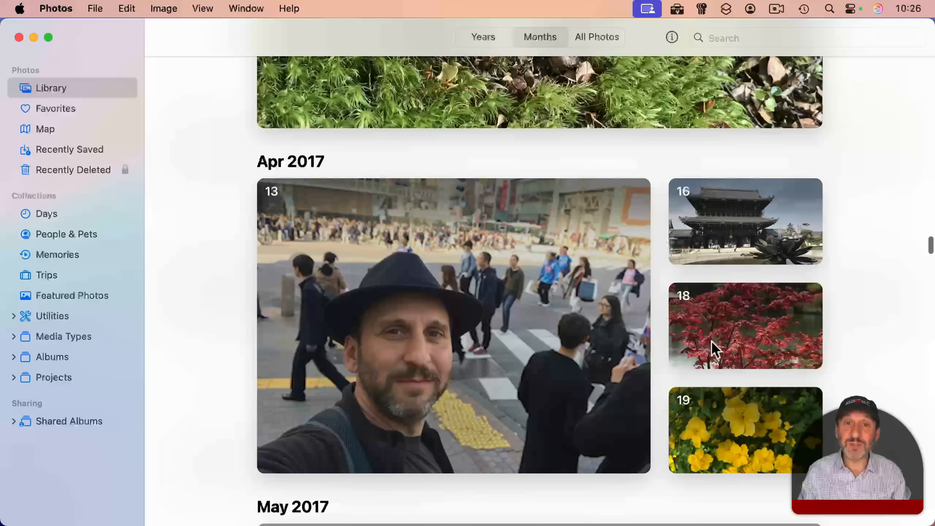
{"action": "left_click", "coordinate": [483, 38]}
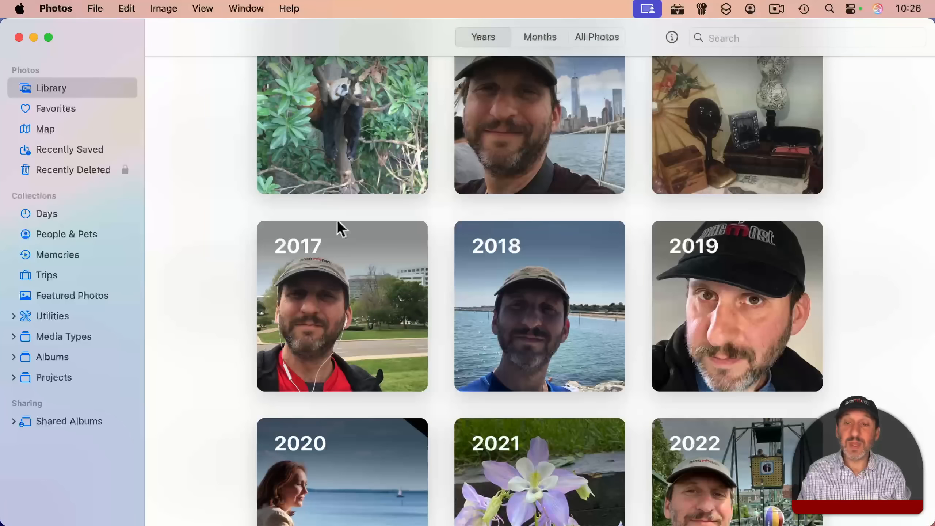
{"action": "scroll", "scroll_direction": "down", "scroll_amount": 3}
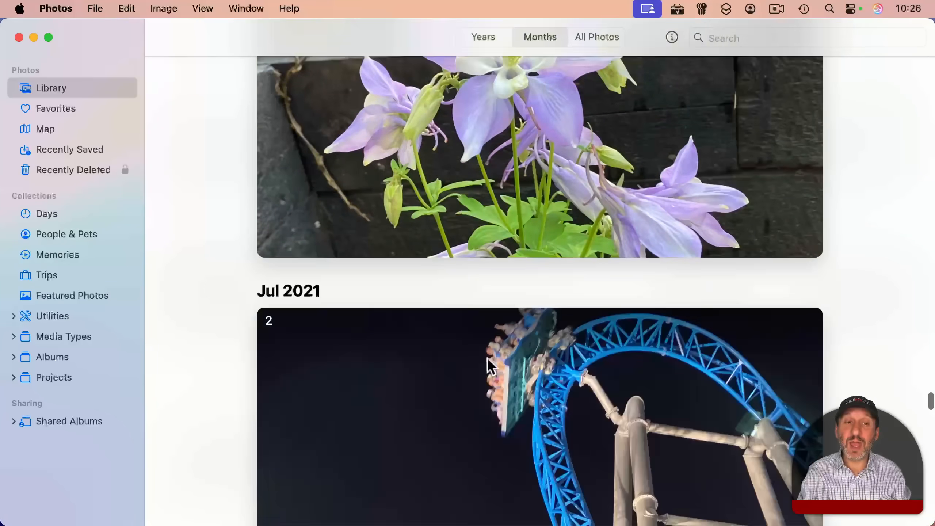
{"action": "scroll", "scroll_direction": "down", "scroll_amount": 3}
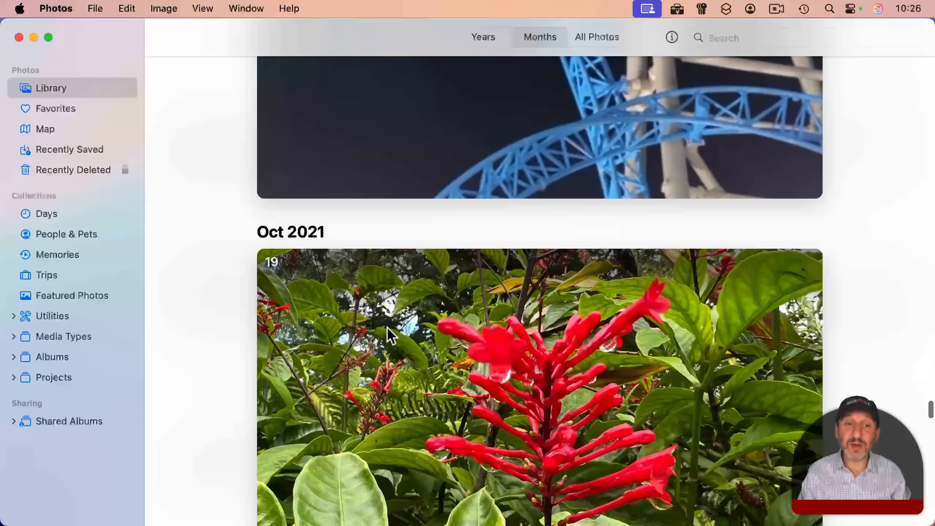
{"action": "left_click", "coordinate": [597, 37]}
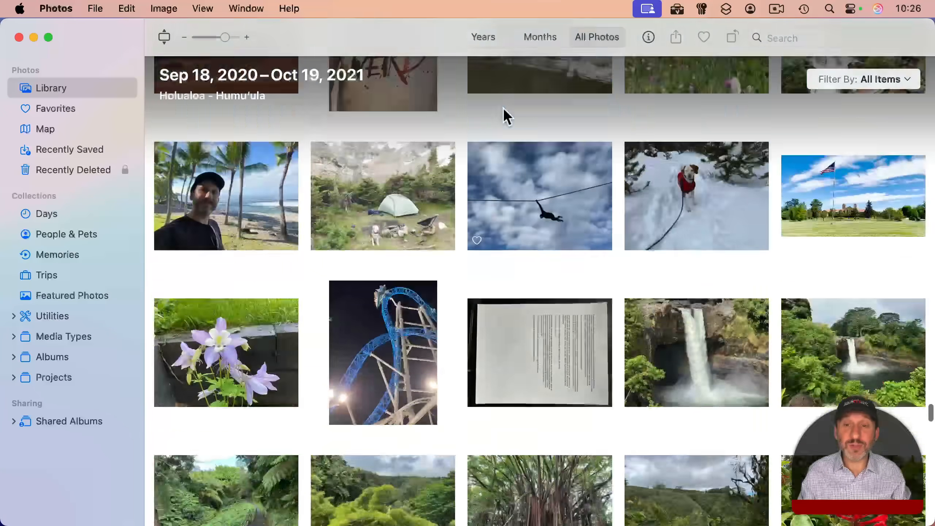
{"action": "left_click", "coordinate": [835, 37]}
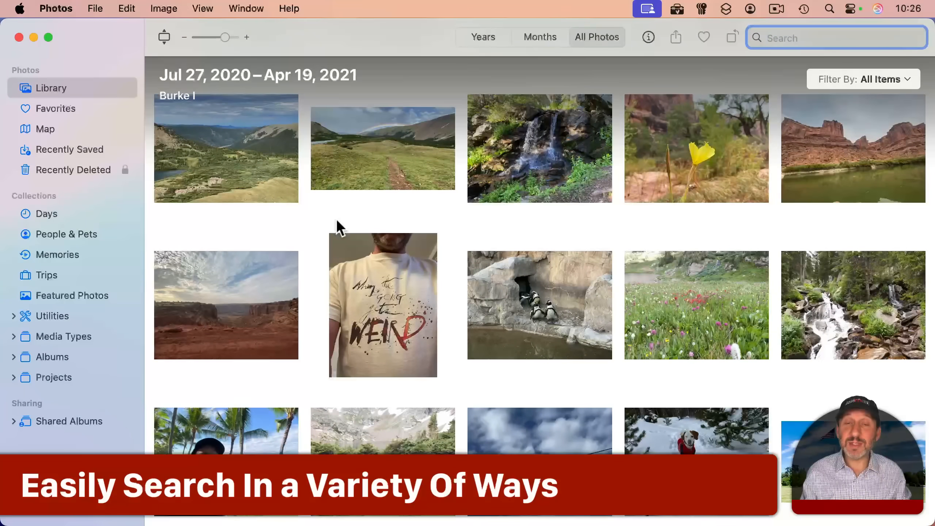
- Search the library for 'july 2022', then 'hawaii' and 'birds' to find the bird photos
{"action": "type", "text": "july 2022"}
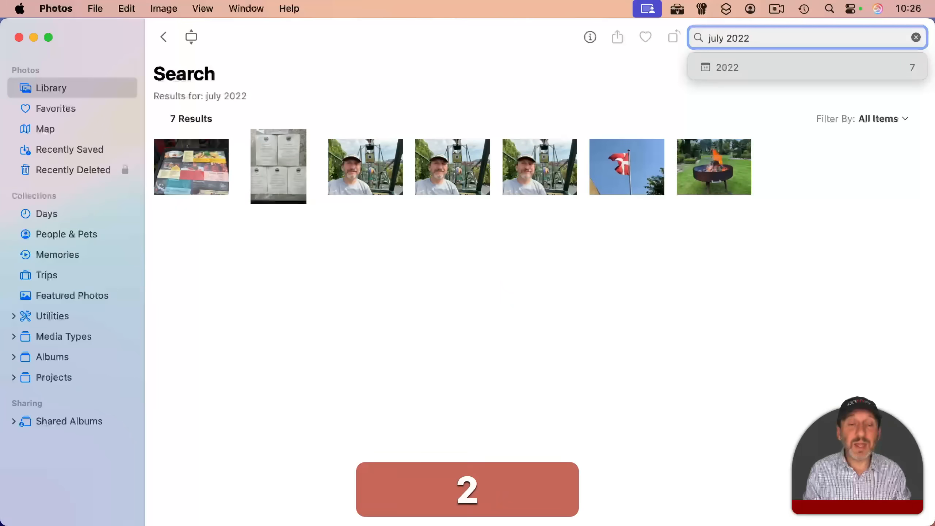
{"action": "left_click", "coordinate": [918, 37]}
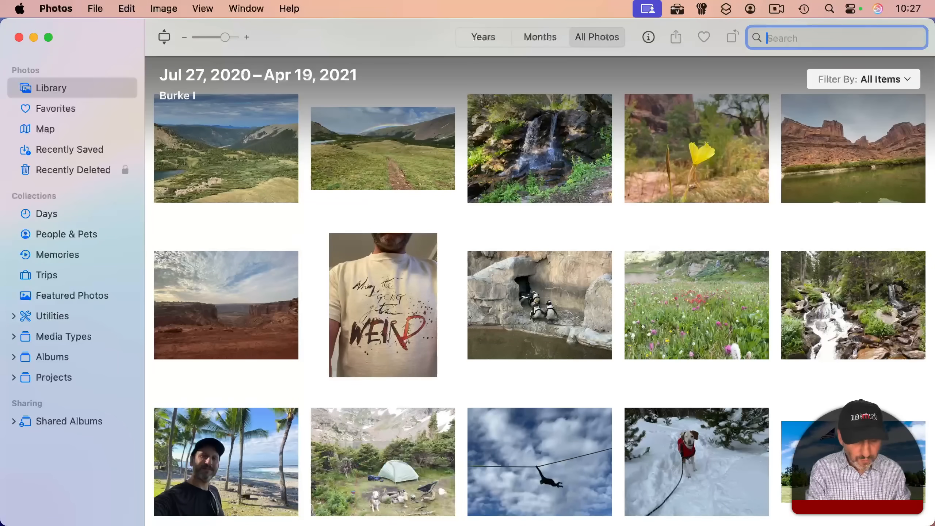
{"action": "type", "text": "hawaii"}
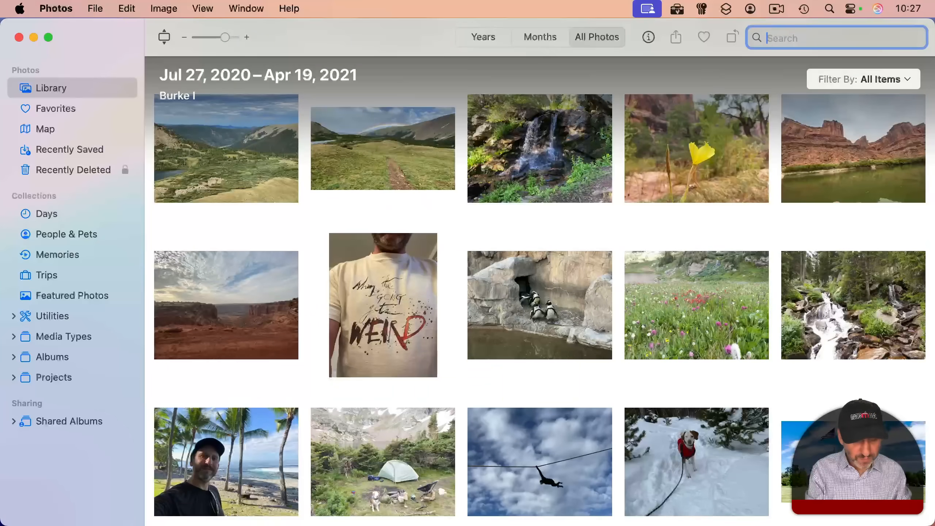
{"action": "type", "text": "birds"}
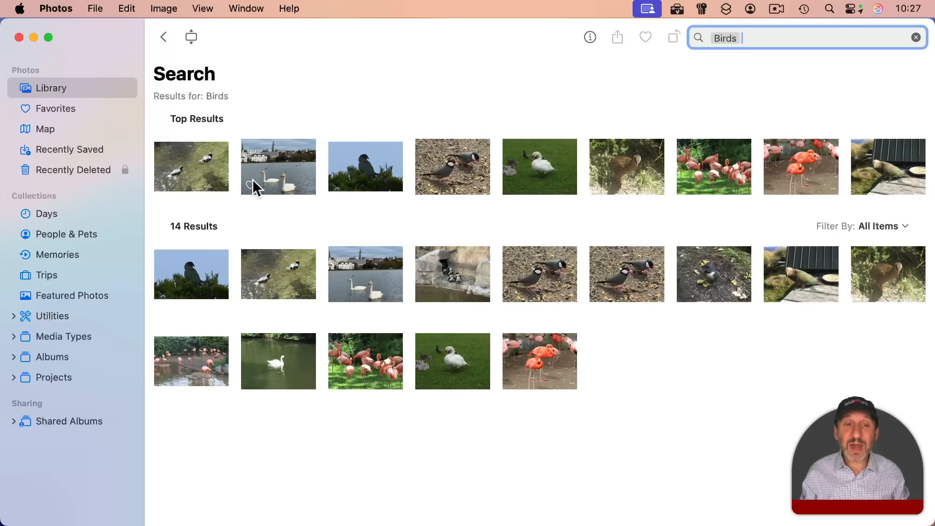
{"action": "mouse_move", "coordinate": [522, 251]}
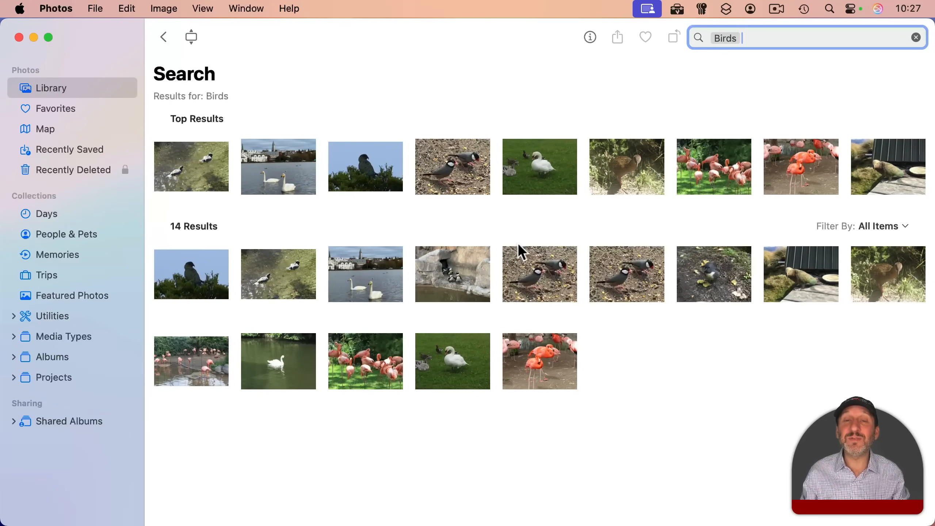
{"action": "mouse_move", "coordinate": [752, 132]}
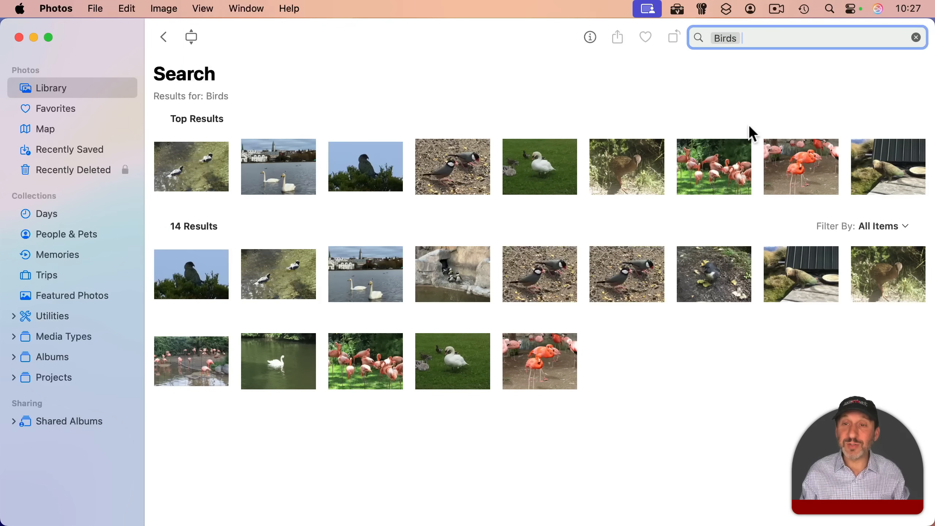
{"action": "mouse_move", "coordinate": [586, 222]}
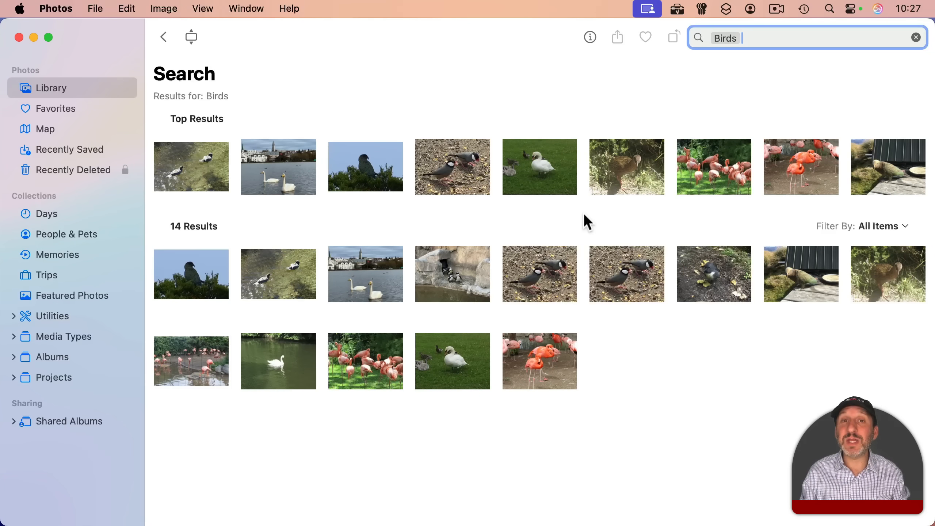
{"action": "left_click", "coordinate": [44, 128]}
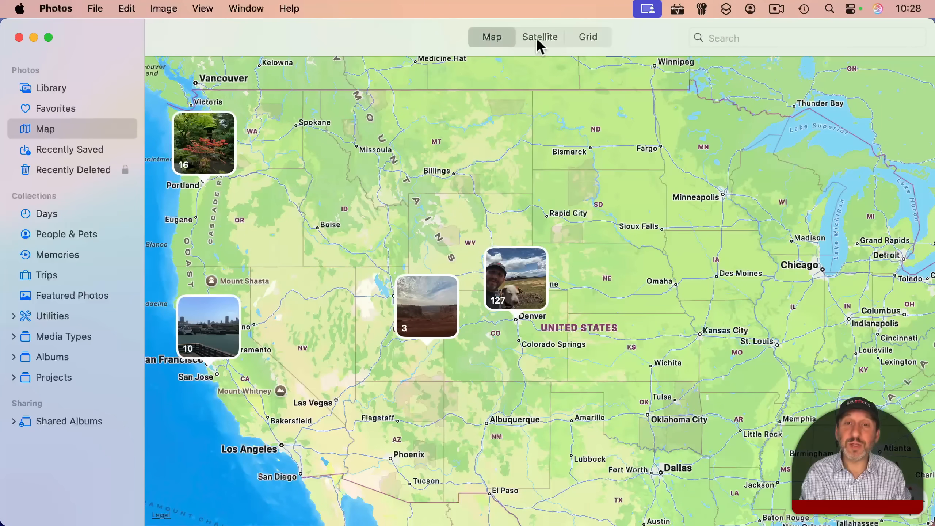
- Browse the Days collection, then the People & Pets collection with Jack and Gary
{"action": "left_click", "coordinate": [587, 37]}
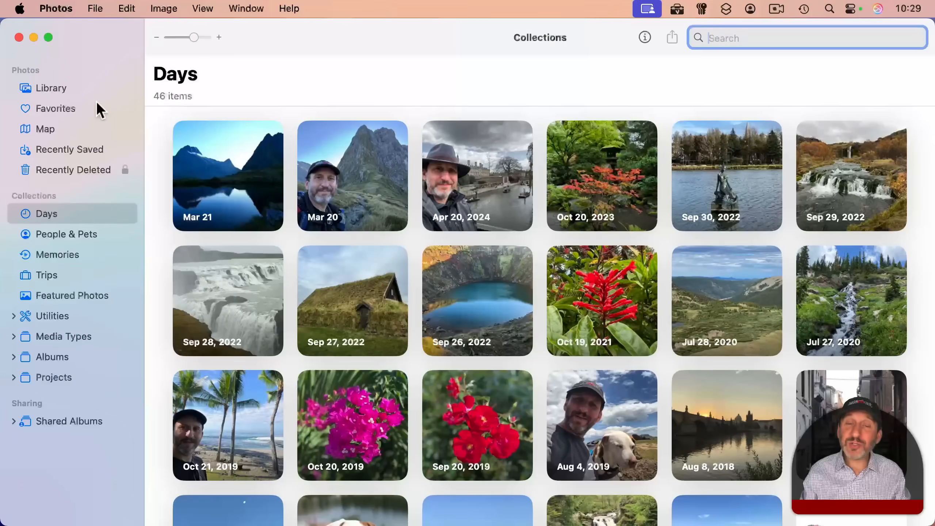
{"action": "left_click", "coordinate": [66, 233]}
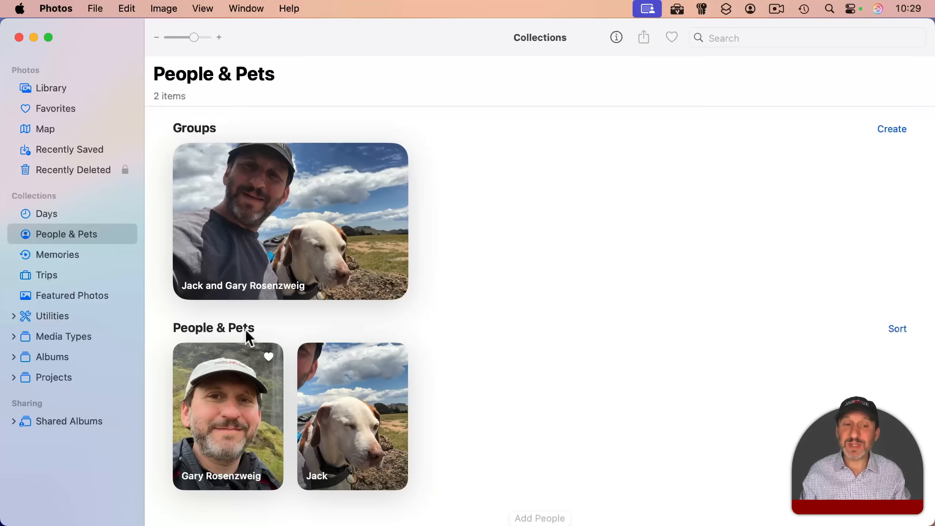
{"action": "mouse_move", "coordinate": [229, 377]}
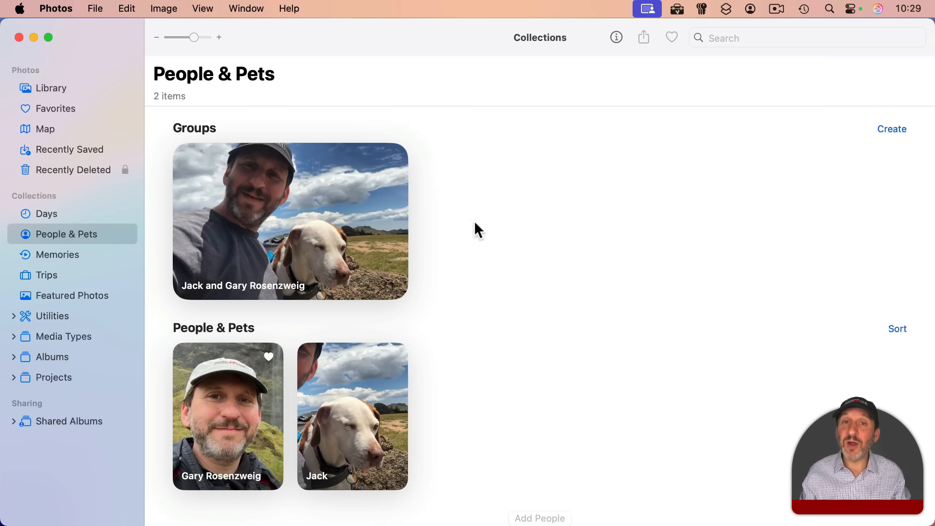
{"action": "mouse_move", "coordinate": [453, 245]}
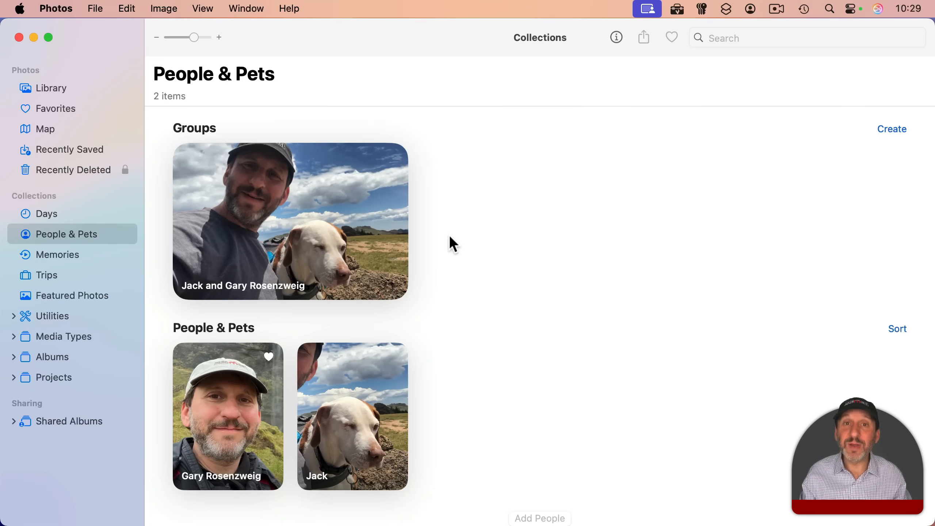
{"action": "mouse_move", "coordinate": [411, 259]}
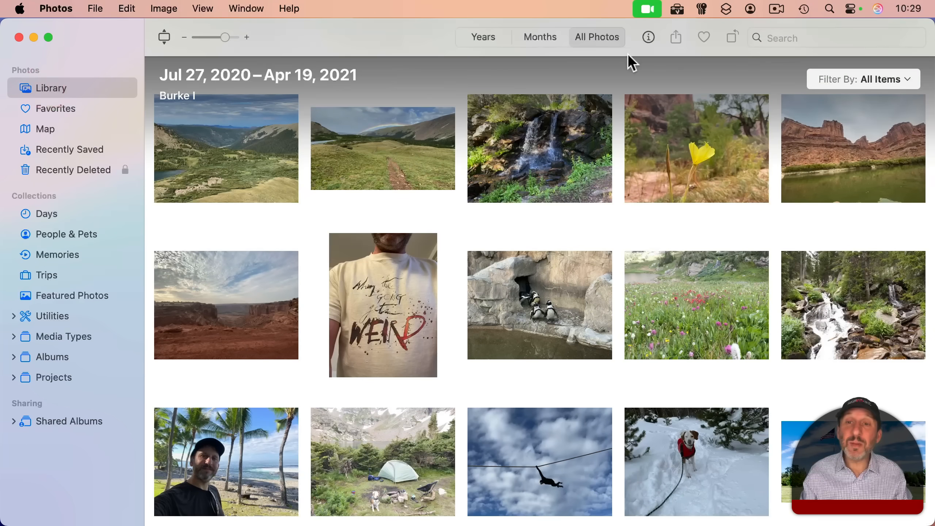
- Search for Gary Rosenzweig, narrow to Colorado to get 16 photos, then clear the search
{"action": "left_click", "coordinate": [836, 37]}
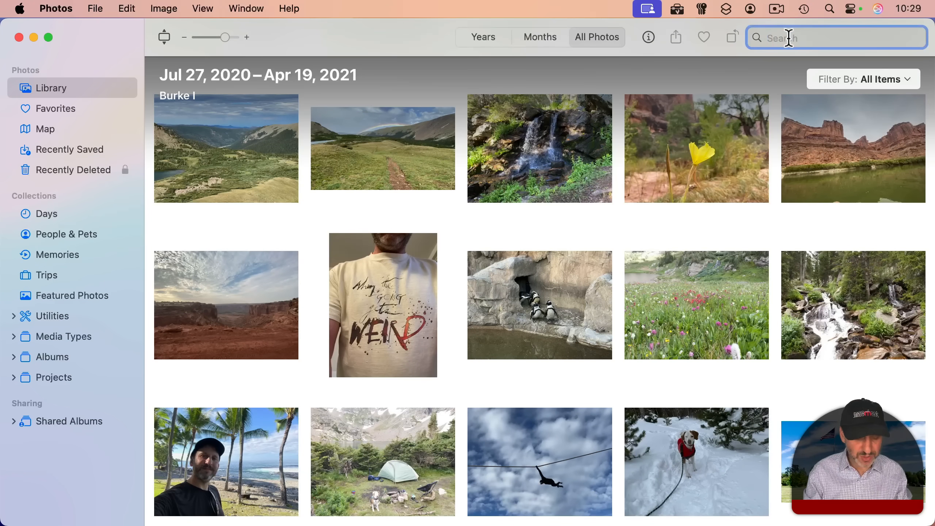
{"action": "type", "text": "gary"}
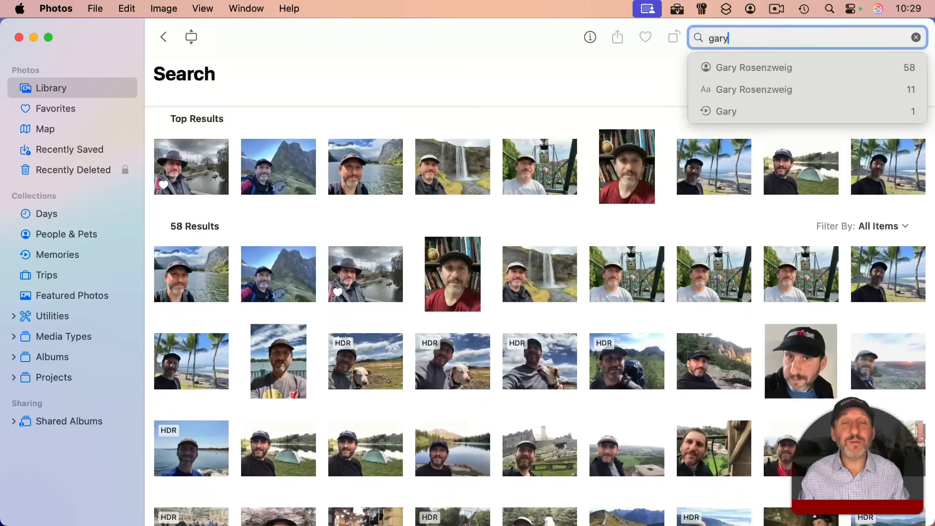
{"action": "left_click", "coordinate": [753, 68]}
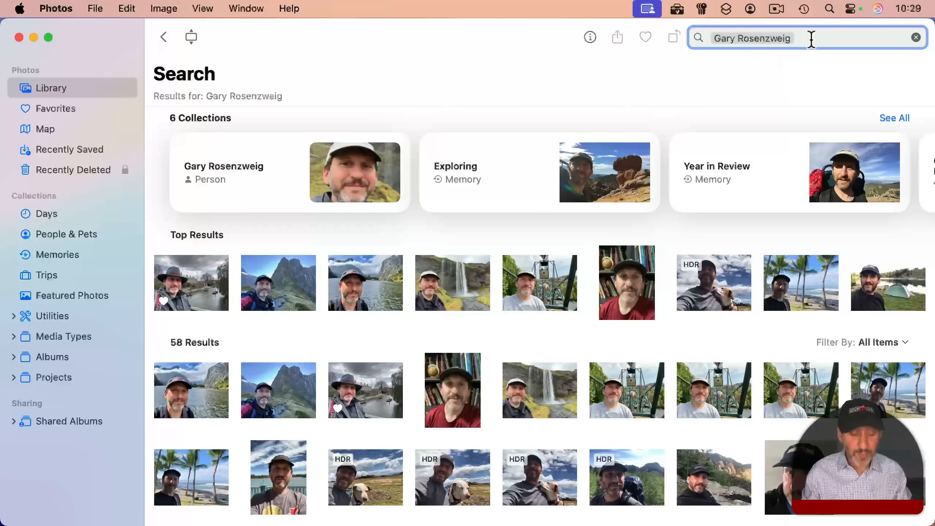
{"action": "type", "text": "colorado"}
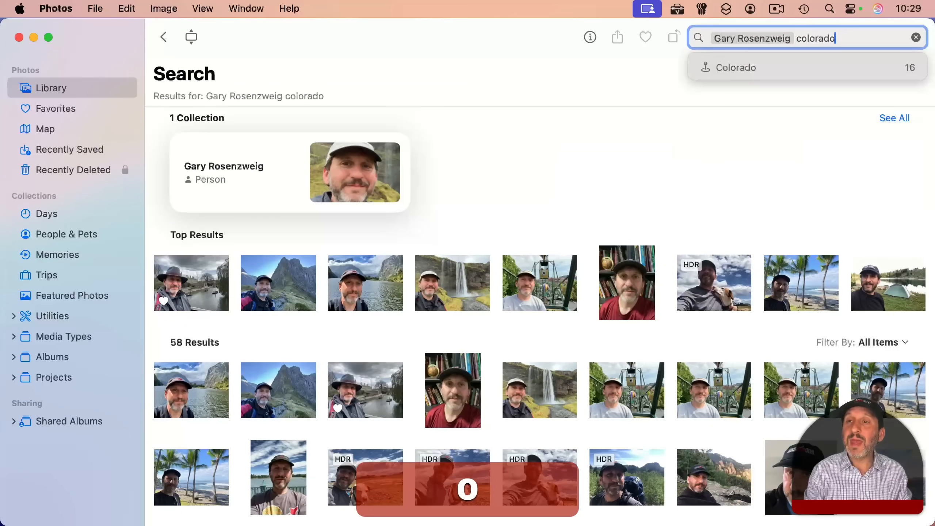
{"action": "left_click", "coordinate": [736, 68]}
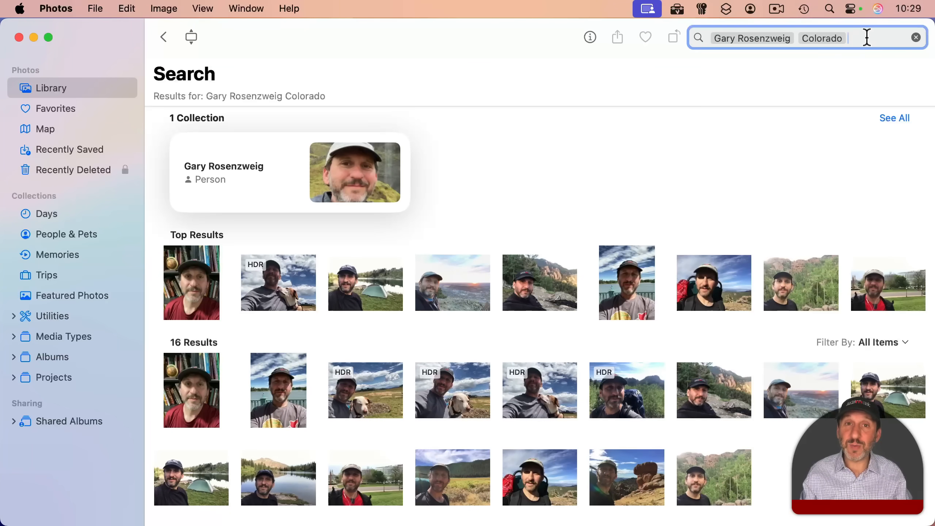
{"action": "left_click", "coordinate": [917, 37]}
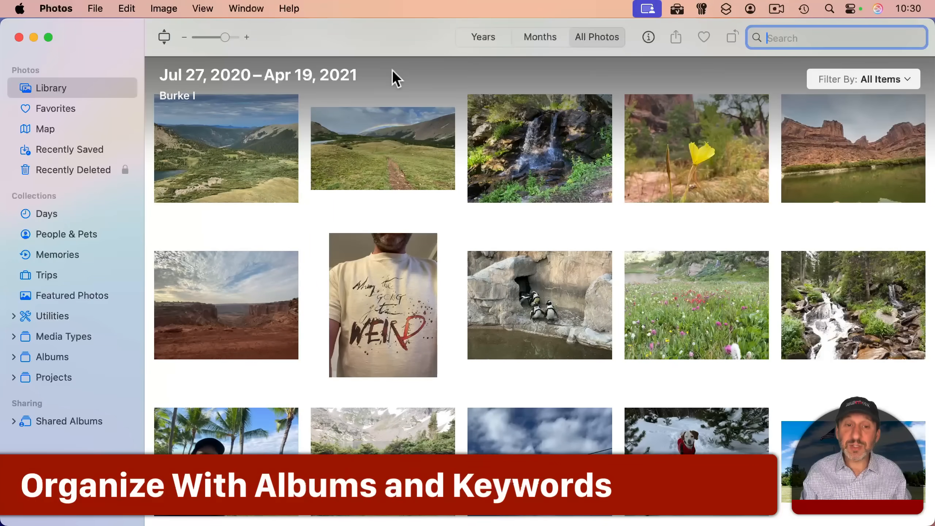
- Select the first four landscape photos and create a new Untitled Album from them via File > New Album with Selection
{"action": "left_click", "coordinate": [226, 147]}
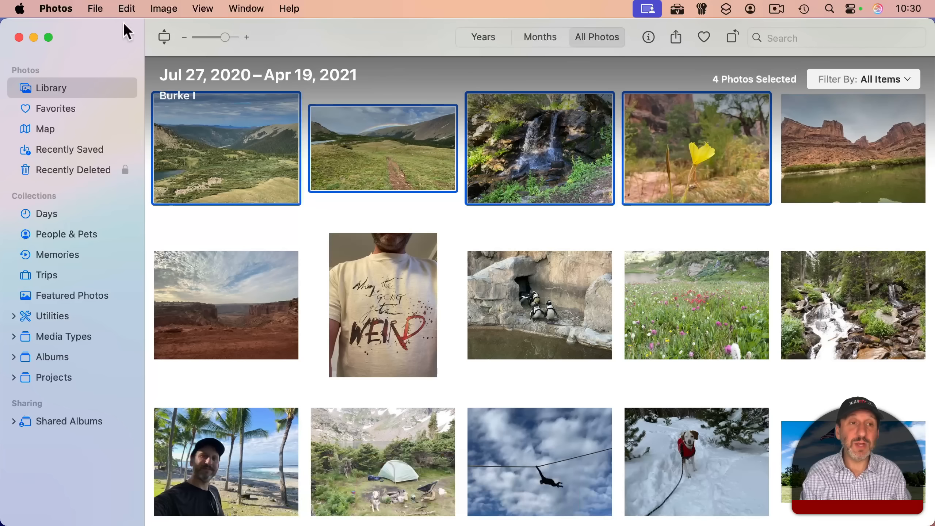
{"action": "left_click", "coordinate": [95, 8]}
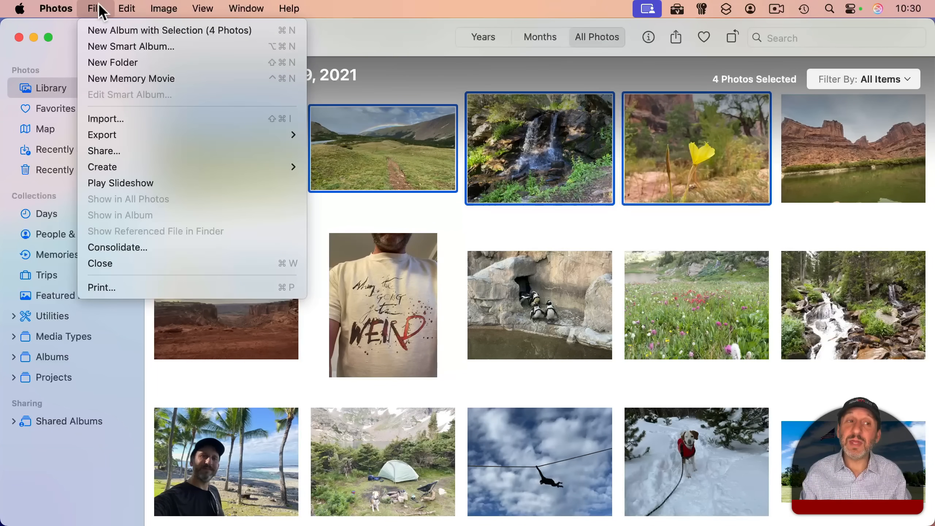
{"action": "left_click", "coordinate": [169, 31]}
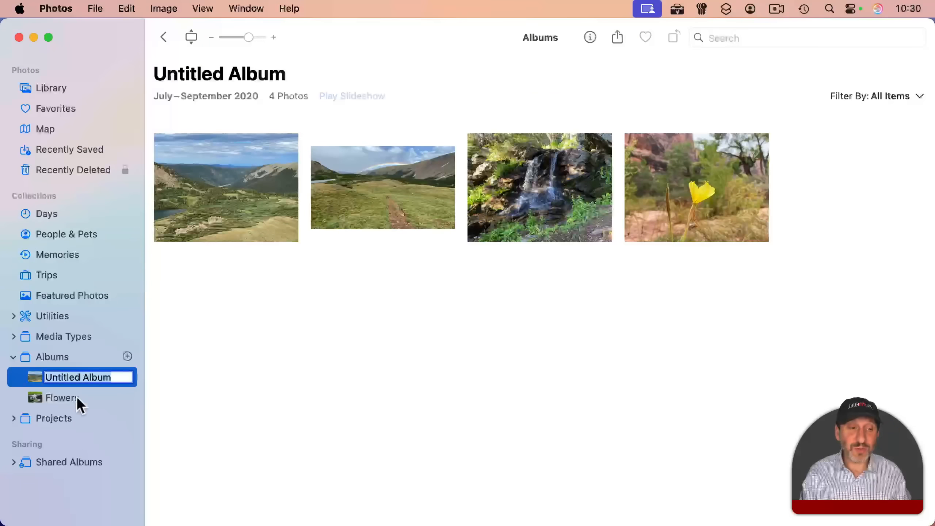
{"action": "mouse_move", "coordinate": [354, 232]}
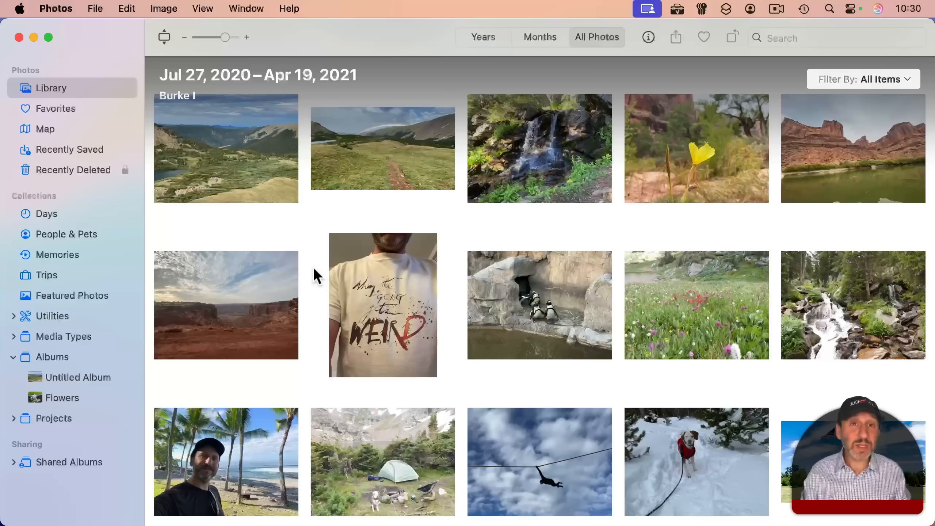
{"action": "mouse_move", "coordinate": [232, 280]}
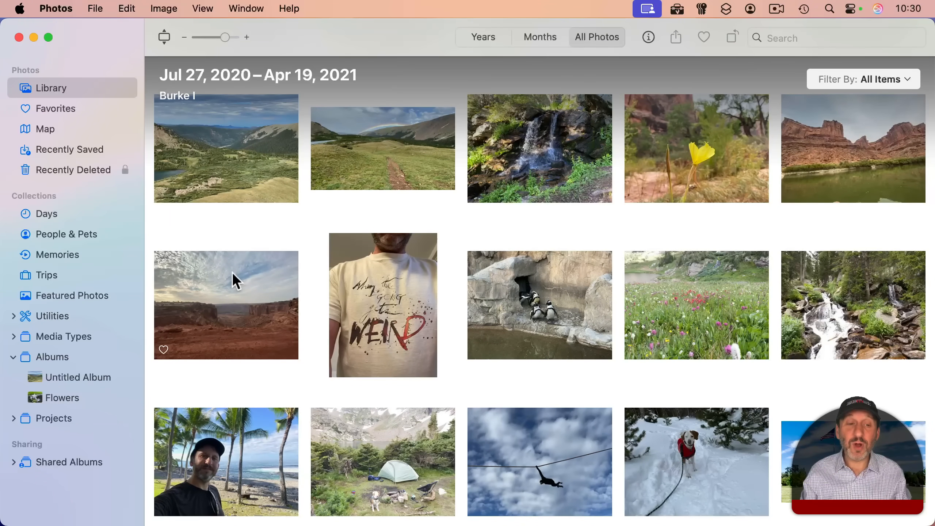
{"action": "left_click", "coordinate": [226, 305]}
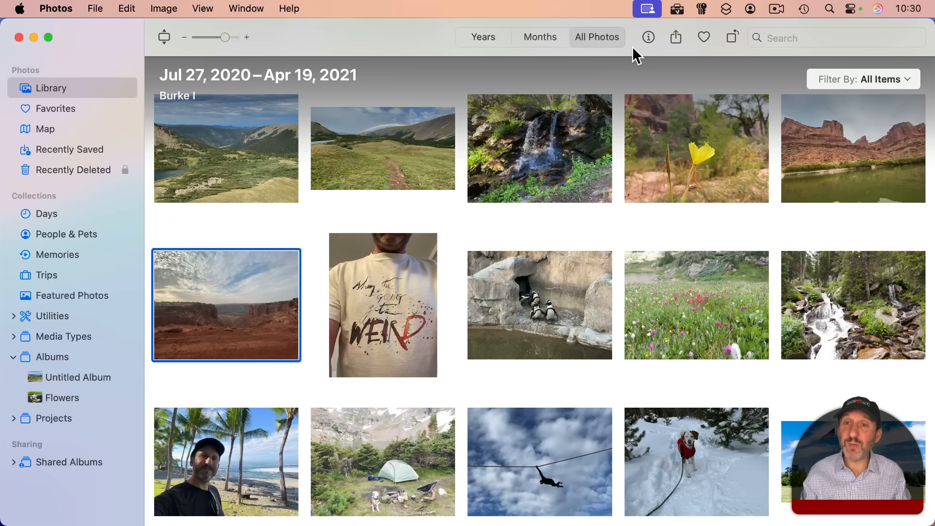
{"action": "left_click", "coordinate": [648, 37]}
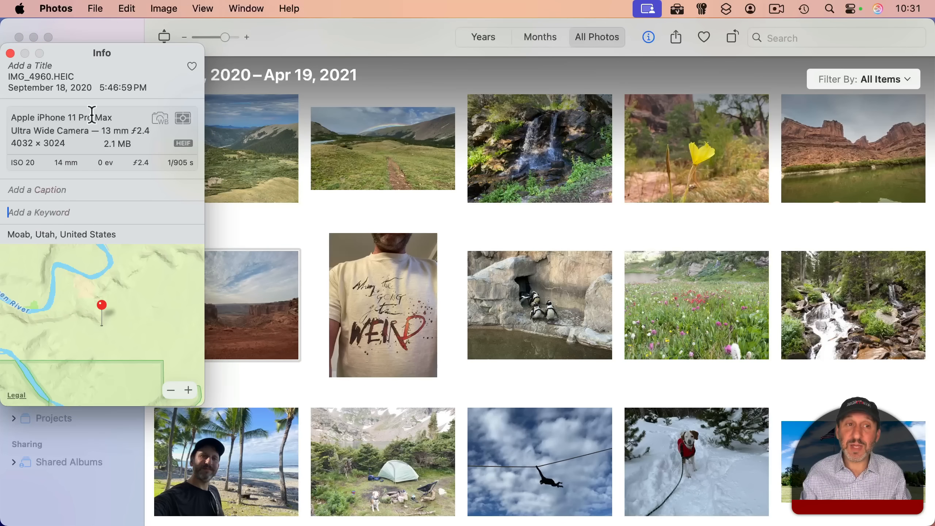
{"action": "left_click", "coordinate": [246, 8]}
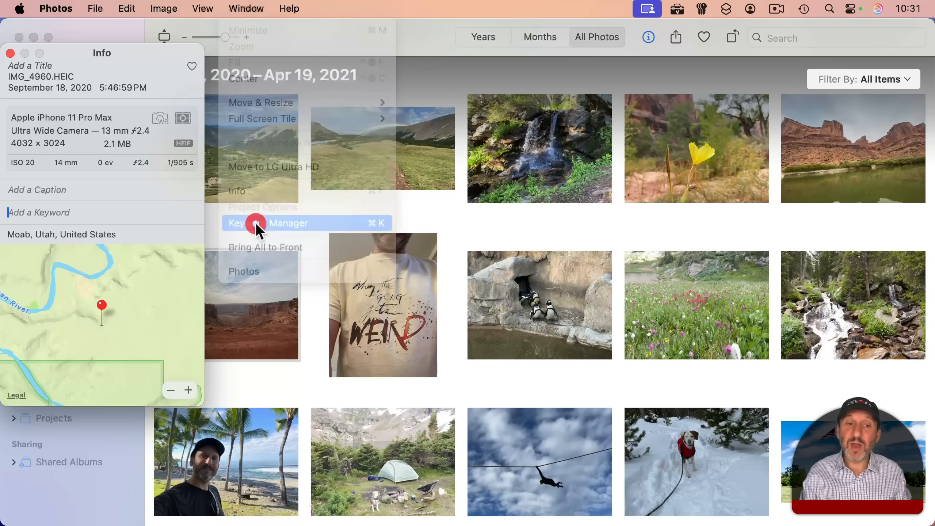
{"action": "left_click", "coordinate": [257, 222]}
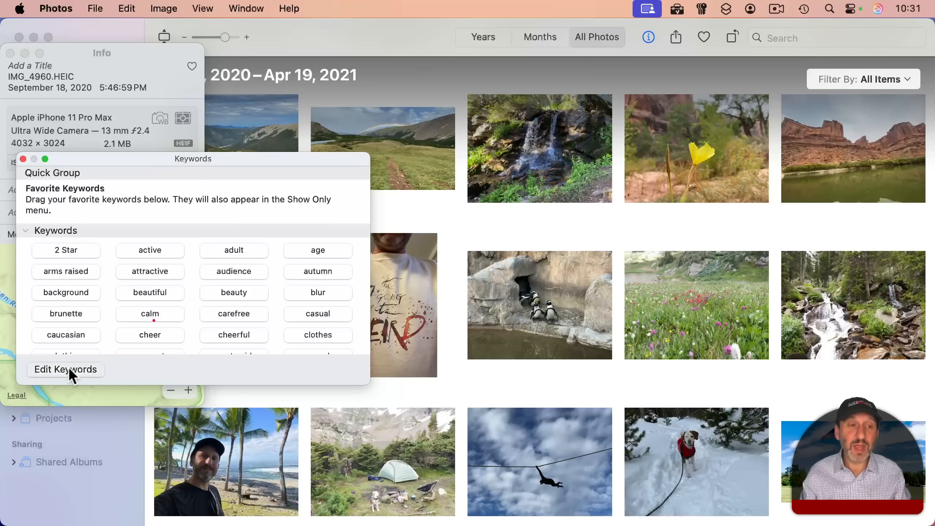
{"action": "left_click", "coordinate": [66, 369]}
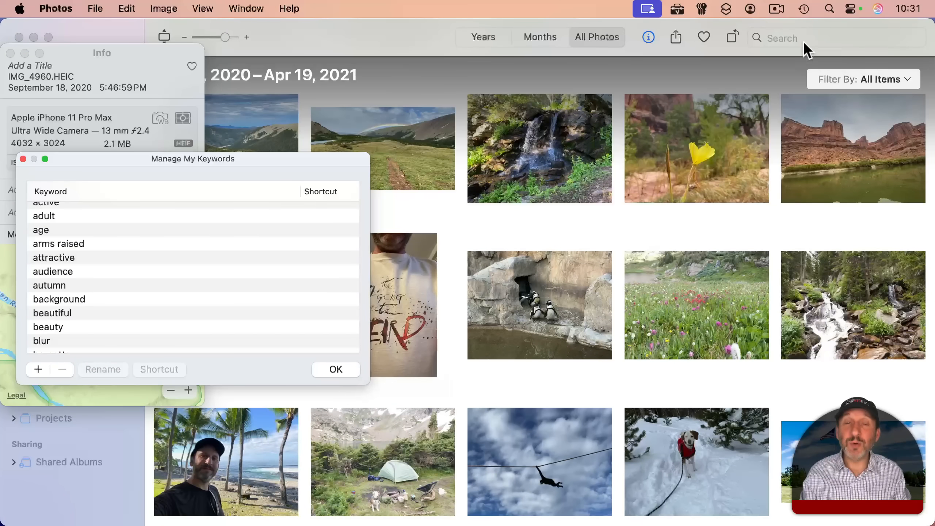
{"action": "left_click", "coordinate": [336, 369]}
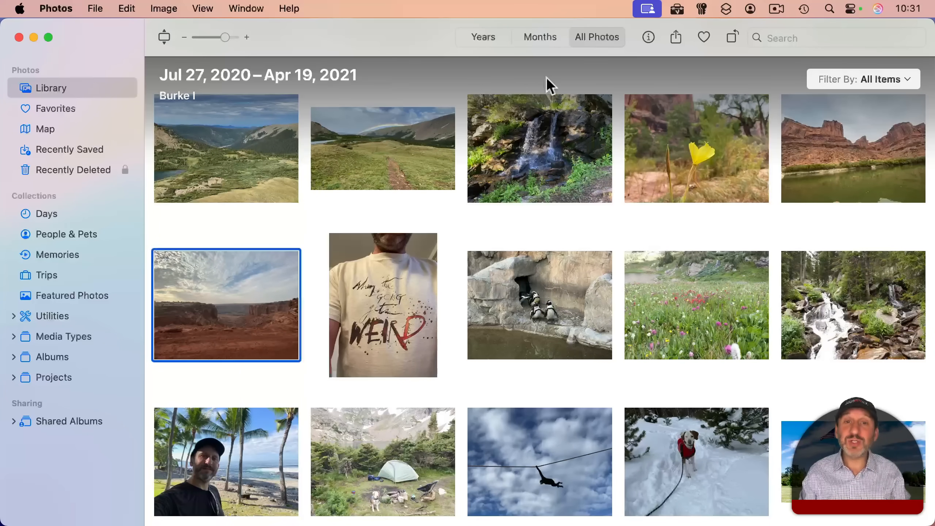
- Browse the Selfies, Receipts and Handwriting collections, then show the Utilities overview of nine albums
{"action": "left_click", "coordinate": [483, 38]}
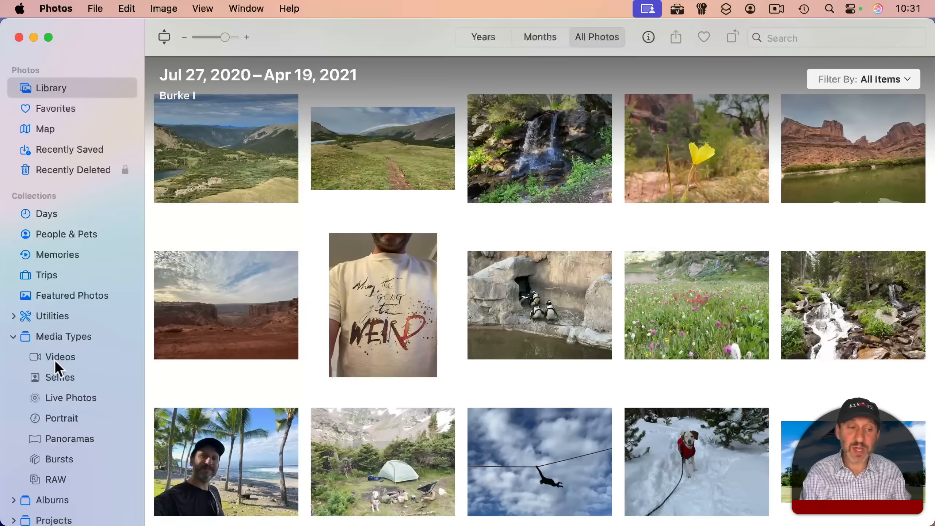
{"action": "left_click", "coordinate": [60, 377]}
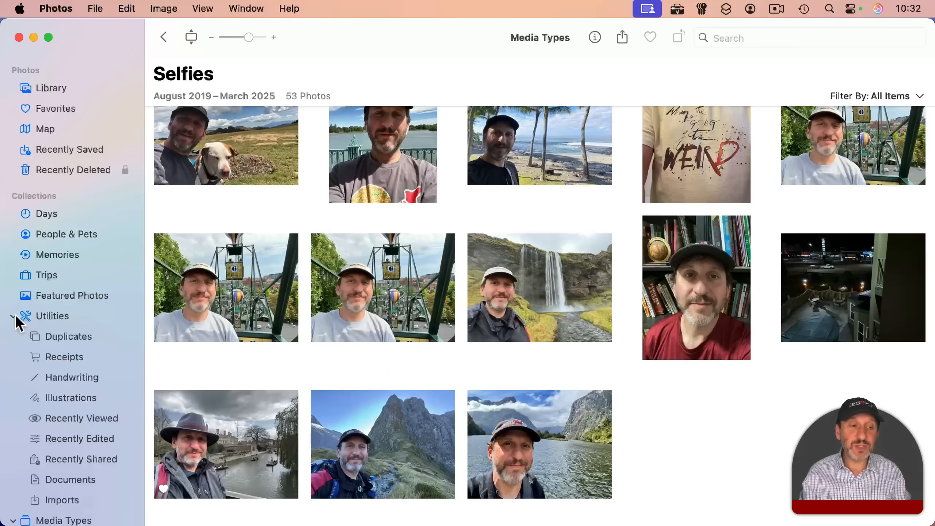
{"action": "left_click", "coordinate": [64, 357]}
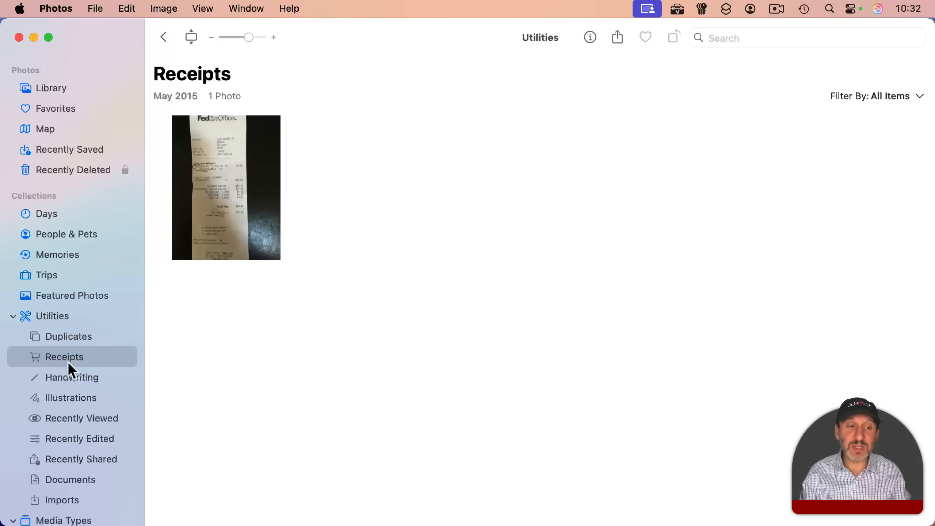
{"action": "left_click", "coordinate": [72, 377]}
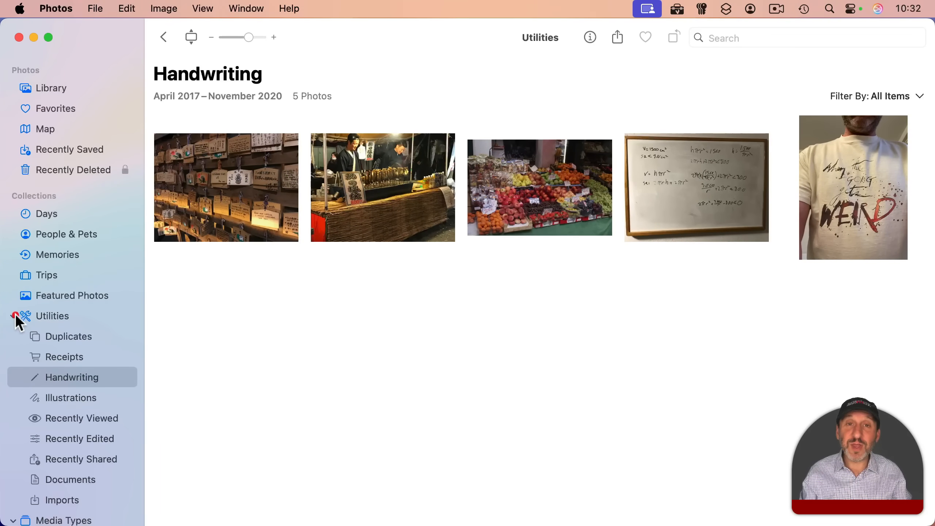
{"action": "left_click", "coordinate": [14, 315]}
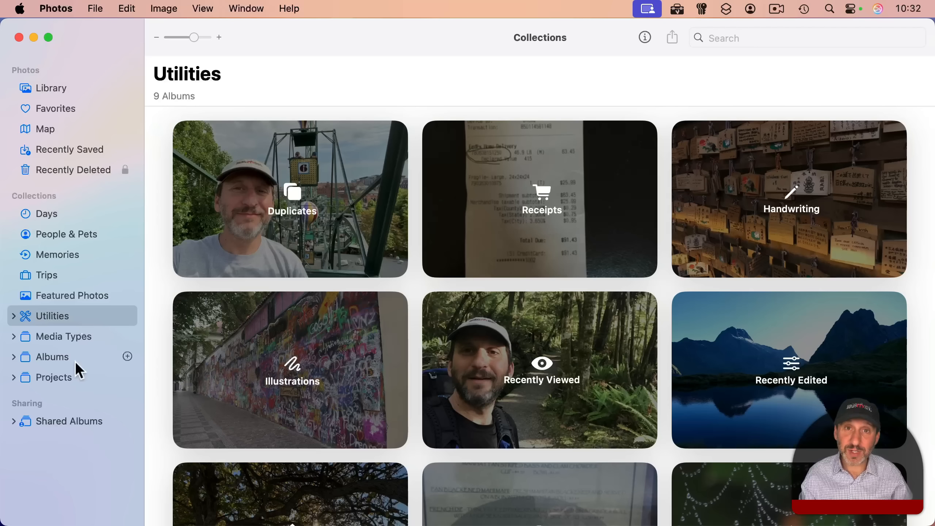
{"action": "mouse_move", "coordinate": [64, 397]}
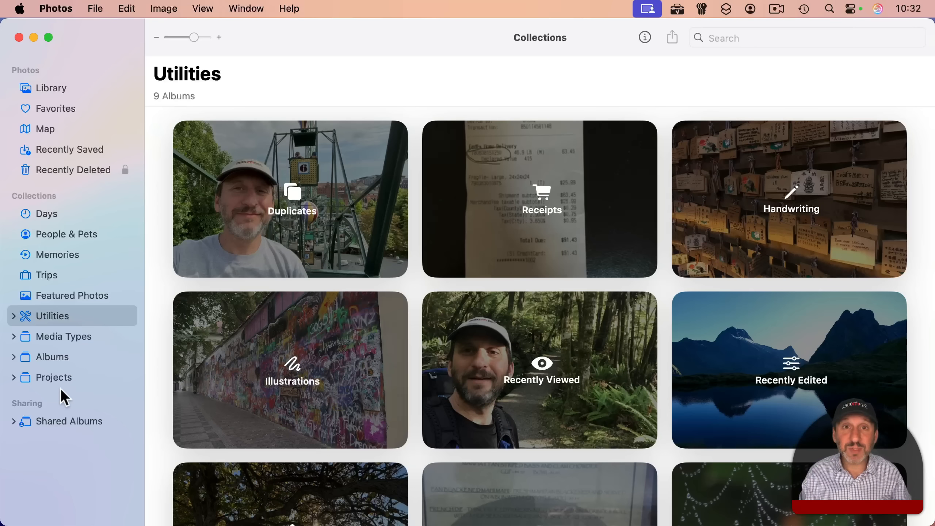
- Edit the red mushroom photo, preview its Light and Color adjustments, then show the Filters list
{"action": "left_click", "coordinate": [51, 87]}
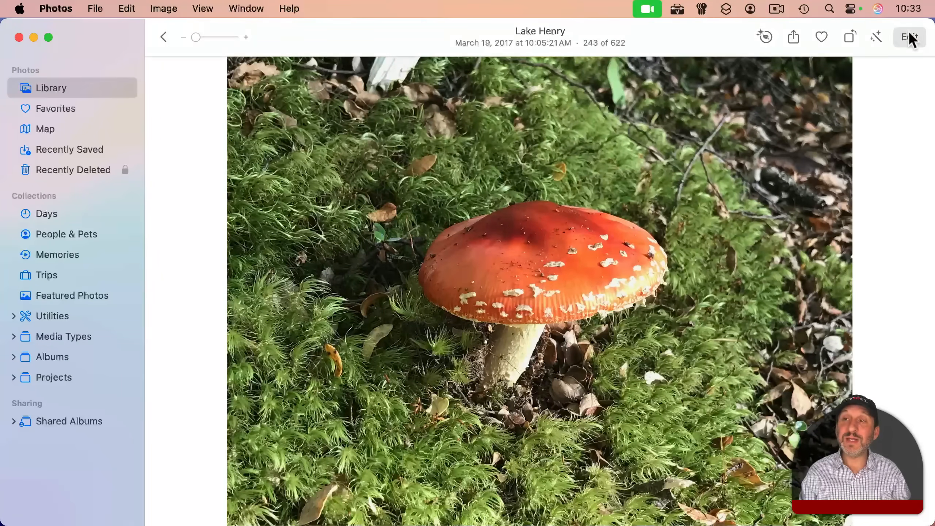
{"action": "left_click", "coordinate": [910, 37]}
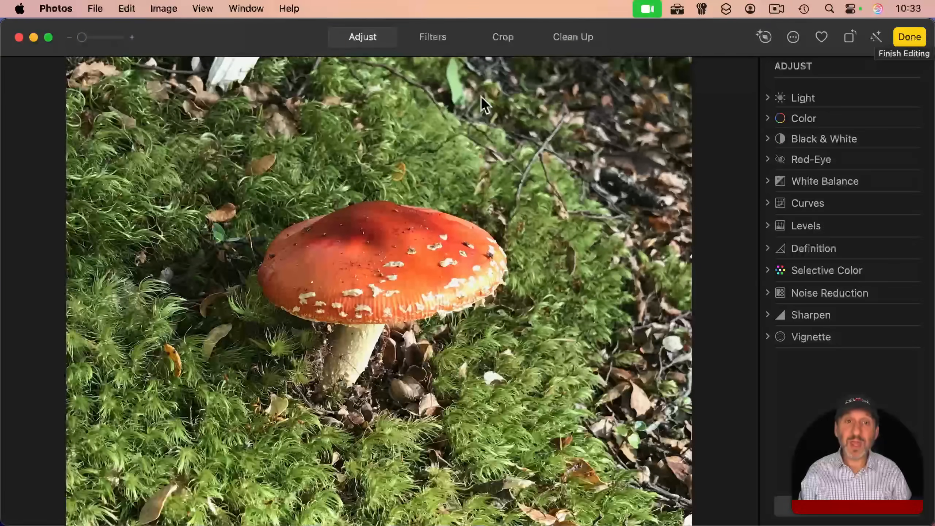
{"action": "mouse_move", "coordinate": [805, 87]}
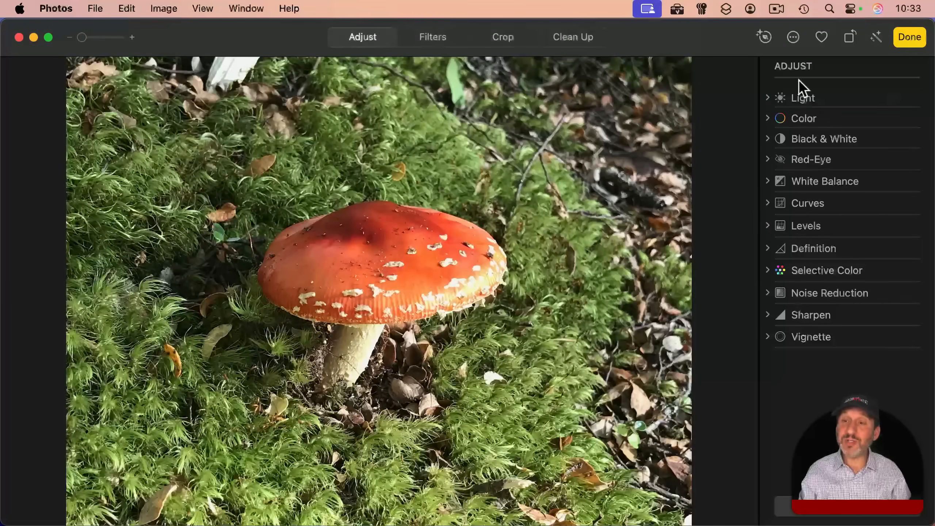
{"action": "left_click", "coordinate": [769, 98]}
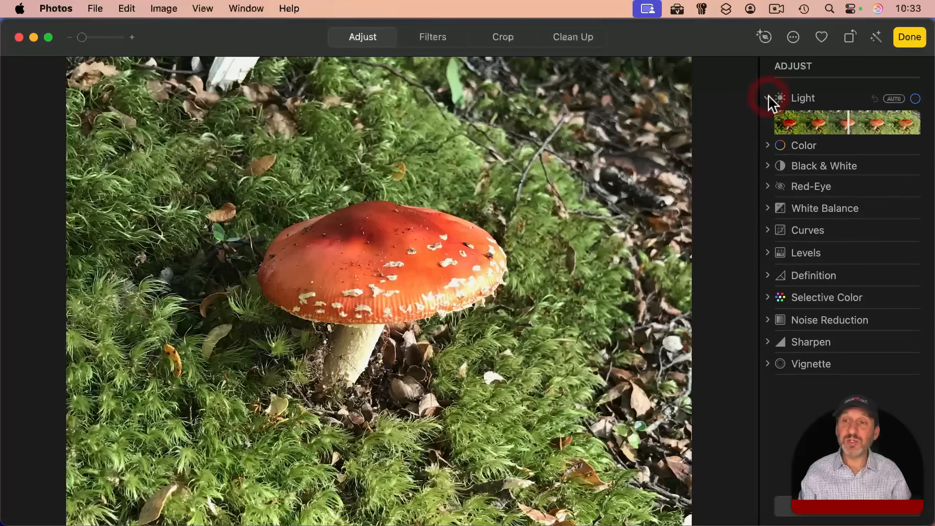
{"action": "left_click", "coordinate": [769, 98]}
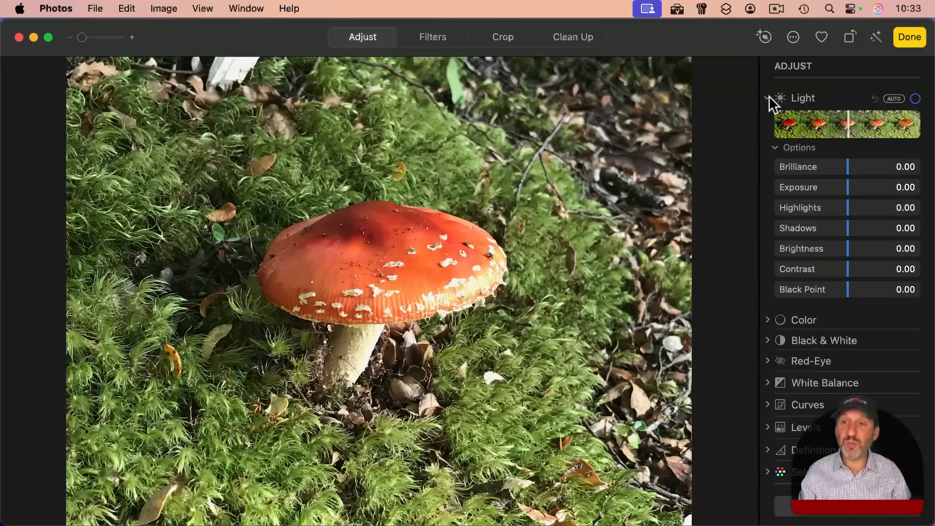
{"action": "left_click", "coordinate": [769, 98]}
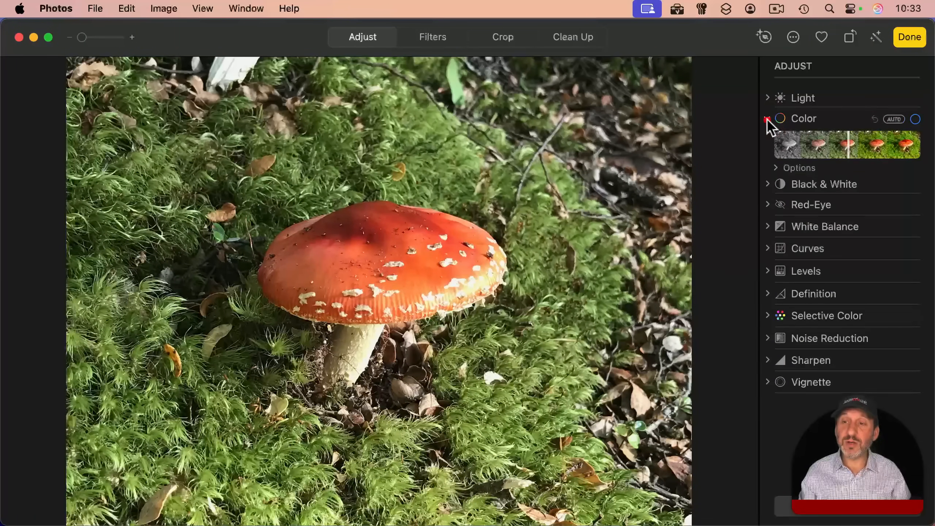
{"action": "left_click", "coordinate": [769, 118]}
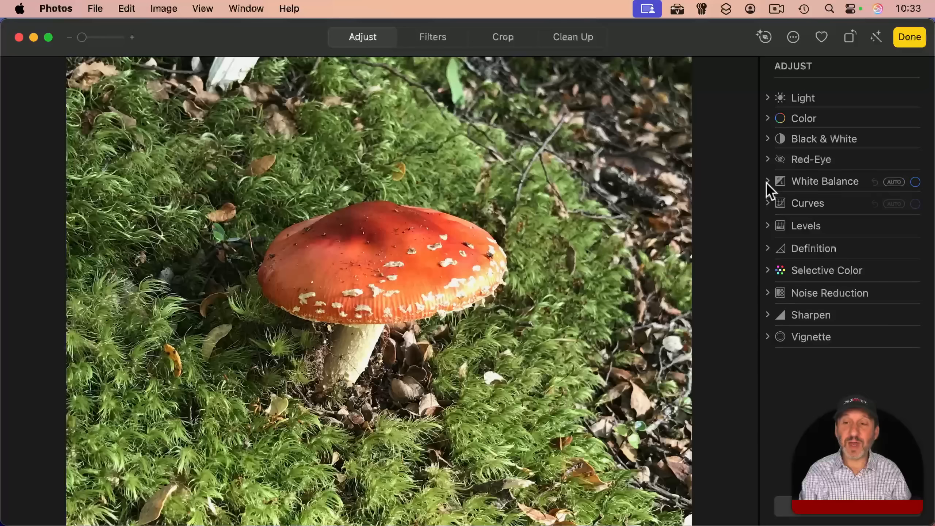
{"action": "mouse_move", "coordinate": [776, 233]}
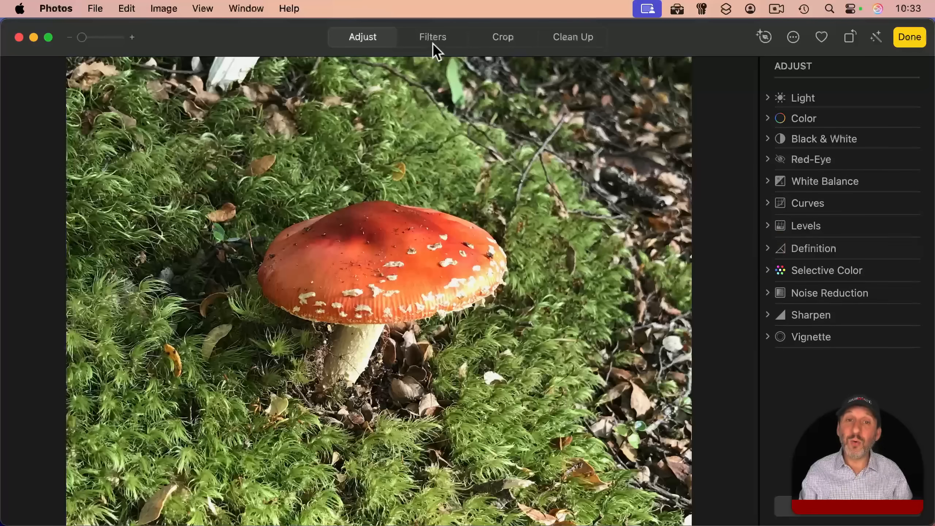
{"action": "left_click", "coordinate": [432, 37]}
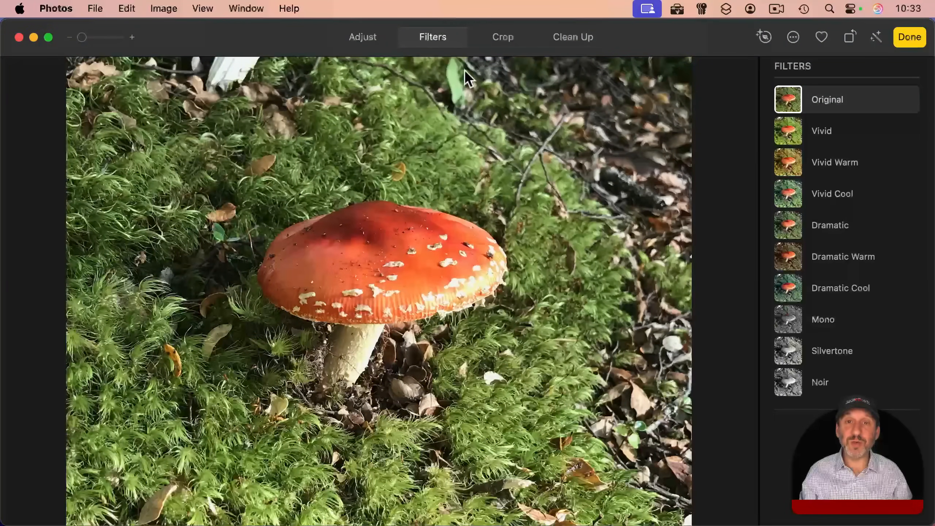
- Try the Crop tools on the mushroom photo, then show the Clean Up panel with Erase and Retouch
{"action": "left_click", "coordinate": [502, 38]}
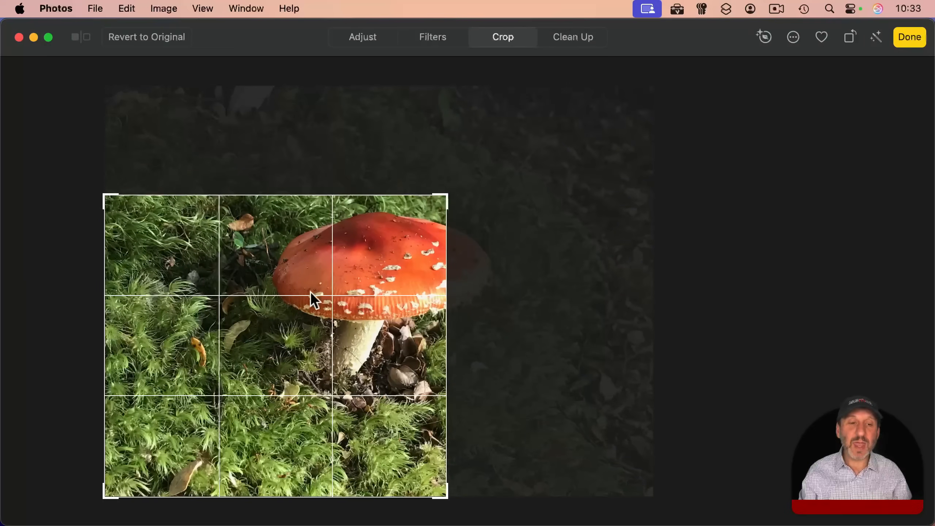
{"action": "left_click", "coordinate": [502, 37]}
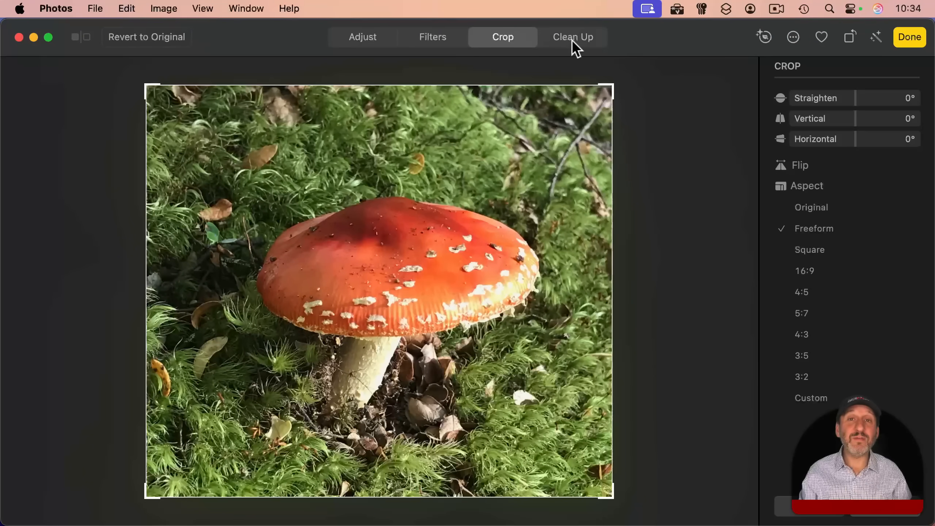
{"action": "left_click", "coordinate": [573, 36]}
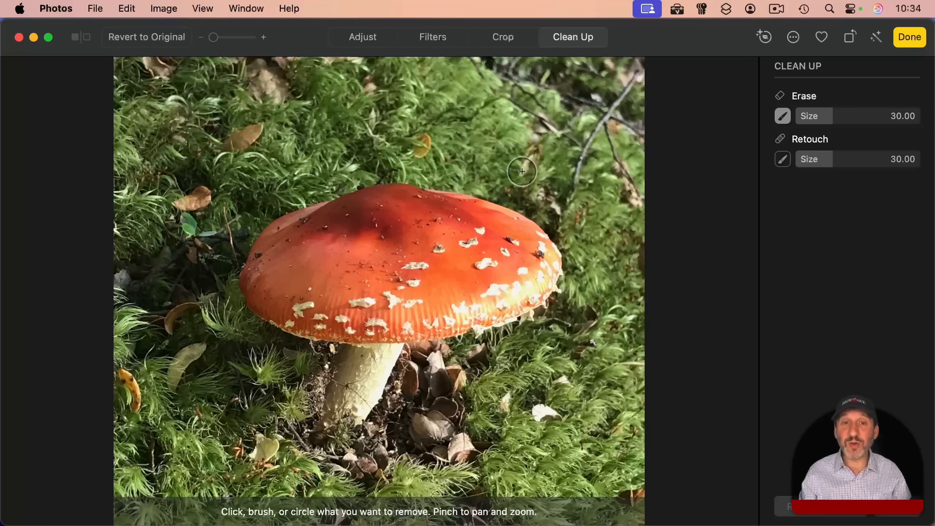
- Return to the Adjust list of light and colour adjustments for the cropped mushroom photo
{"action": "left_click", "coordinate": [363, 38]}
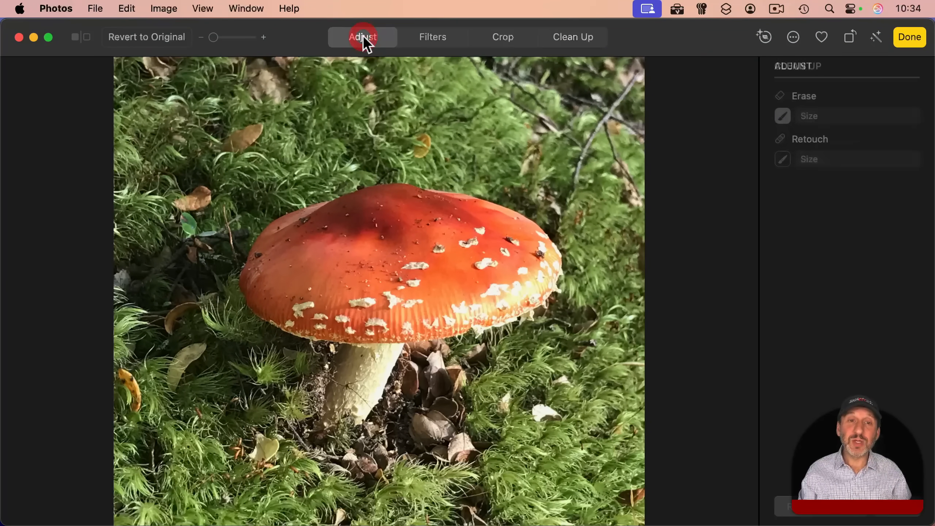
{"action": "left_click", "coordinate": [363, 36]}
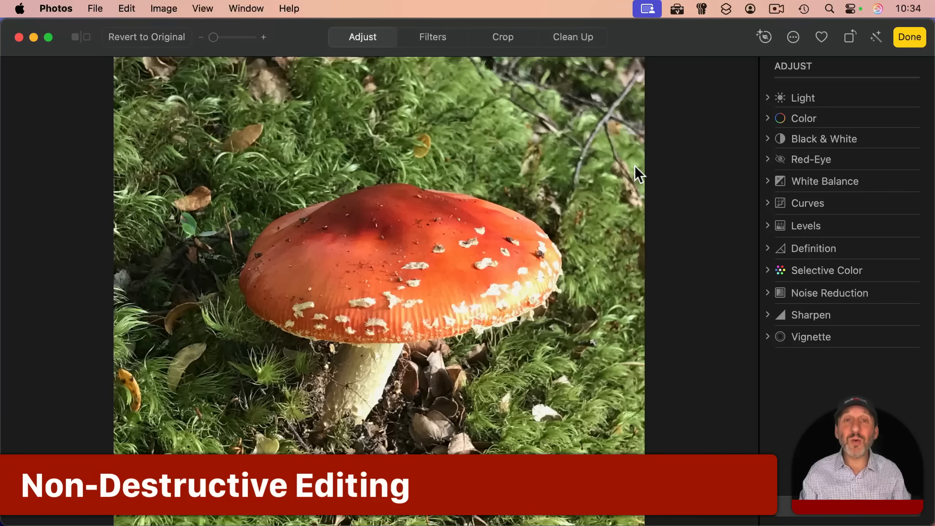
{"action": "mouse_move", "coordinate": [251, 96]}
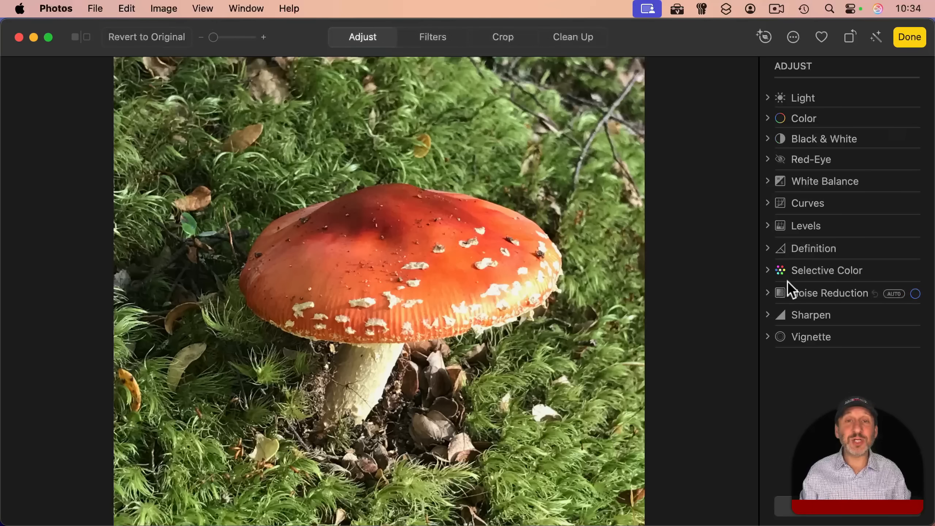
{"action": "mouse_move", "coordinate": [471, 199]}
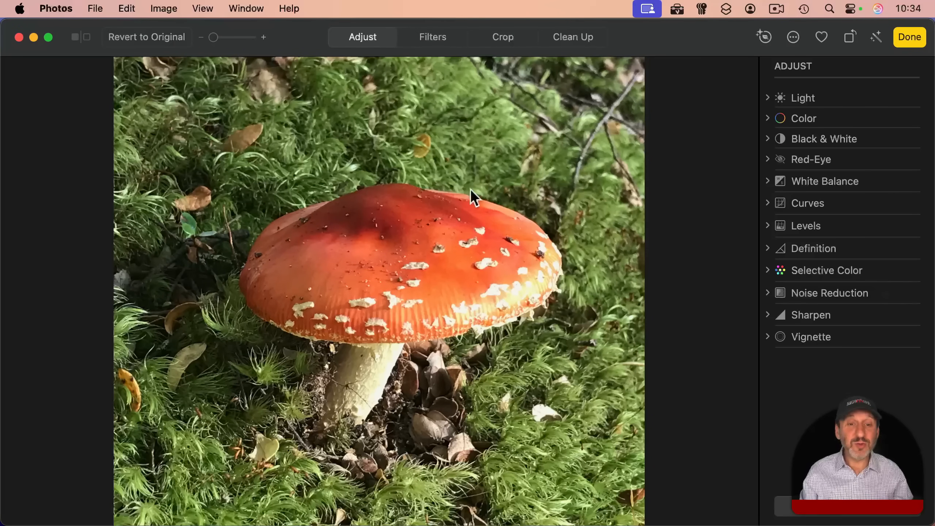
{"action": "mouse_move", "coordinate": [336, 266]}
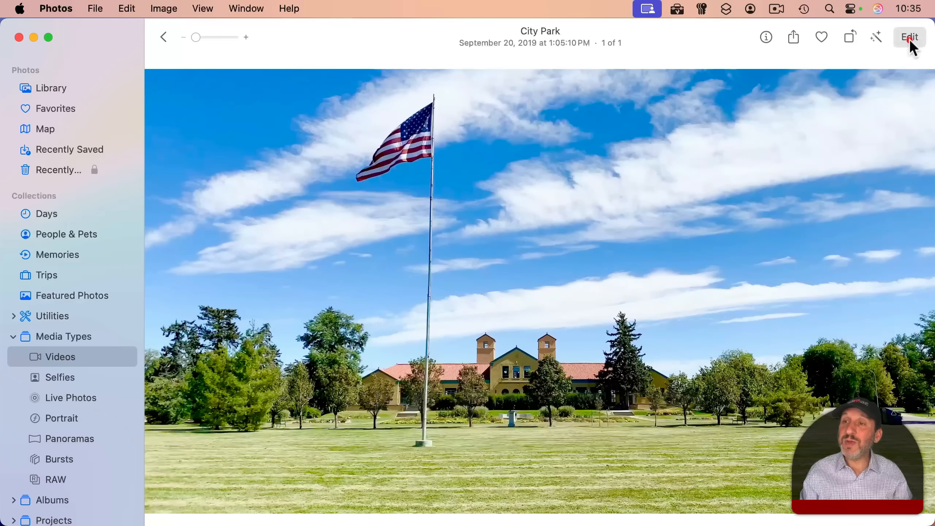
- Edit the City Park video, auto-enhance its Color, and finish the edit
{"action": "left_click", "coordinate": [909, 37]}
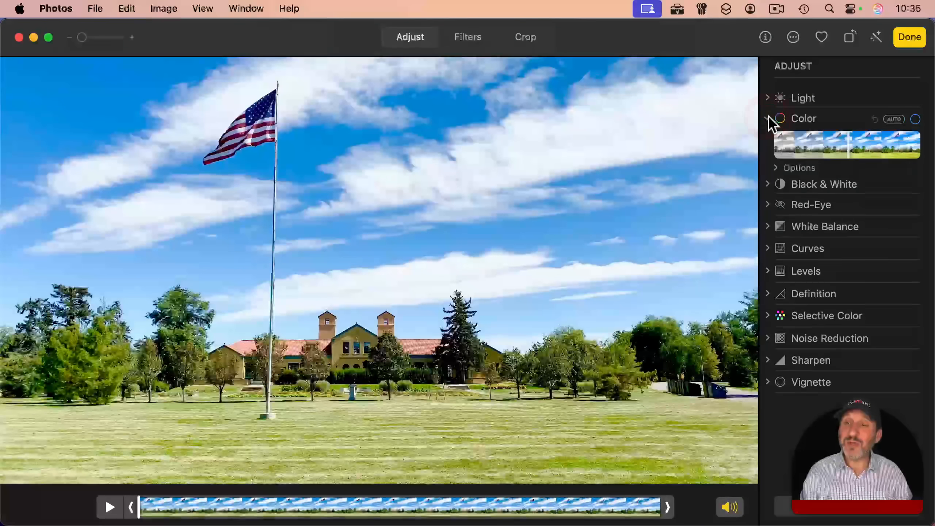
{"action": "left_click", "coordinate": [894, 118]}
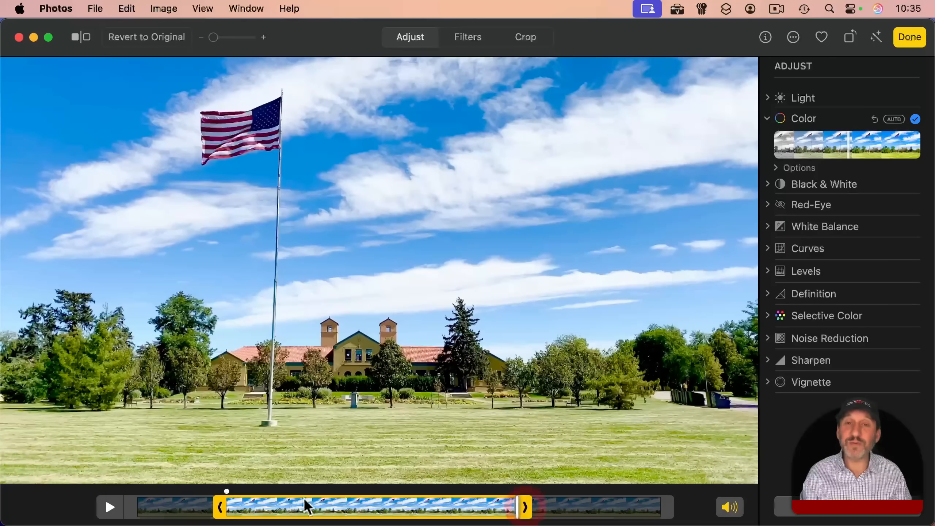
{"action": "left_click", "coordinate": [909, 37]}
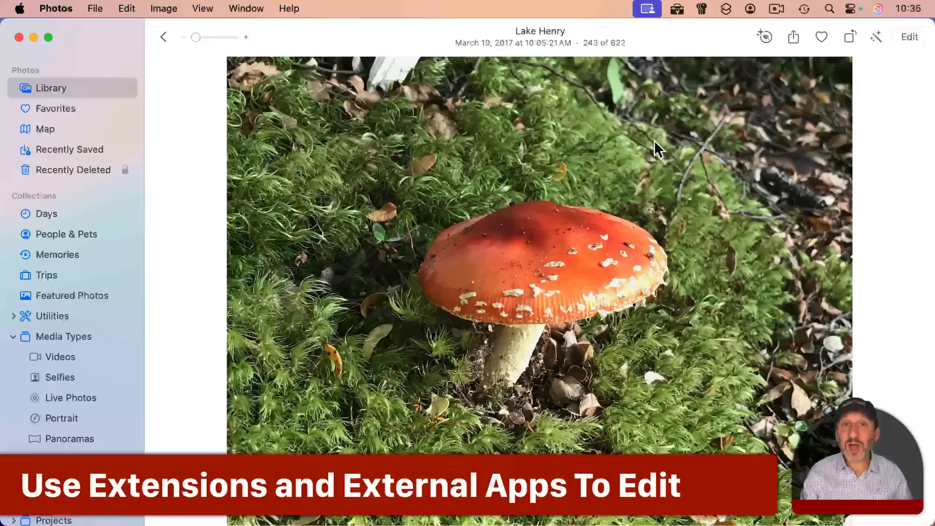
- Start editing the Lake Henry mushroom photo and show the installed editing extensions
{"action": "left_click", "coordinate": [909, 37]}
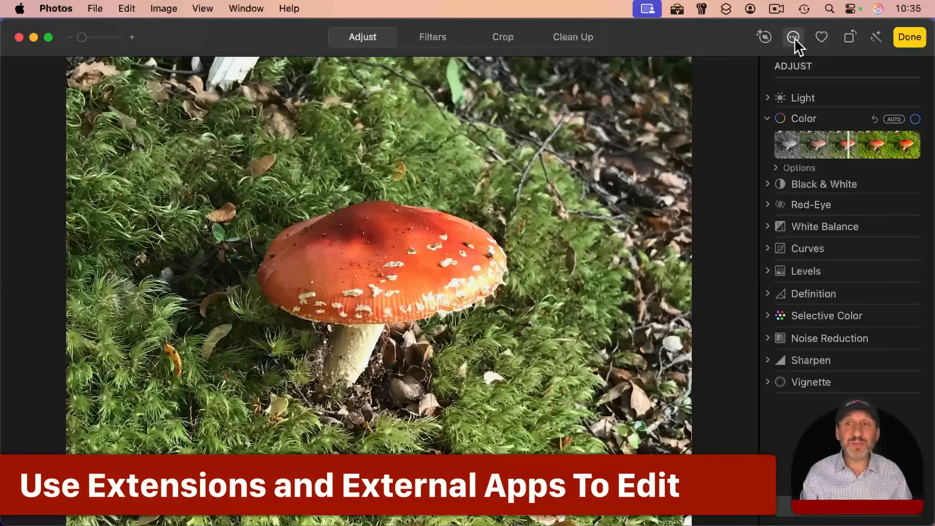
{"action": "left_click", "coordinate": [794, 36]}
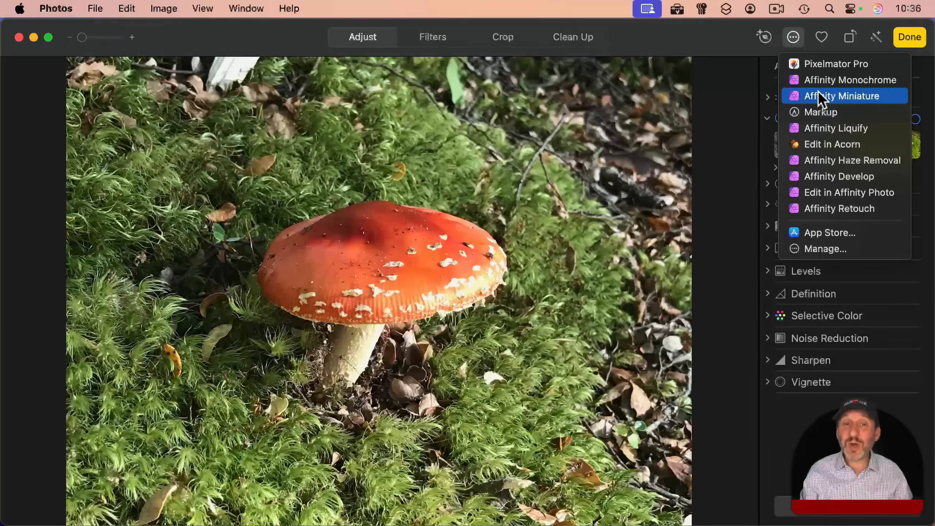
{"action": "mouse_move", "coordinate": [841, 160]}
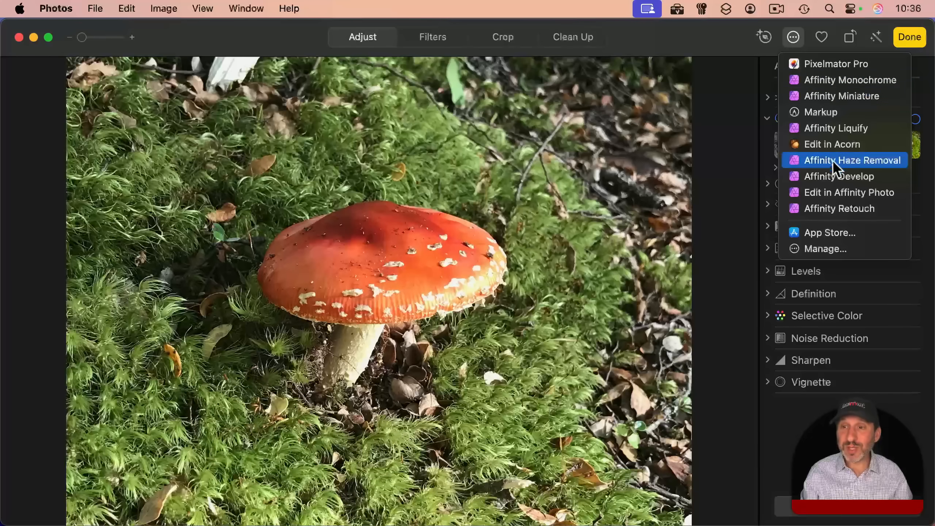
{"action": "mouse_move", "coordinate": [841, 176]}
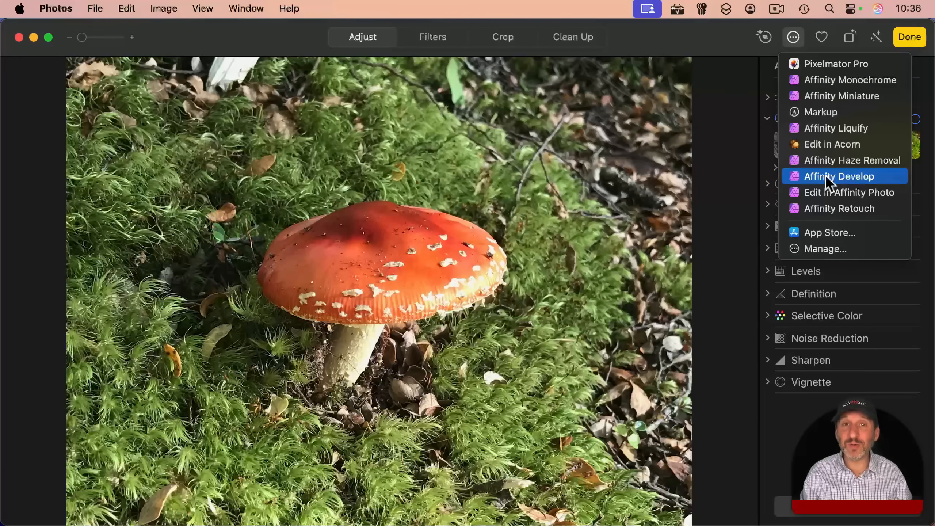
{"action": "mouse_move", "coordinate": [838, 64]}
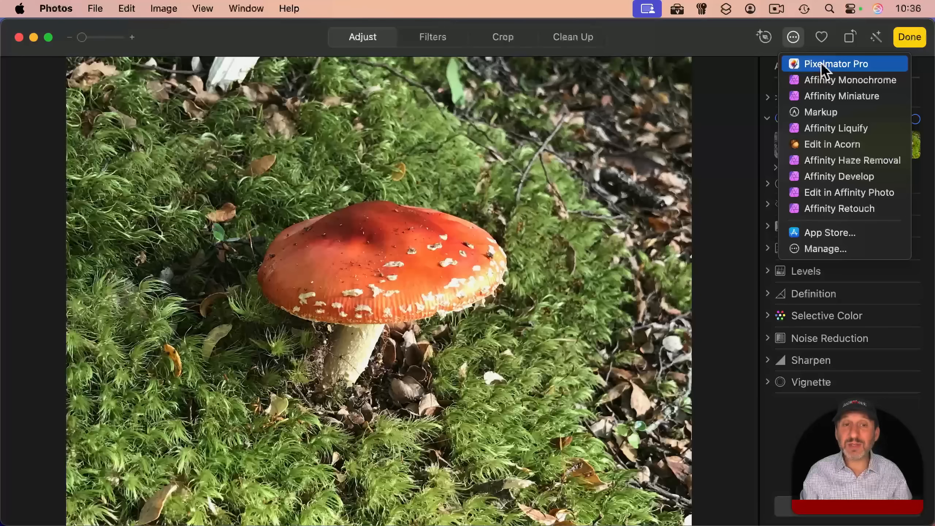
{"action": "mouse_move", "coordinate": [840, 209]}
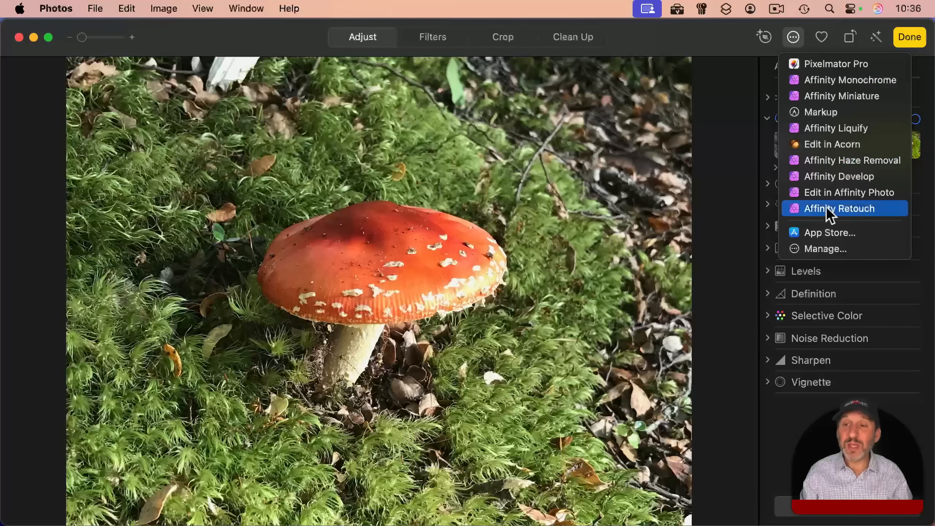
- Finish editing, then bring up Image > Edit With to list external editing apps
{"action": "left_click", "coordinate": [793, 37]}
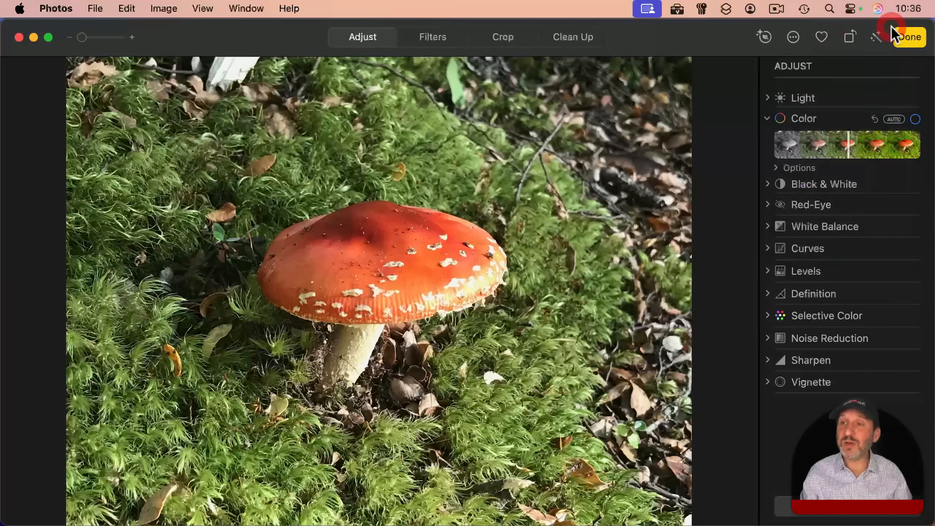
{"action": "left_click", "coordinate": [909, 37]}
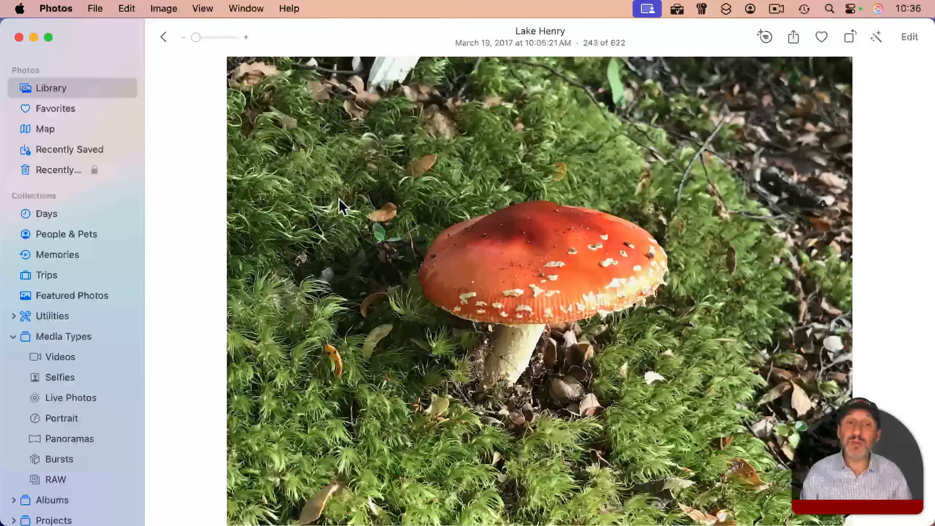
{"action": "left_click", "coordinate": [164, 8]}
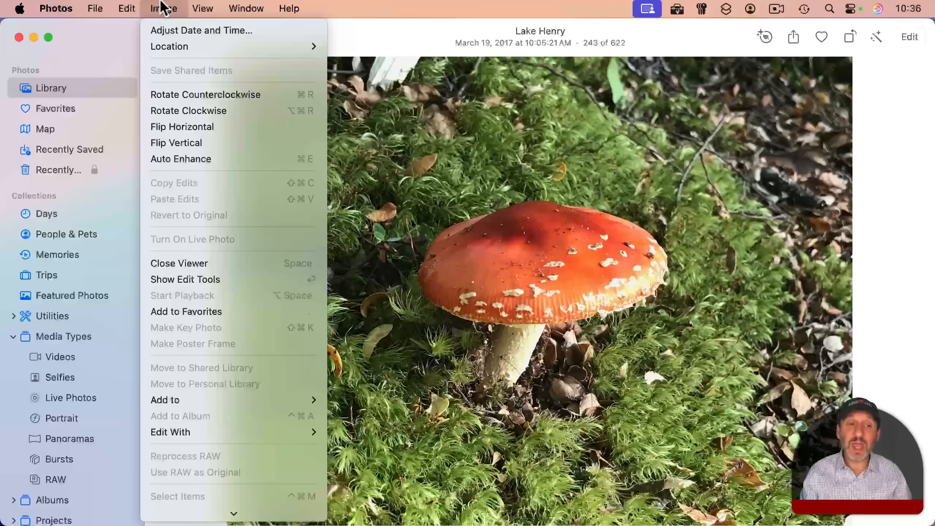
{"action": "mouse_move", "coordinate": [190, 432]}
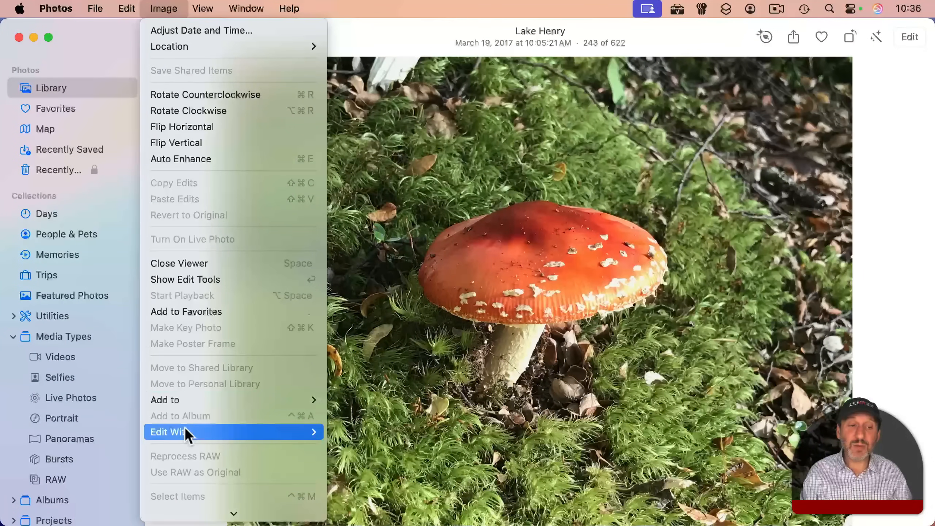
{"action": "left_click", "coordinate": [170, 432]}
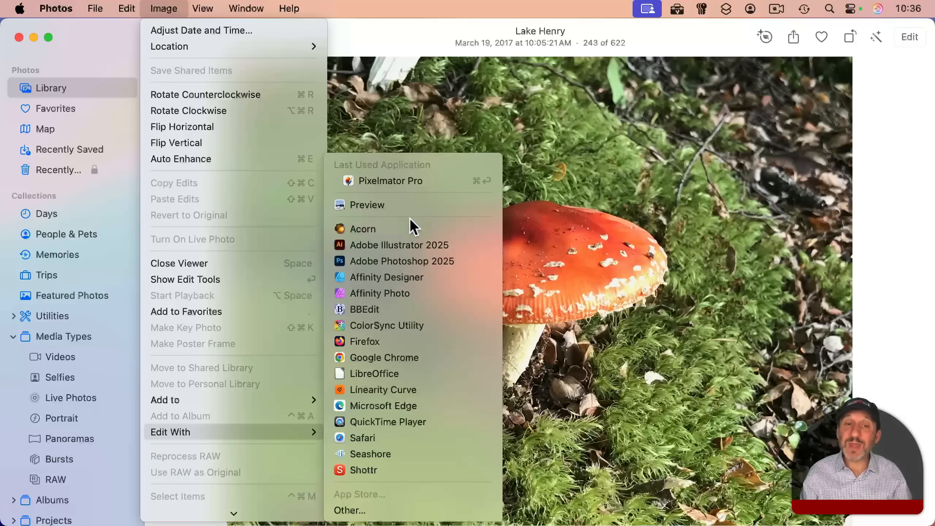
{"action": "mouse_move", "coordinate": [400, 245]}
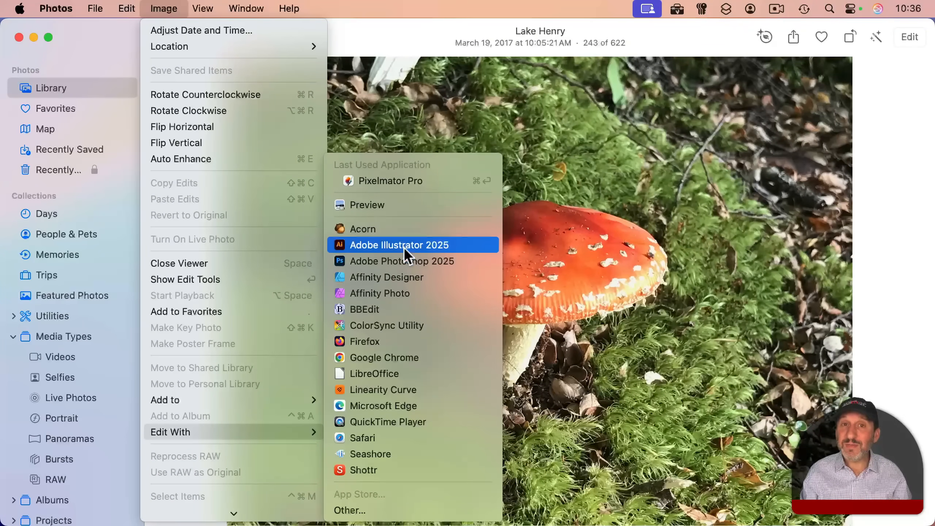
{"action": "mouse_move", "coordinate": [400, 245]}
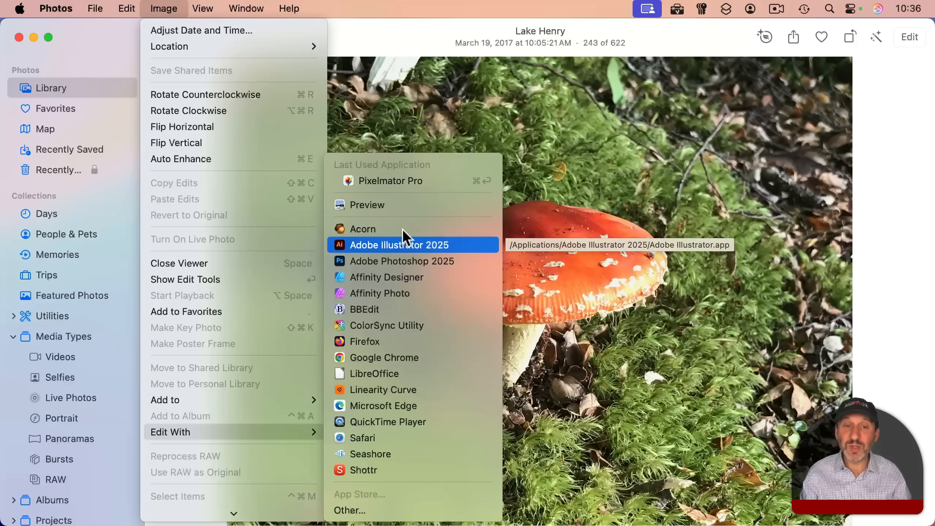
- In Pixelmator Pro lower the mushroom photo's exposure to about -131% and quit back to Photos
{"action": "left_click", "coordinate": [390, 181]}
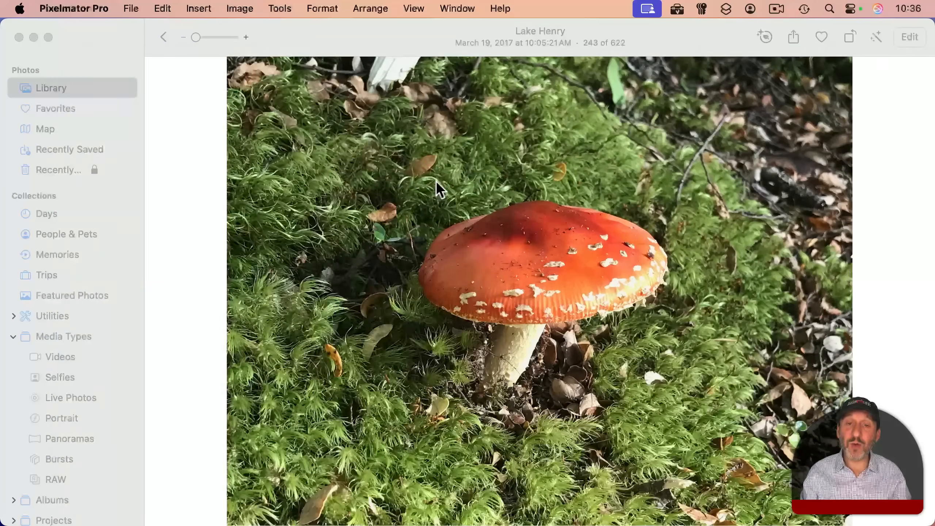
{"action": "left_click", "coordinate": [909, 38]}
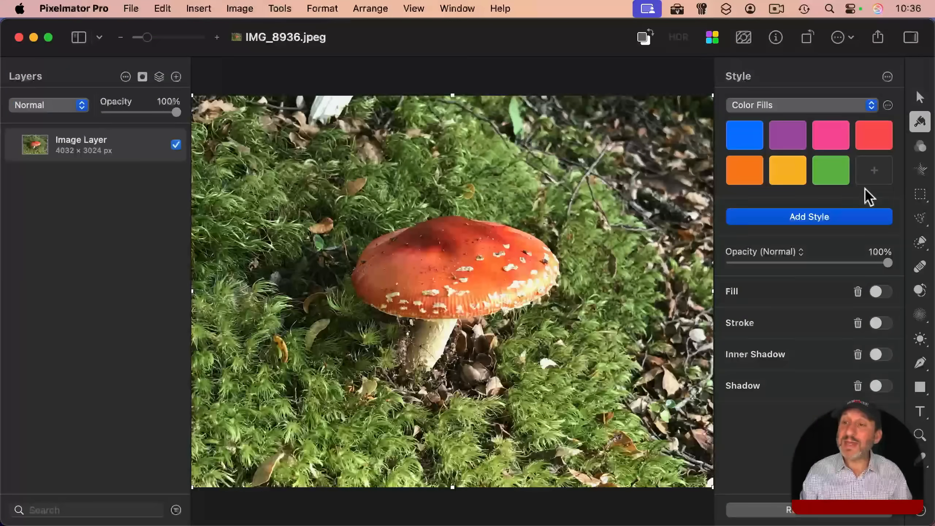
{"action": "left_click", "coordinate": [920, 146]}
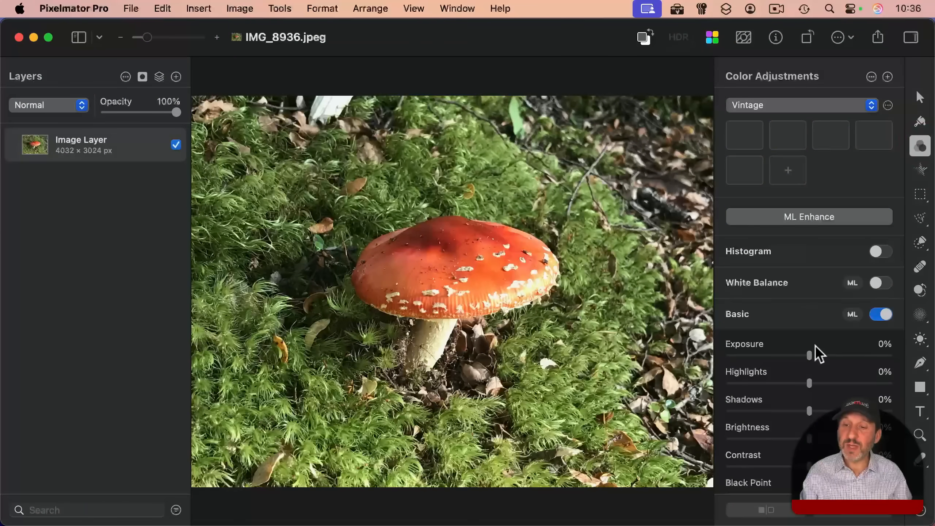
{"action": "left_click_drag", "start_coordinate": [810, 356], "coordinate": [756, 356]}
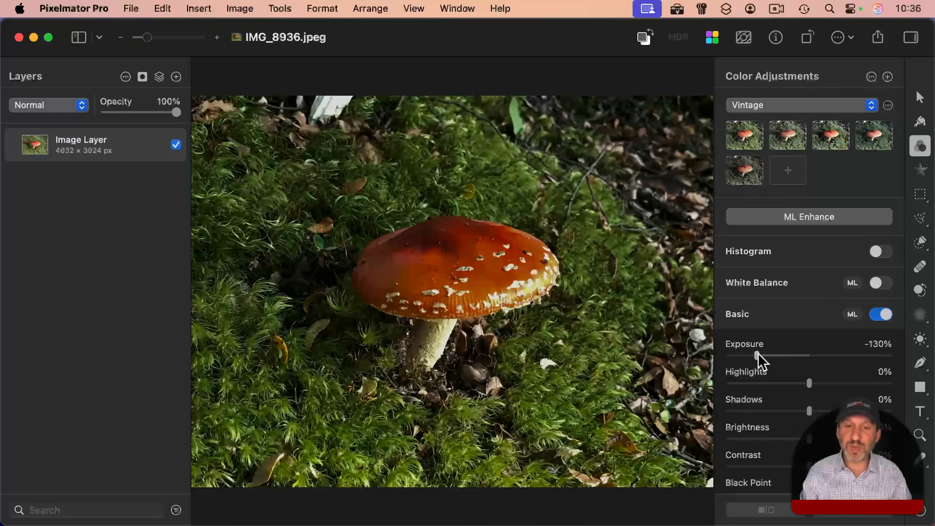
{"action": "left_click_drag", "start_coordinate": [761, 356], "coordinate": [756, 356]}
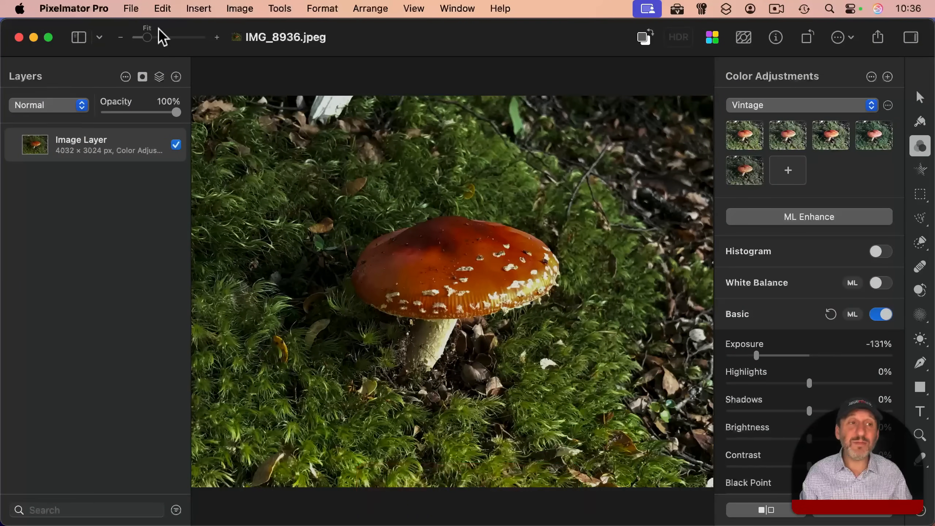
{"action": "key", "text": "cmd+q"}
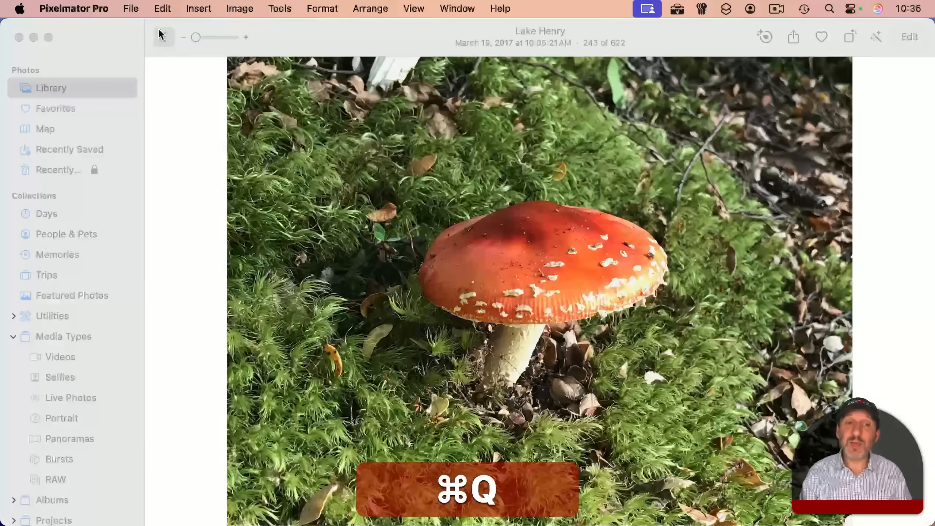
- Return from the darkened mushroom photo to the All Photos library grid
{"action": "key", "text": "cmd+q"}
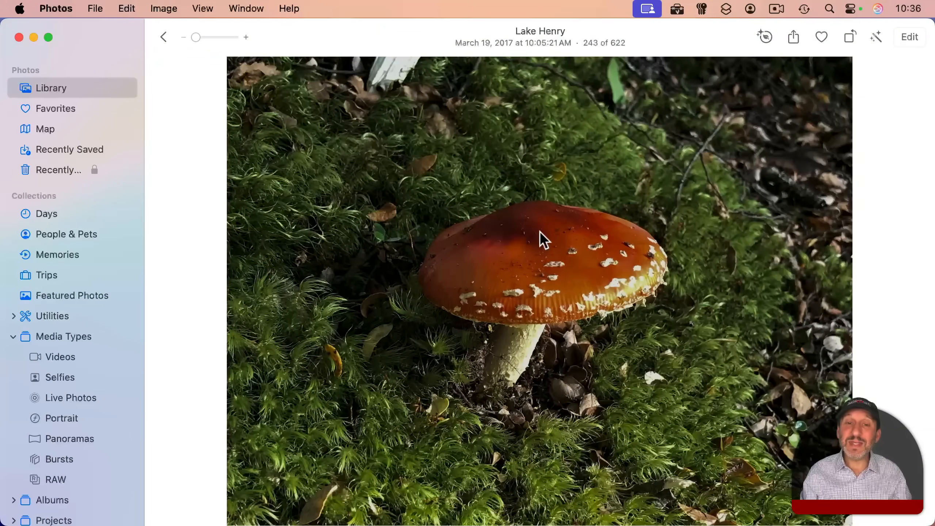
{"action": "mouse_move", "coordinate": [558, 298]}
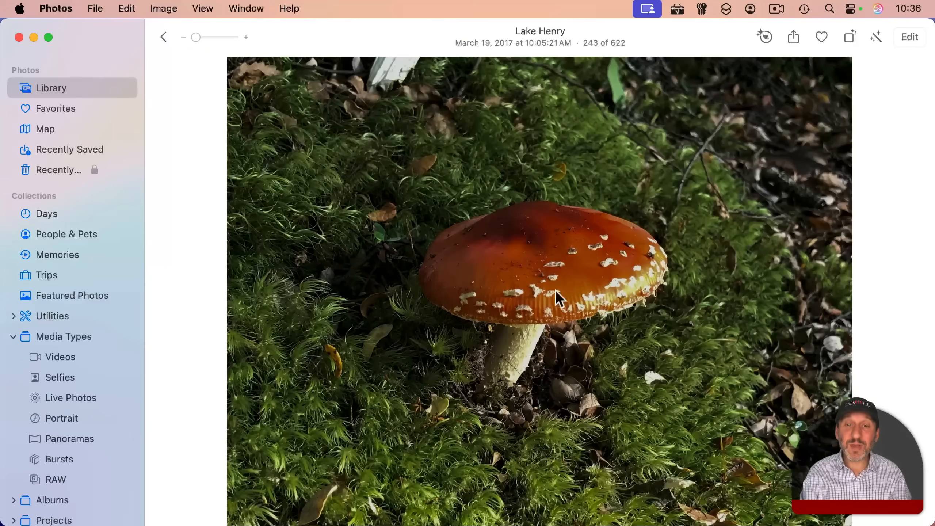
{"action": "left_click", "coordinate": [909, 36]}
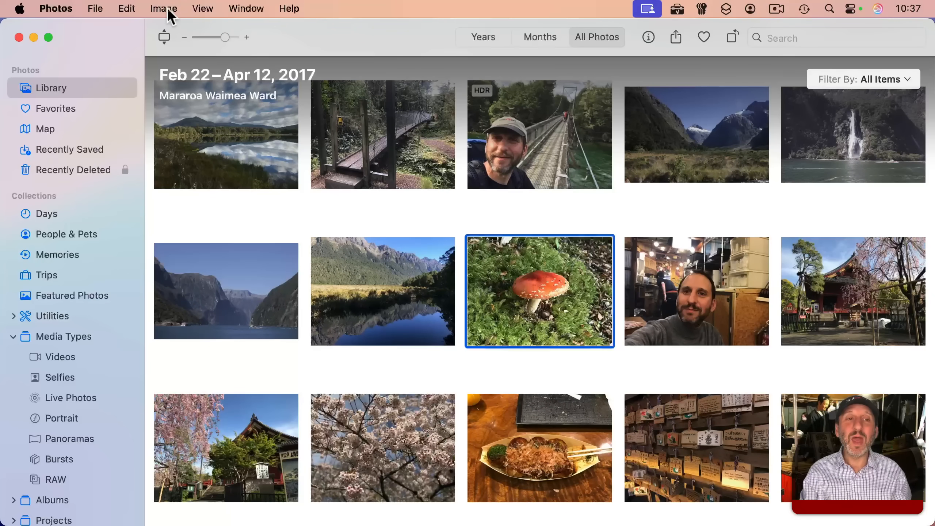
{"action": "left_click", "coordinate": [163, 8]}
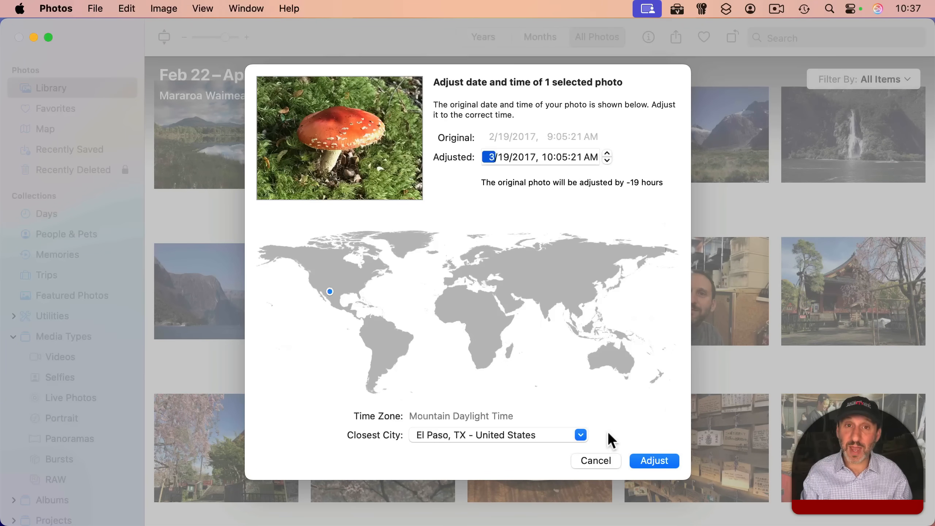
{"action": "left_click", "coordinate": [595, 460]}
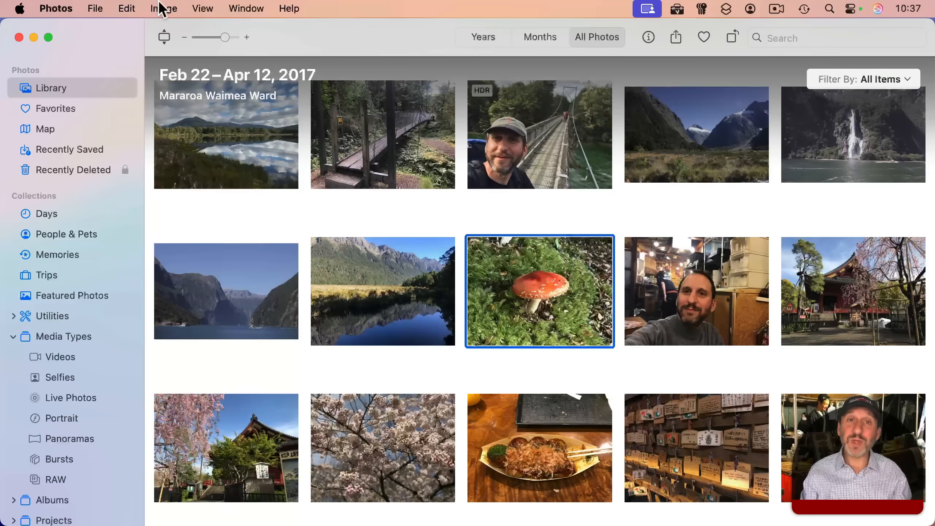
{"action": "left_click", "coordinate": [648, 37]}
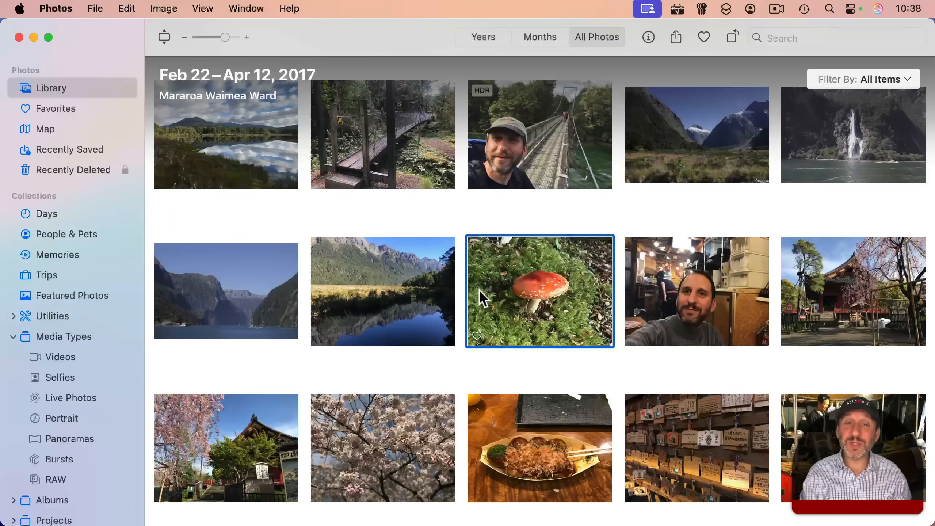
{"action": "mouse_move", "coordinate": [174, 12]}
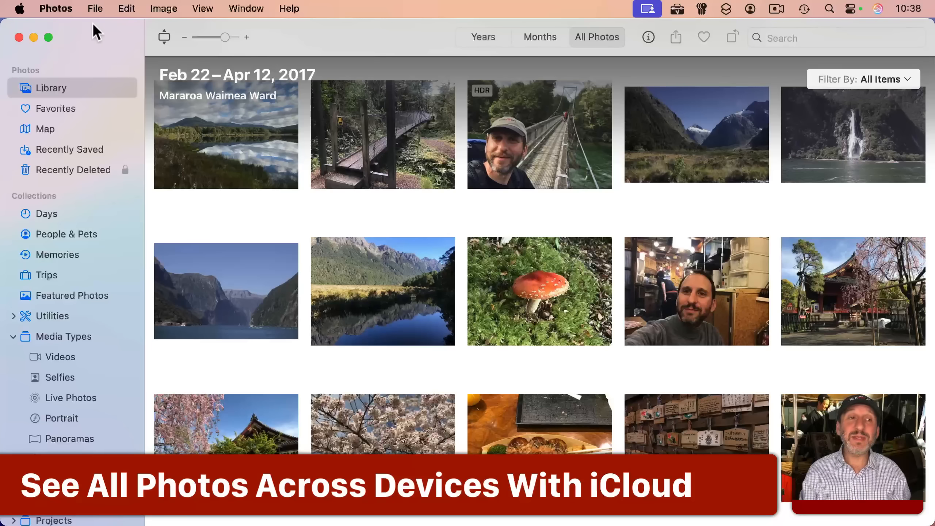
- Review iCloud settings, keeping originals downloaded to this Mac, then show Test Album under Shared Albums
{"action": "left_click", "coordinate": [55, 8]}
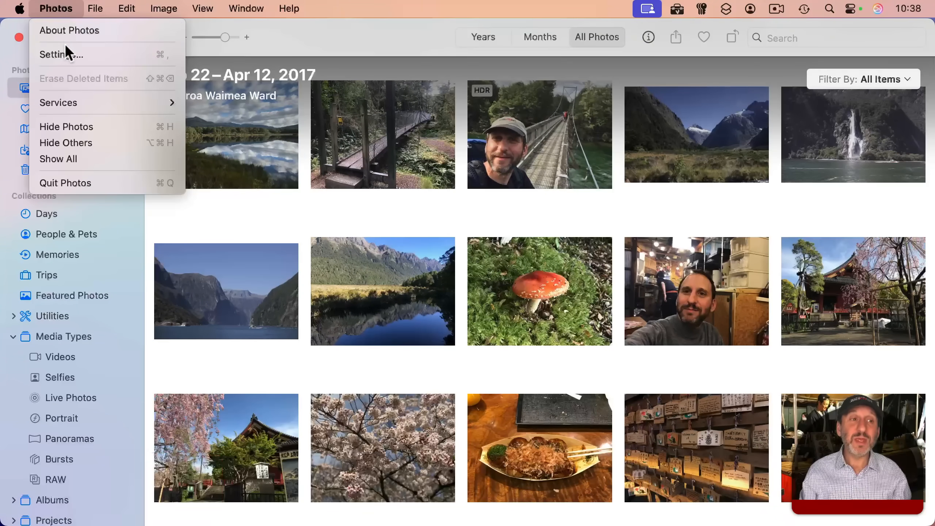
{"action": "left_click", "coordinate": [59, 54]}
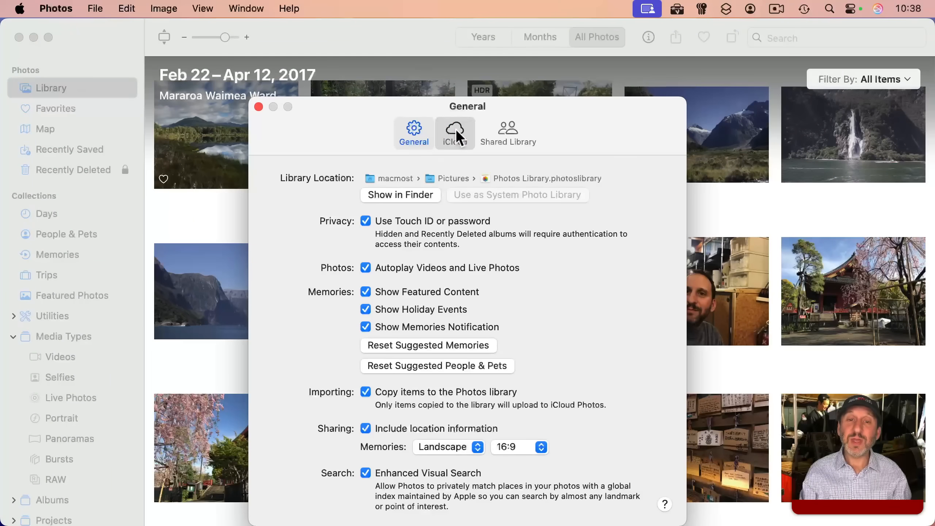
{"action": "left_click", "coordinate": [455, 131]}
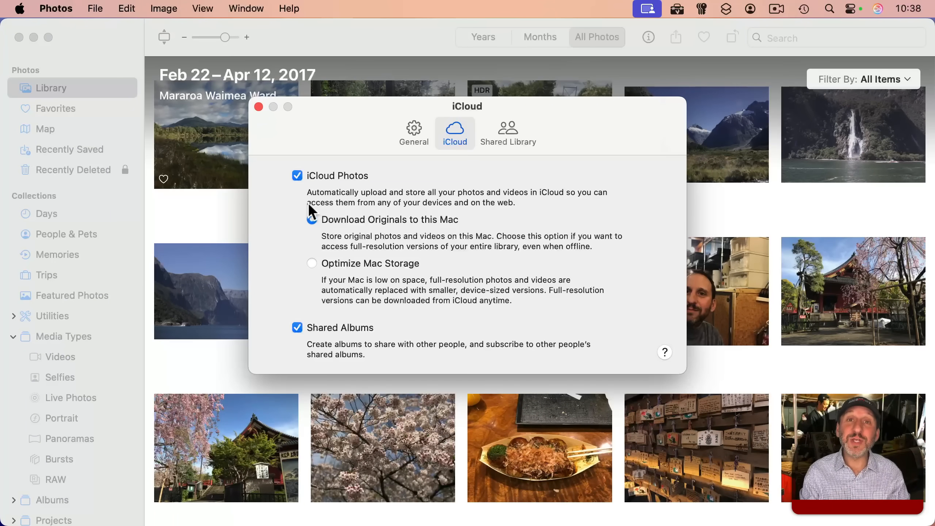
{"action": "left_click", "coordinate": [311, 219]}
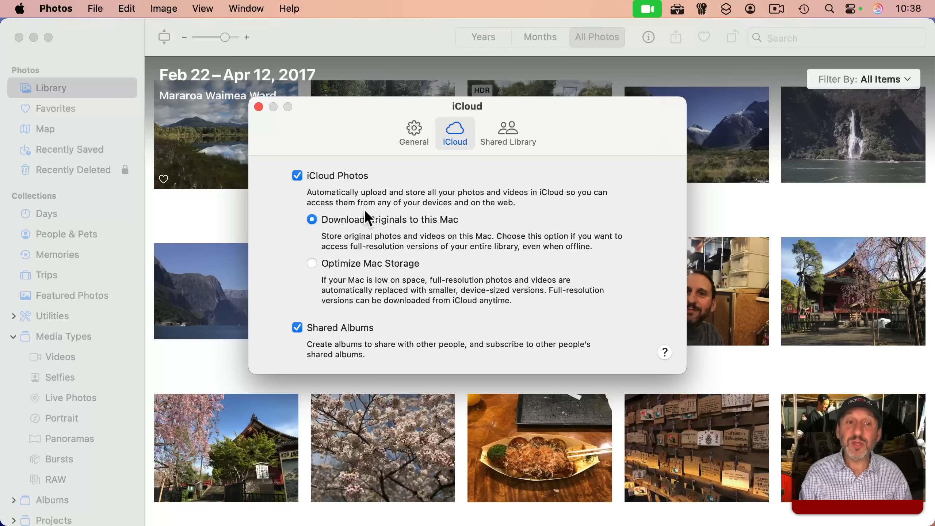
{"action": "mouse_move", "coordinate": [352, 248]}
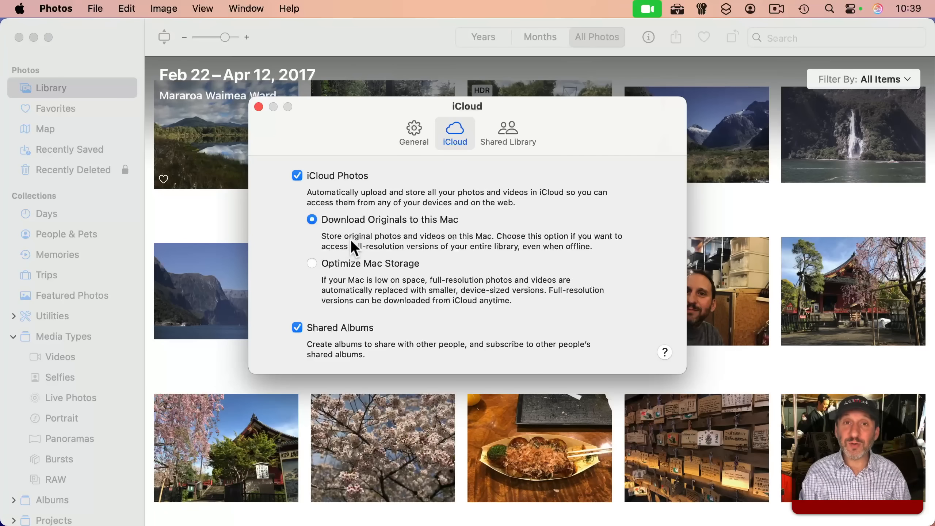
{"action": "mouse_move", "coordinate": [376, 245]}
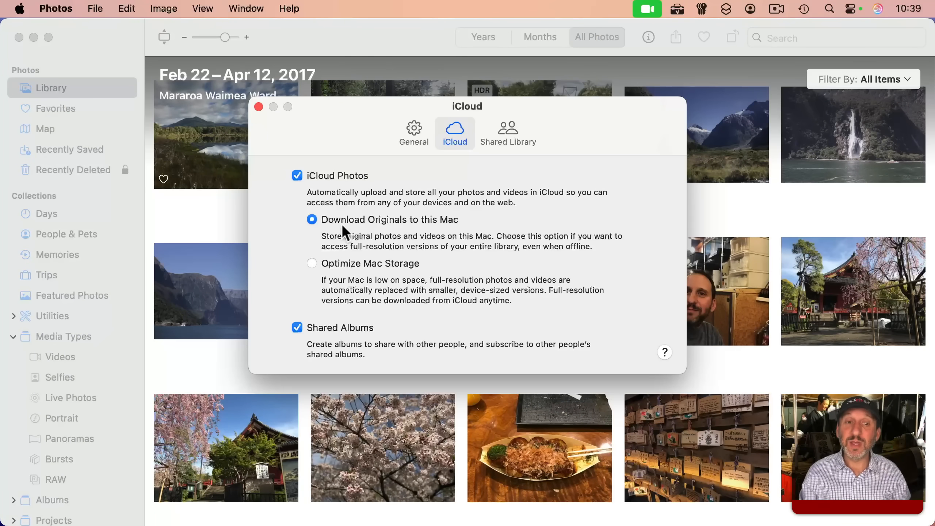
{"action": "left_click", "coordinate": [259, 106]}
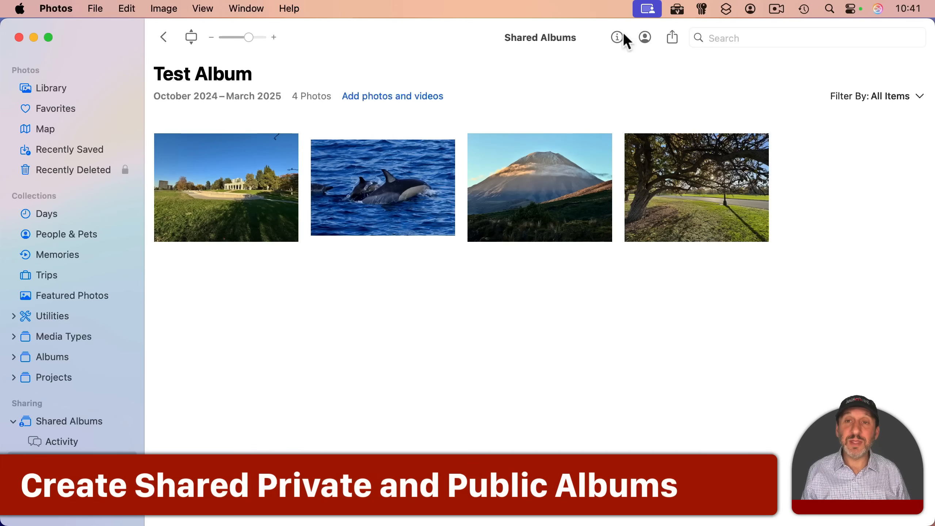
- View Test Album's sharing popover with its public website link, then dismiss it
{"action": "left_click", "coordinate": [645, 37]}
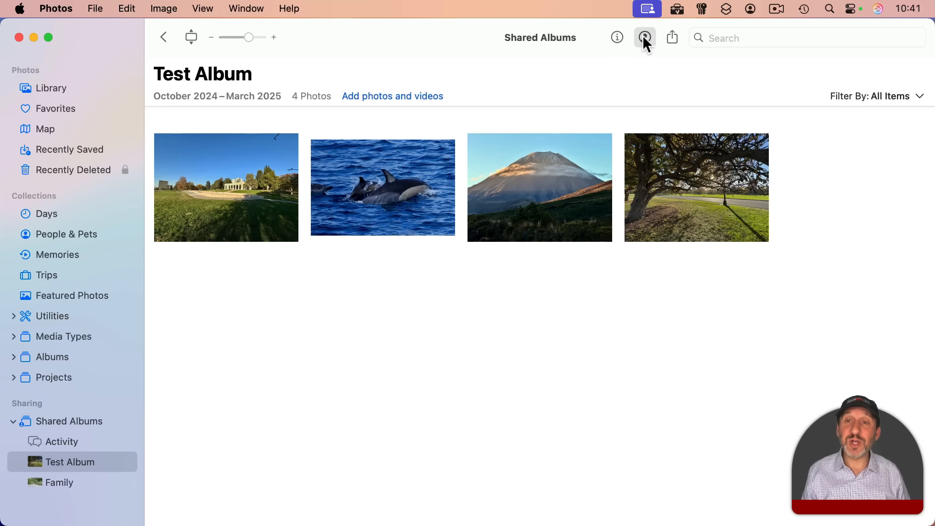
{"action": "left_click", "coordinate": [645, 37]}
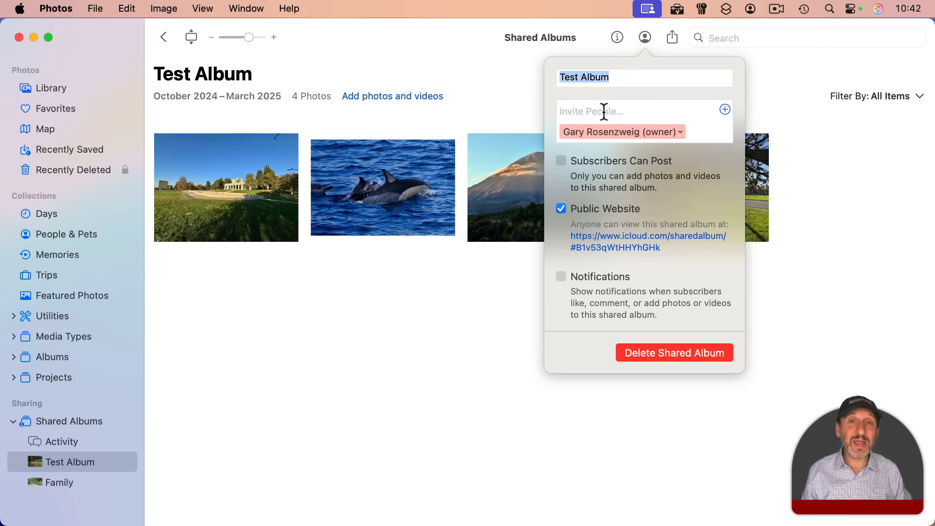
{"action": "mouse_move", "coordinate": [638, 201]}
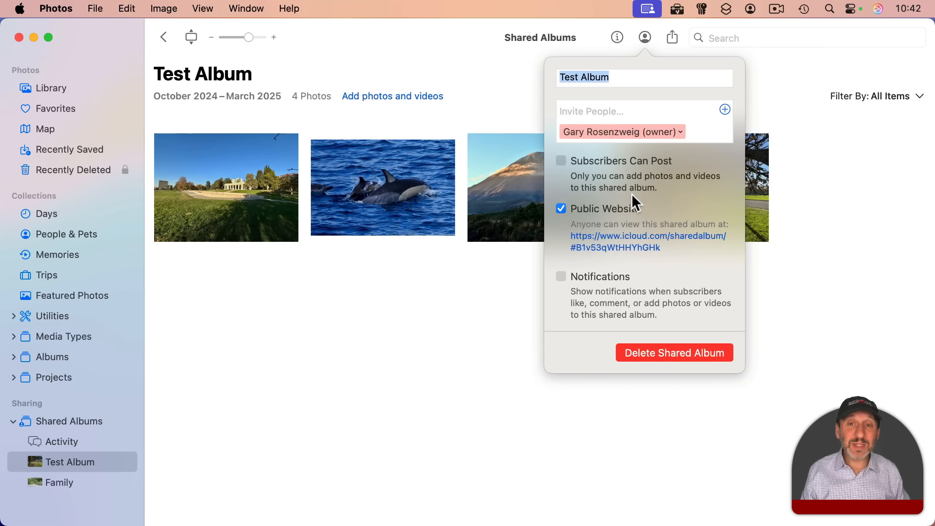
{"action": "mouse_move", "coordinate": [667, 248]}
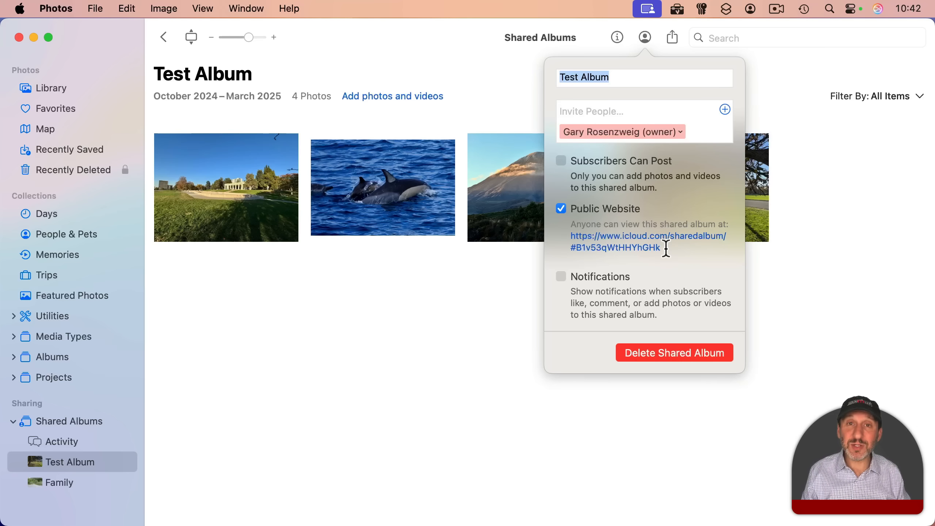
{"action": "mouse_move", "coordinate": [292, 161]}
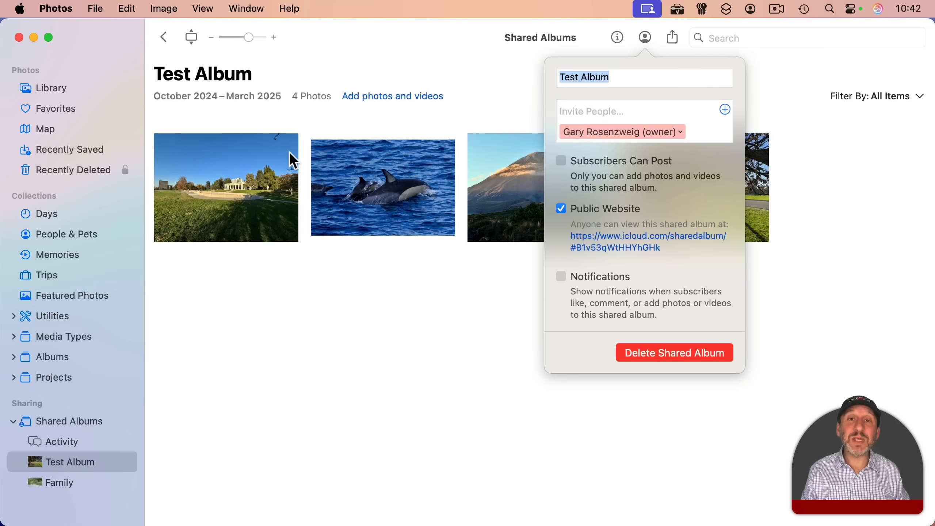
{"action": "mouse_move", "coordinate": [301, 206]}
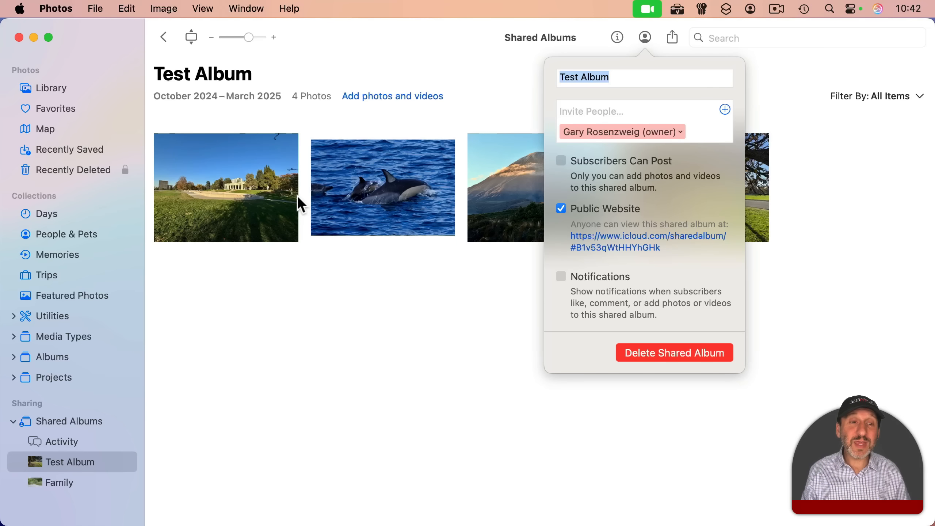
{"action": "mouse_move", "coordinate": [495, 170]}
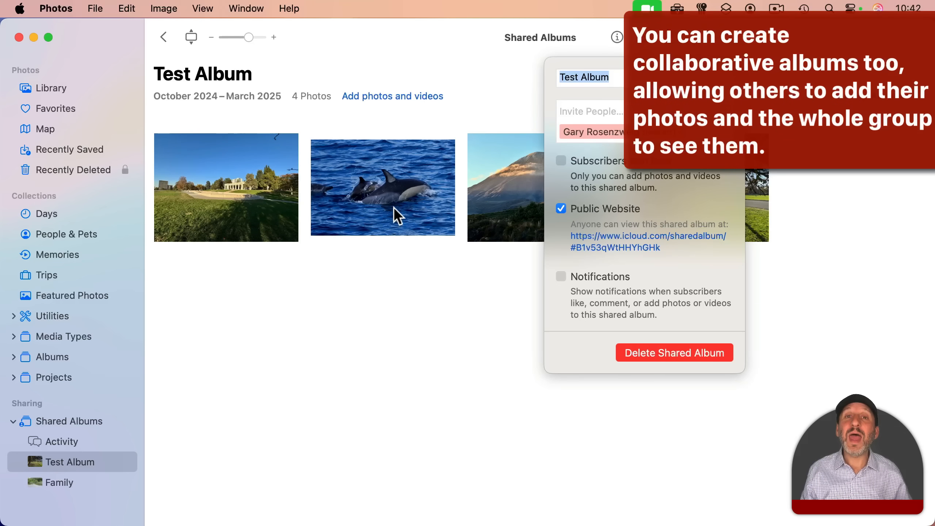
{"action": "mouse_move", "coordinate": [307, 216]}
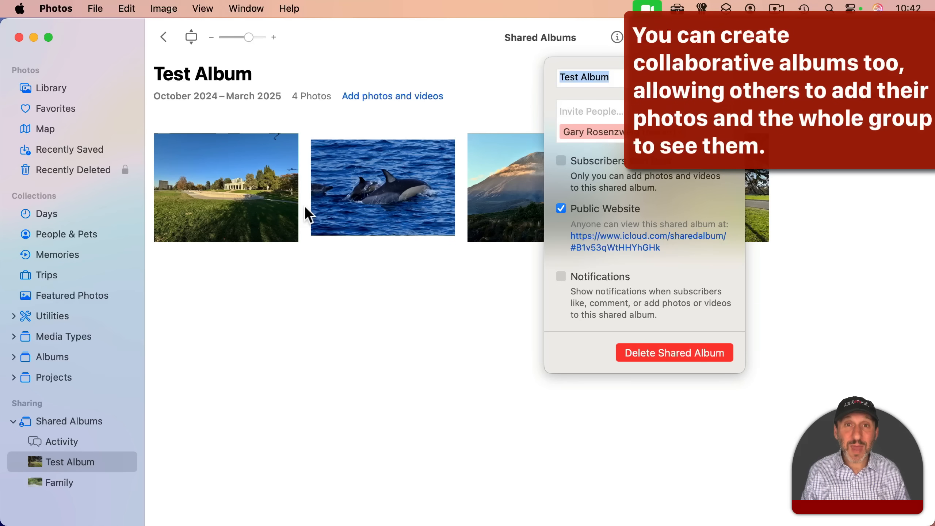
{"action": "left_click", "coordinate": [55, 8]}
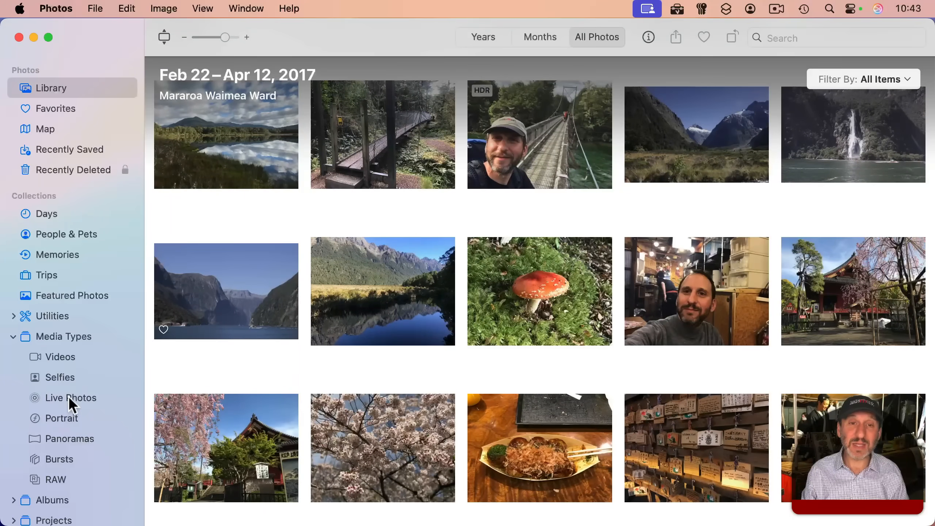
- Open the gibbon Live Photo for editing, scrub to a later moment and pick a playback effect
{"action": "left_click", "coordinate": [72, 397]}
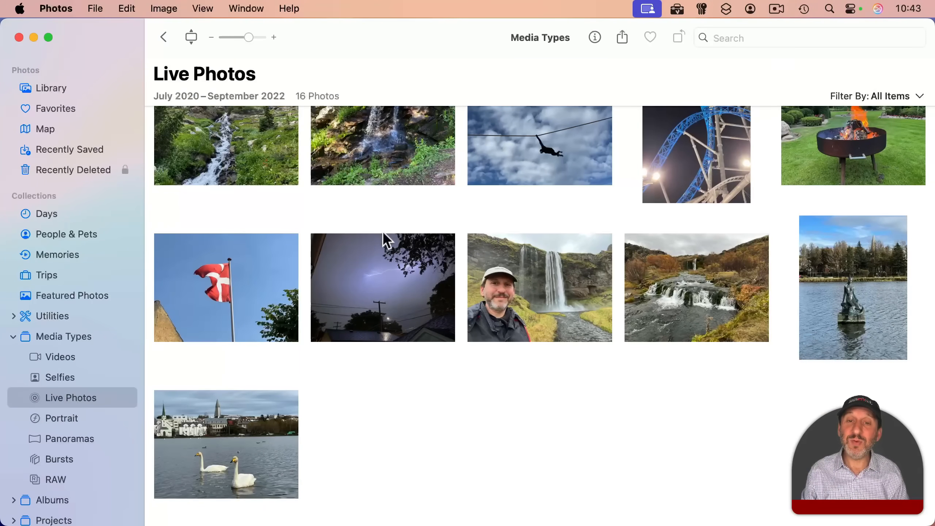
{"action": "double_click", "coordinate": [540, 145]}
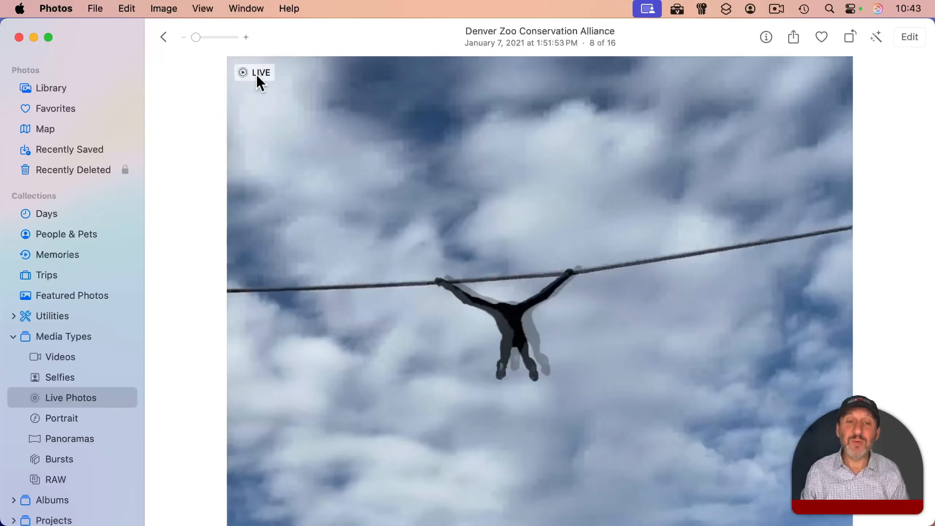
{"action": "left_click", "coordinate": [910, 37]}
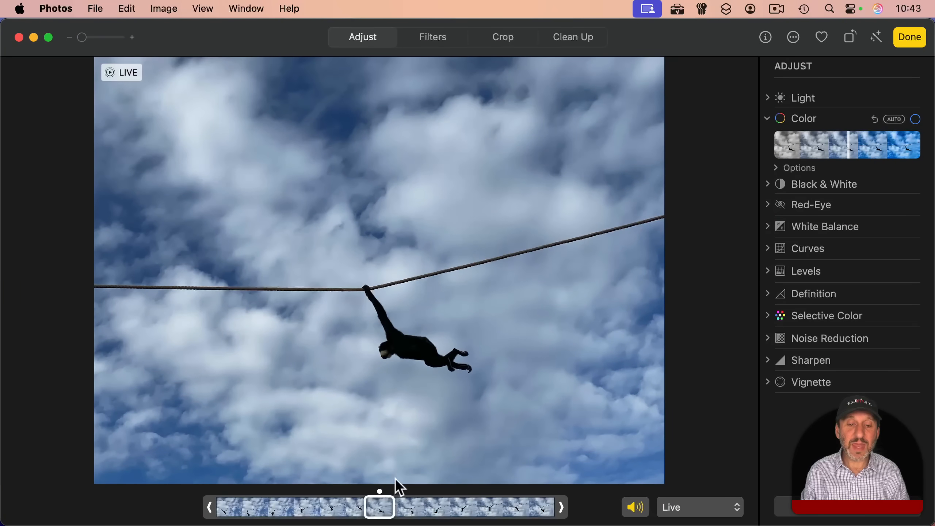
{"action": "left_click_drag", "start_coordinate": [379, 507], "coordinate": [362, 507]}
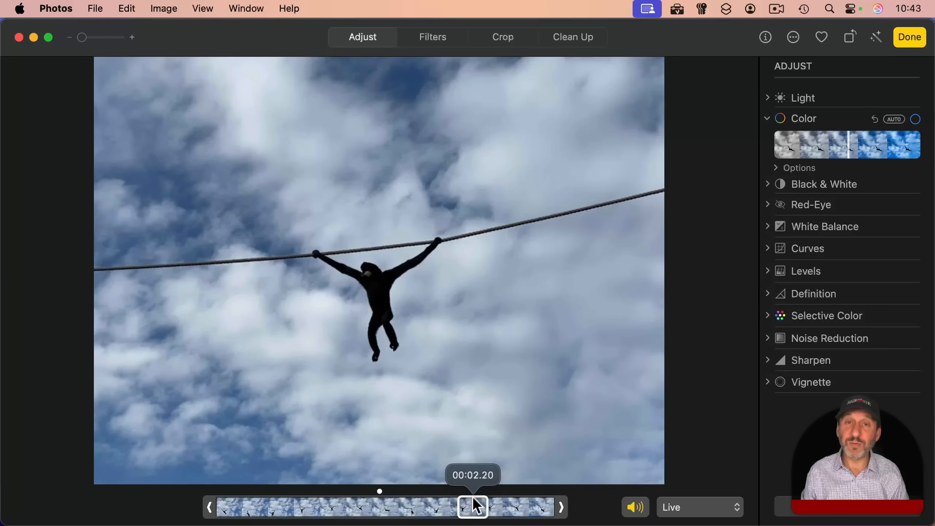
{"action": "left_click", "coordinate": [699, 507]}
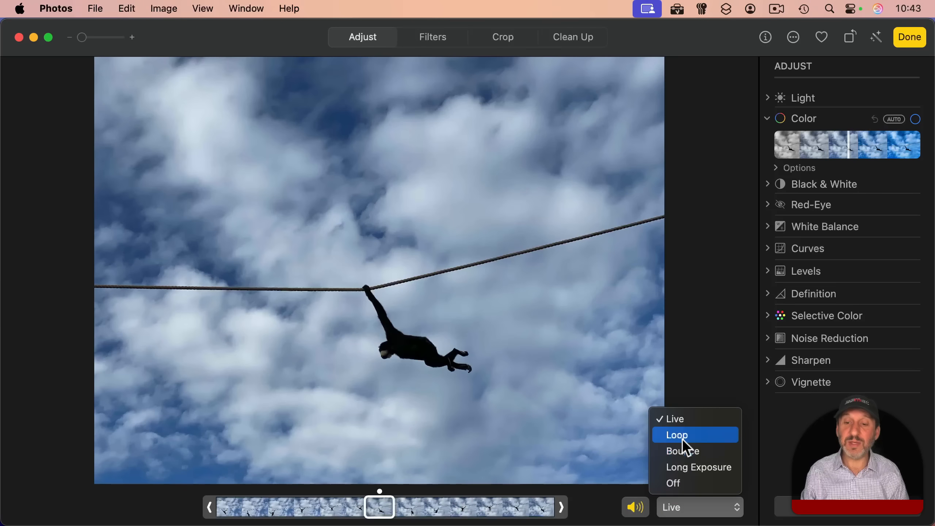
{"action": "mouse_move", "coordinate": [698, 467]}
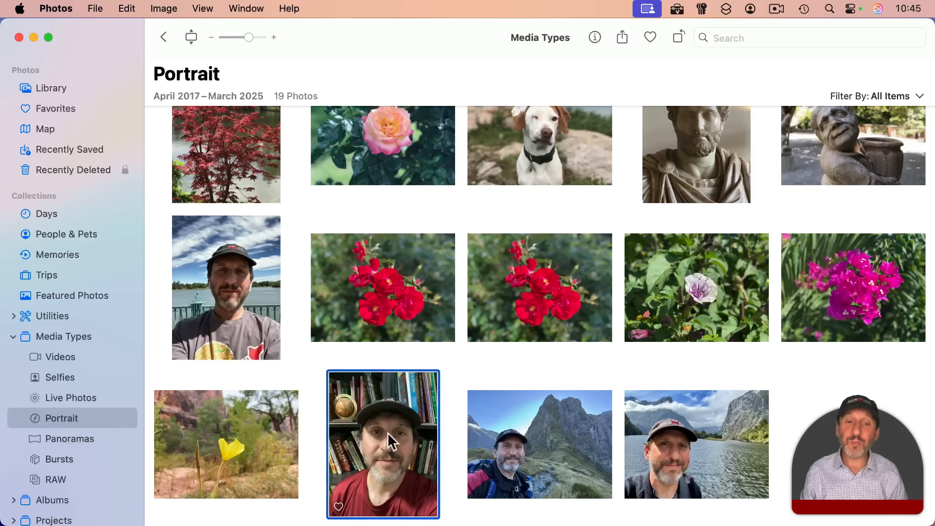
- Edit the bookshelf portrait selfie's background blur depth, then show the Bursts collection
{"action": "double_click", "coordinate": [383, 444]}
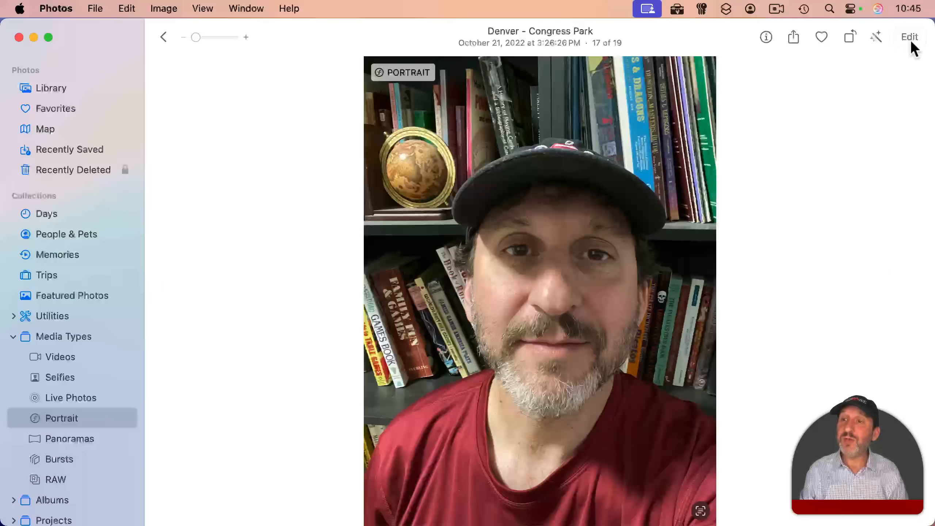
{"action": "left_click", "coordinate": [909, 38]}
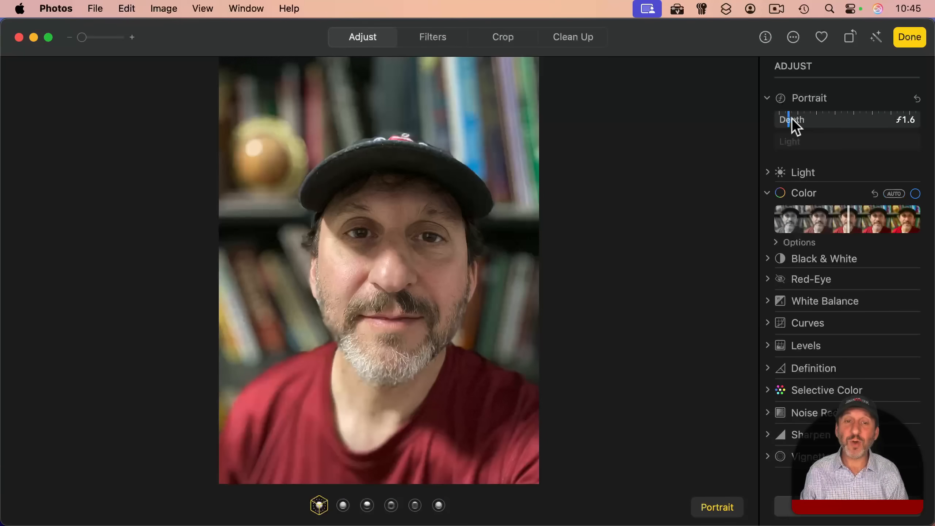
{"action": "left_click_drag", "start_coordinate": [787, 119], "coordinate": [907, 120]}
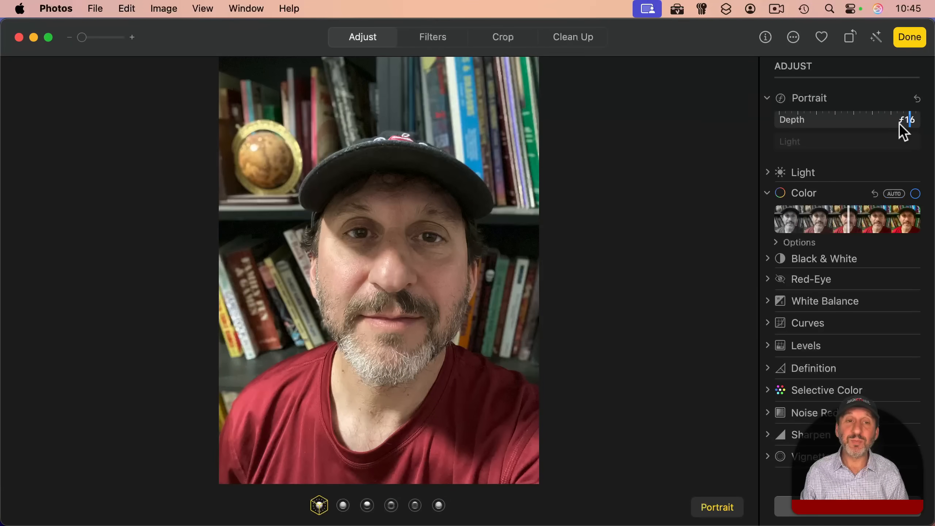
{"action": "left_click", "coordinate": [60, 459]}
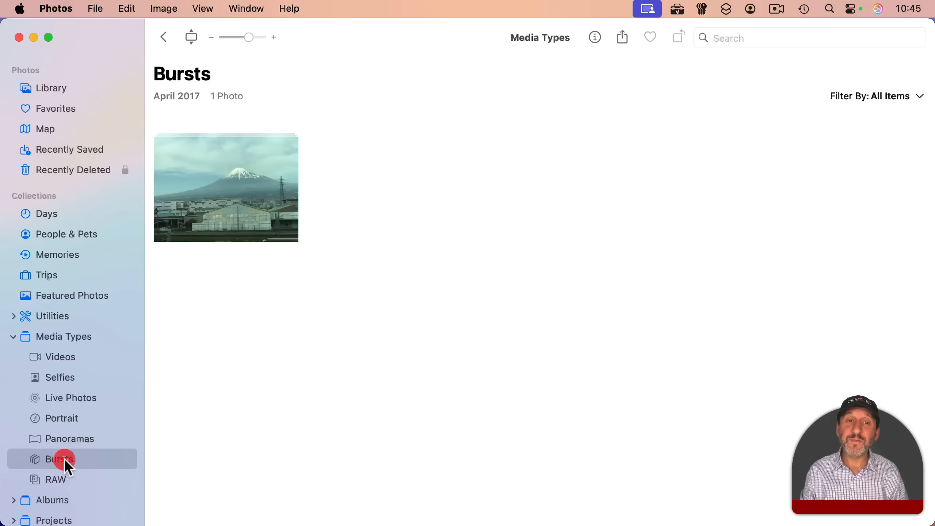
{"action": "double_click", "coordinate": [226, 188]}
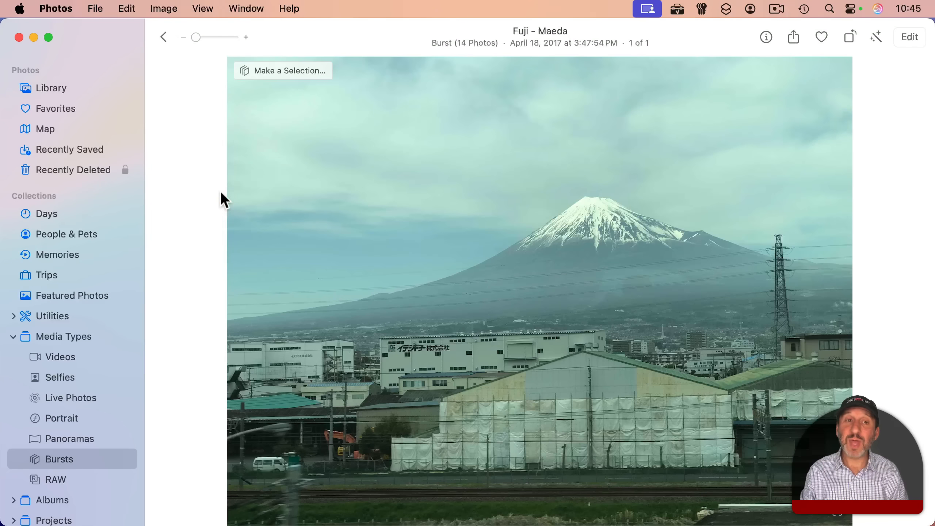
{"action": "left_click", "coordinate": [283, 70]}
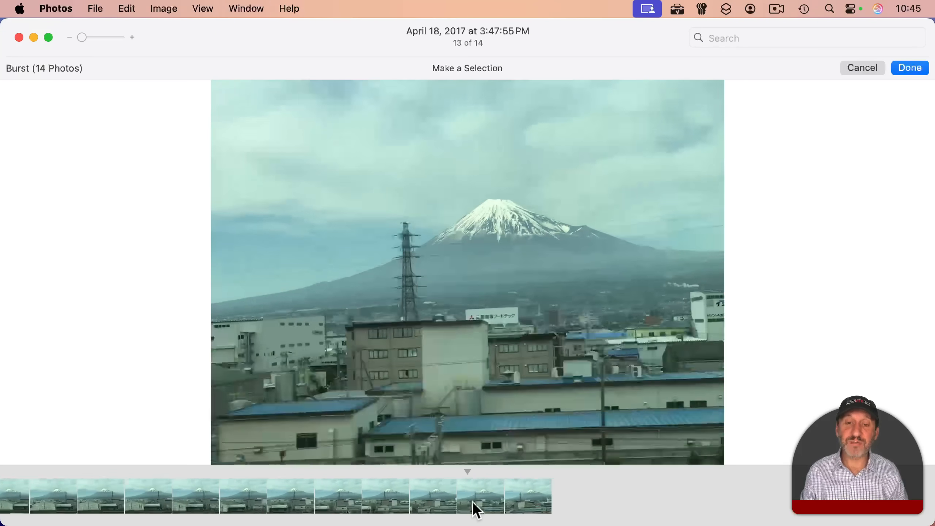
{"action": "left_click", "coordinate": [462, 497]}
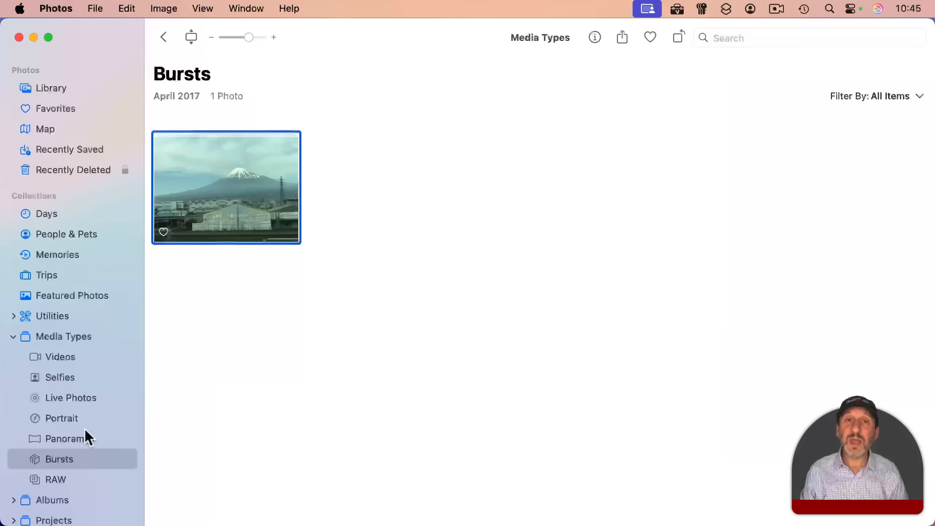
{"action": "mouse_move", "coordinate": [63, 483]}
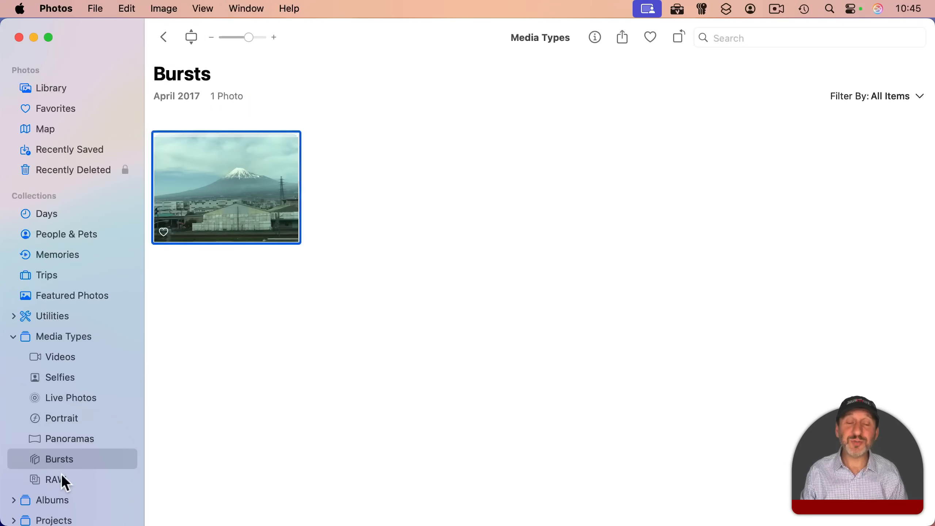
- Open the Black Hawk waterfall RAW photo for editing and auto-enhance its light
{"action": "left_click", "coordinate": [55, 480]}
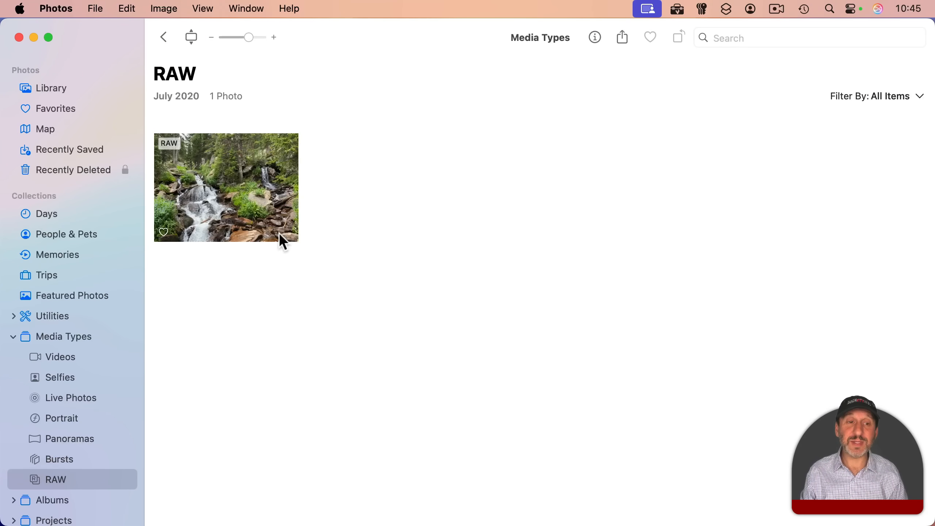
{"action": "mouse_move", "coordinate": [238, 175]}
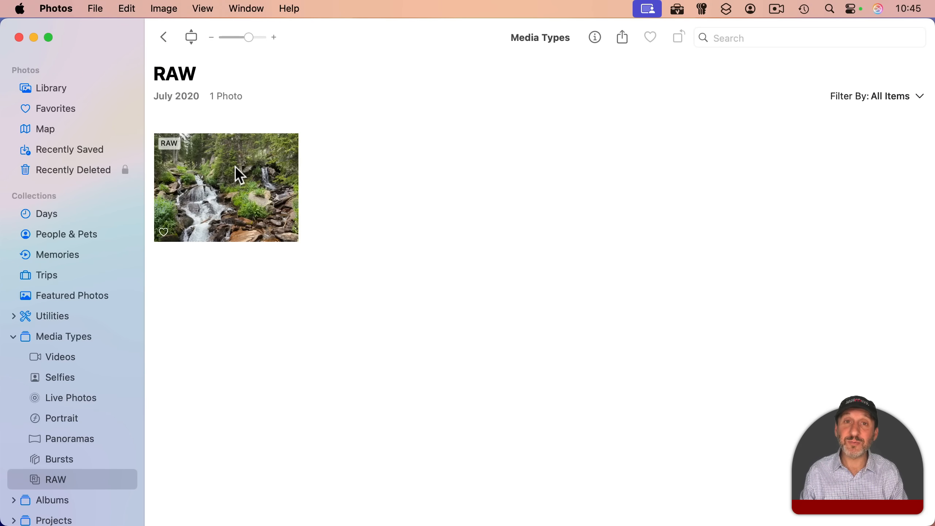
{"action": "double_click", "coordinate": [226, 187]}
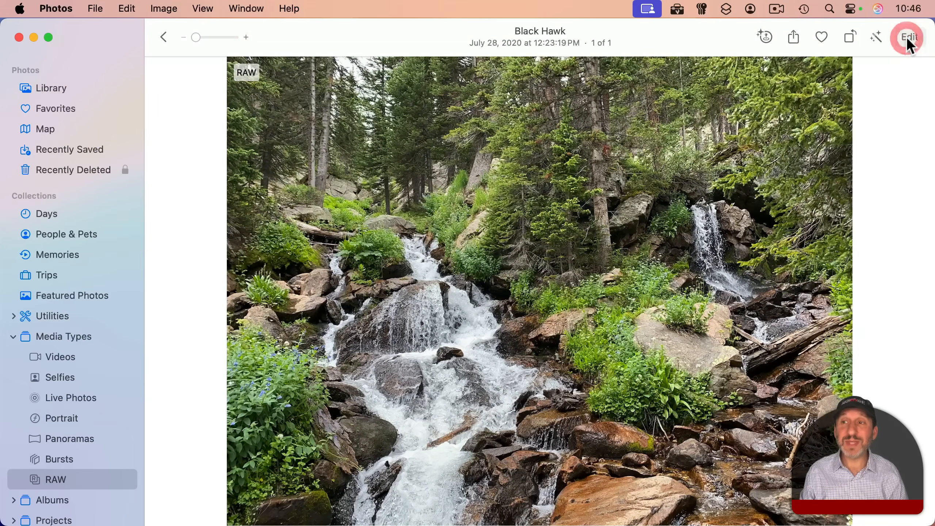
{"action": "left_click", "coordinate": [908, 38]}
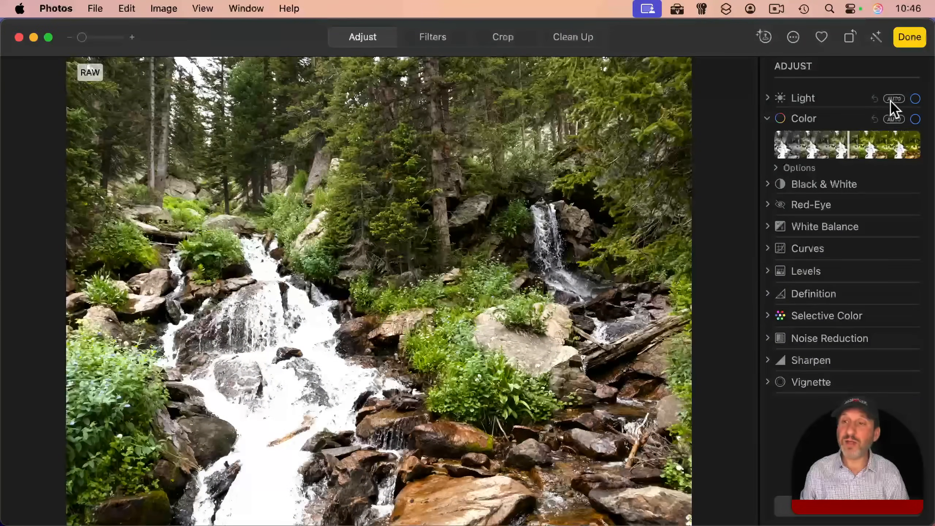
{"action": "left_click", "coordinate": [909, 37]}
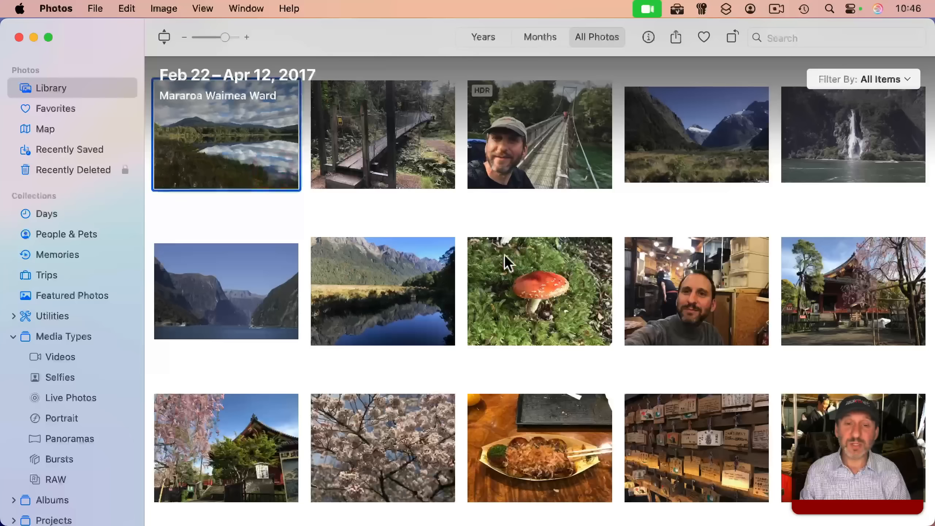
- Export ten selected photos, keeping JPEG as Photo Kind and checking the file naming choices
{"action": "left_click", "coordinate": [95, 8]}
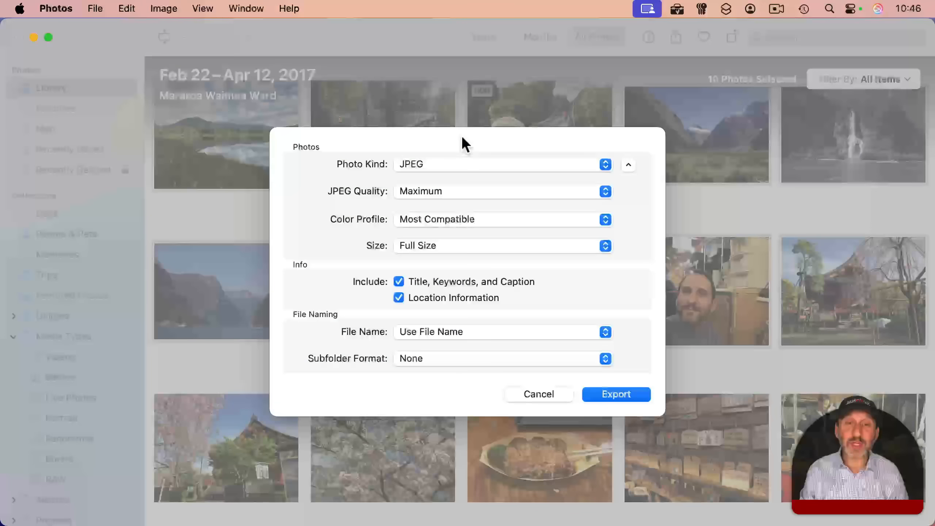
{"action": "left_click", "coordinate": [503, 163]}
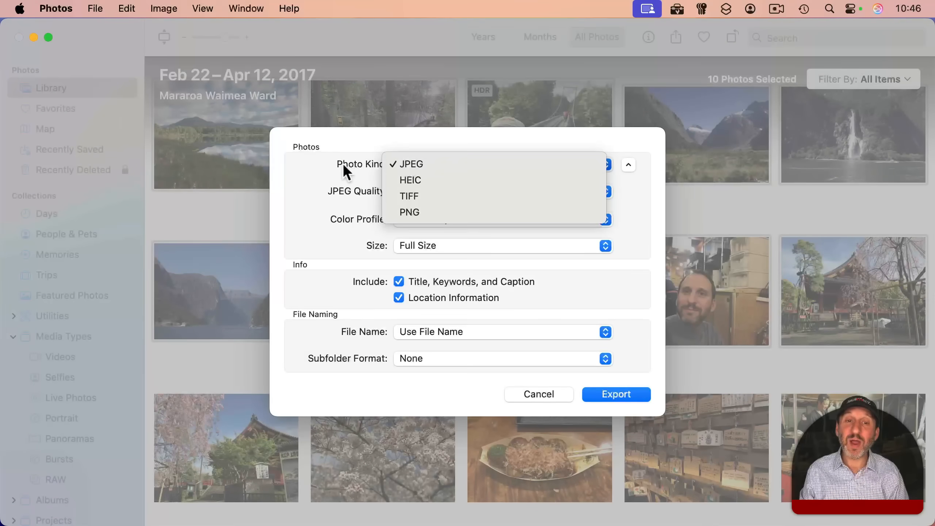
{"action": "left_click", "coordinate": [411, 163]}
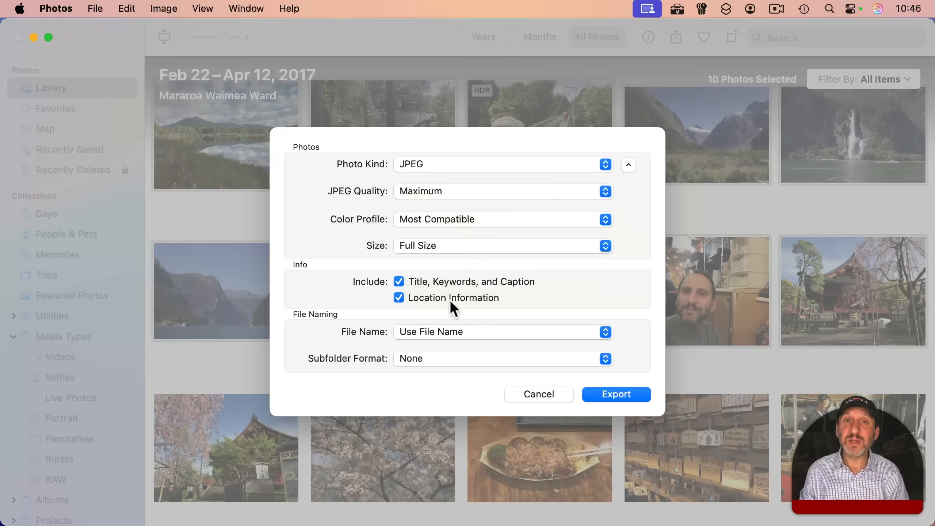
{"action": "mouse_move", "coordinate": [474, 293]}
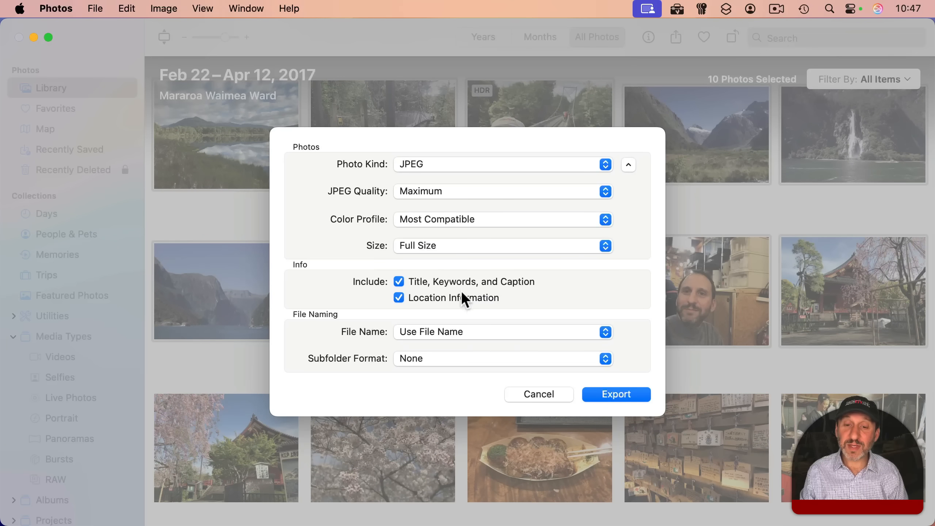
{"action": "left_click", "coordinate": [503, 332]}
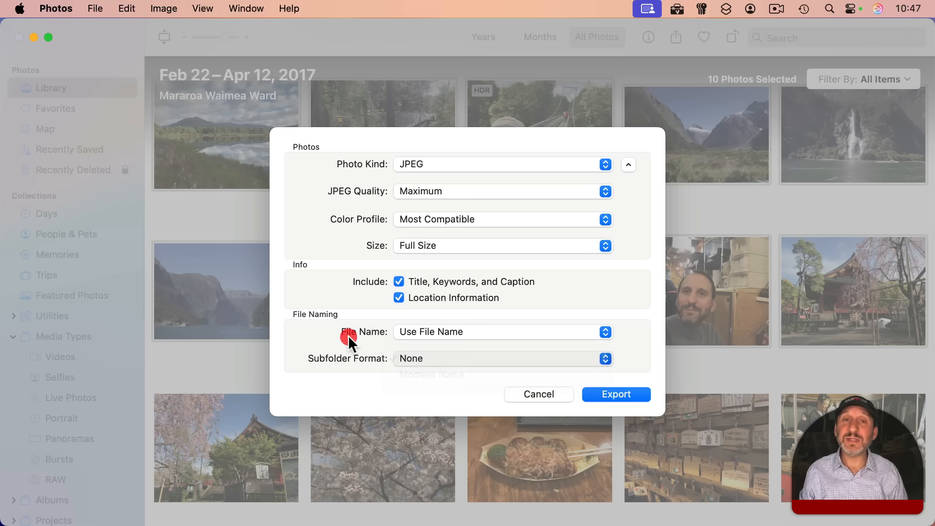
{"action": "left_click", "coordinate": [538, 395]}
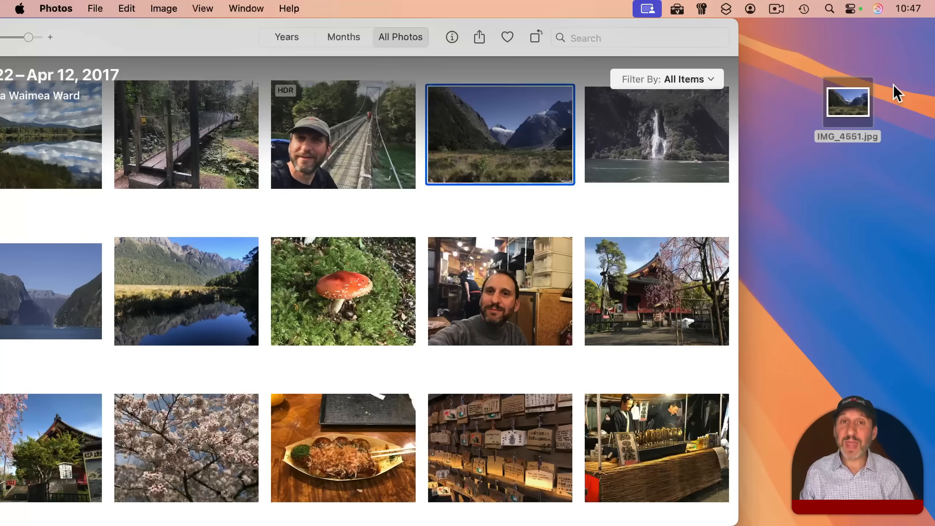
{"action": "mouse_move", "coordinate": [850, 114]}
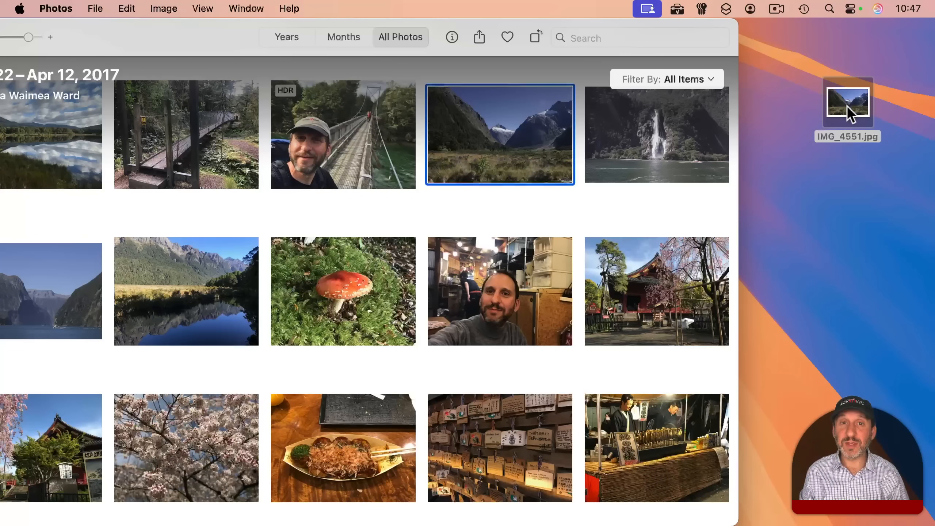
{"action": "mouse_move", "coordinate": [414, 187]}
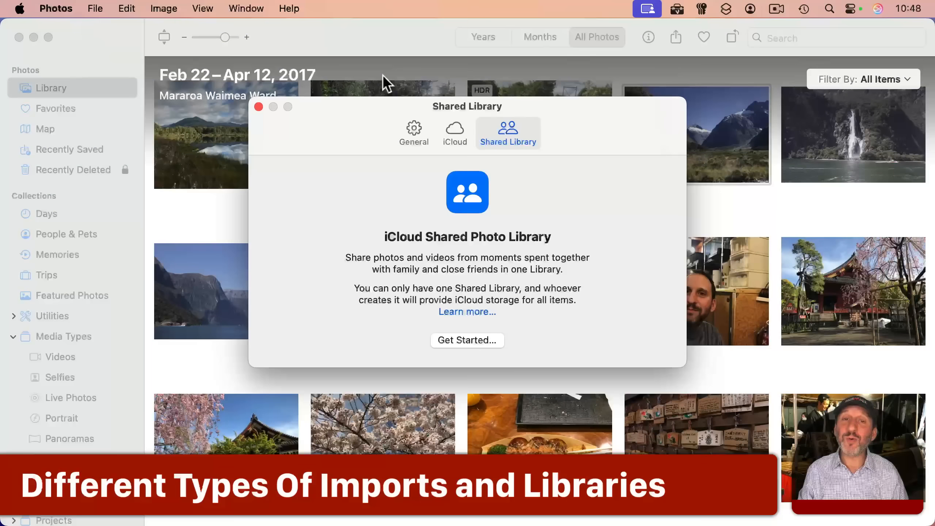
- Show the General settings pane and toggle 'Copy items to the Photos library' for imports
{"action": "left_click", "coordinate": [415, 132]}
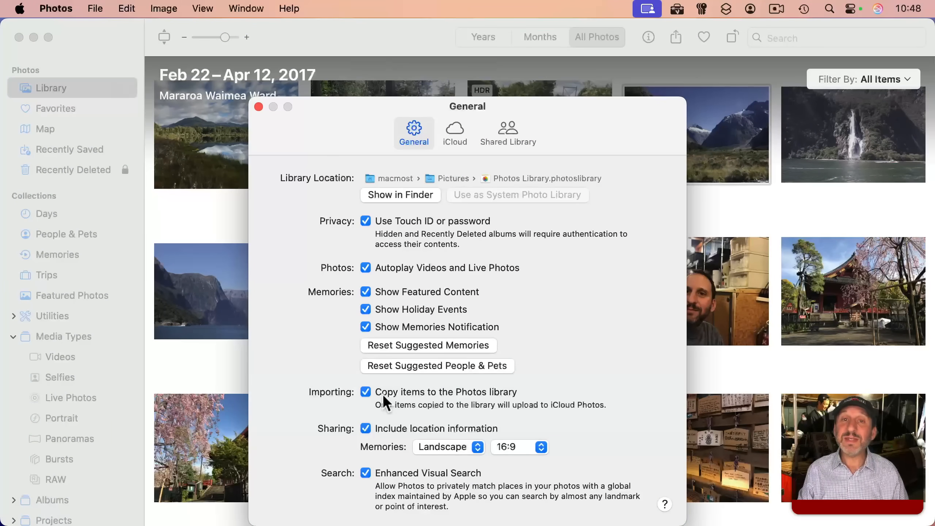
{"action": "mouse_move", "coordinate": [507, 400]}
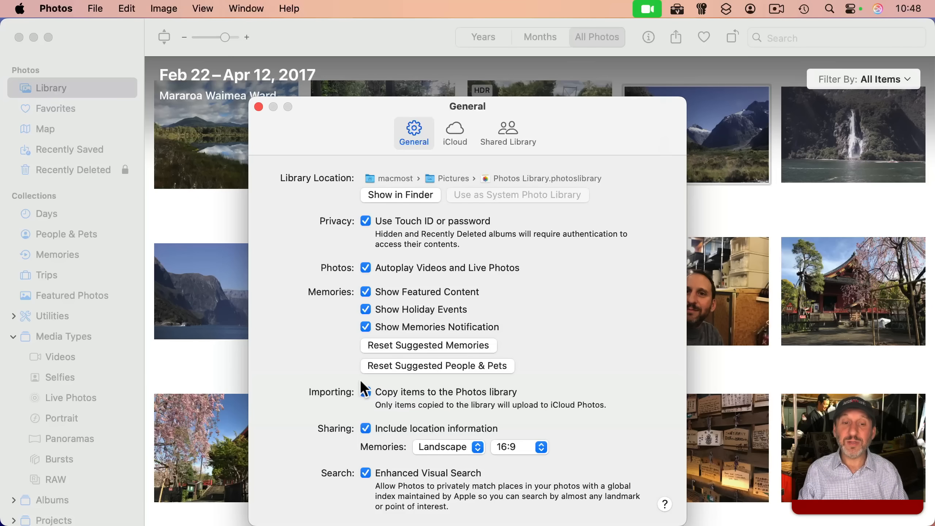
{"action": "left_click", "coordinate": [365, 392]}
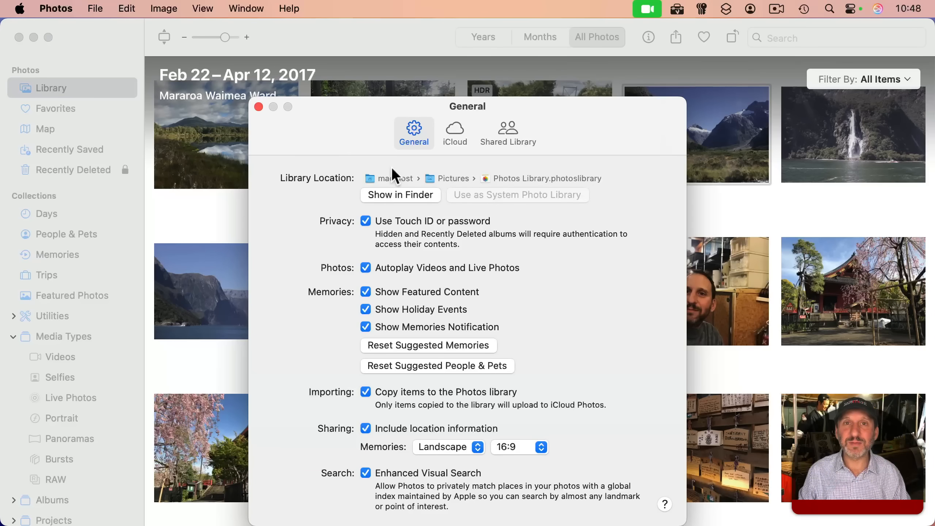
- Close Settings and show File > Create options (Book, Calendar, Card, Prints, Slideshow) for ten photos
{"action": "left_click", "coordinate": [259, 106]}
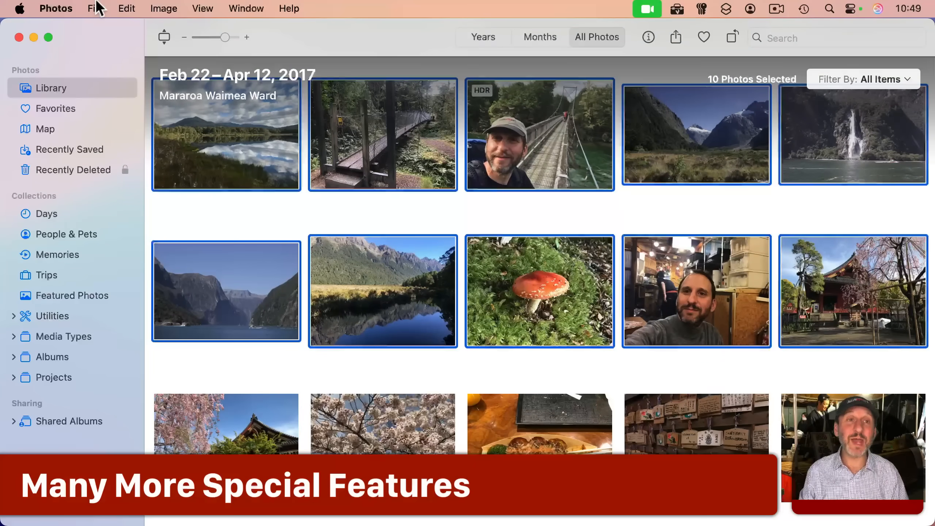
{"action": "left_click", "coordinate": [94, 8]}
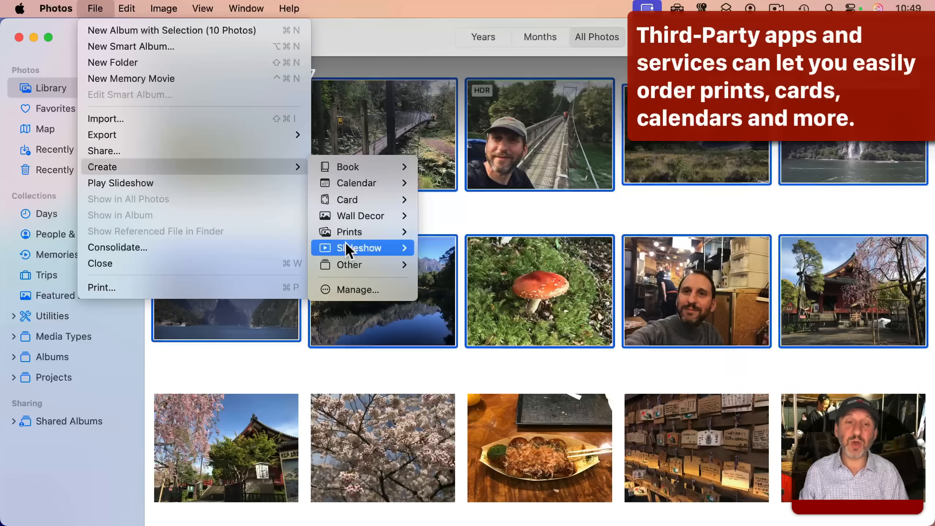
{"action": "mouse_move", "coordinate": [358, 248]}
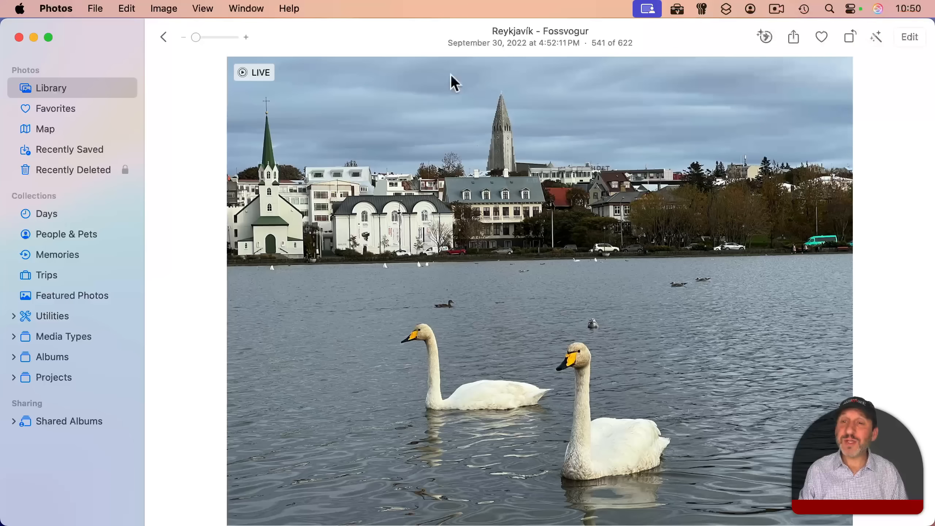
{"action": "mouse_move", "coordinate": [573, 385]}
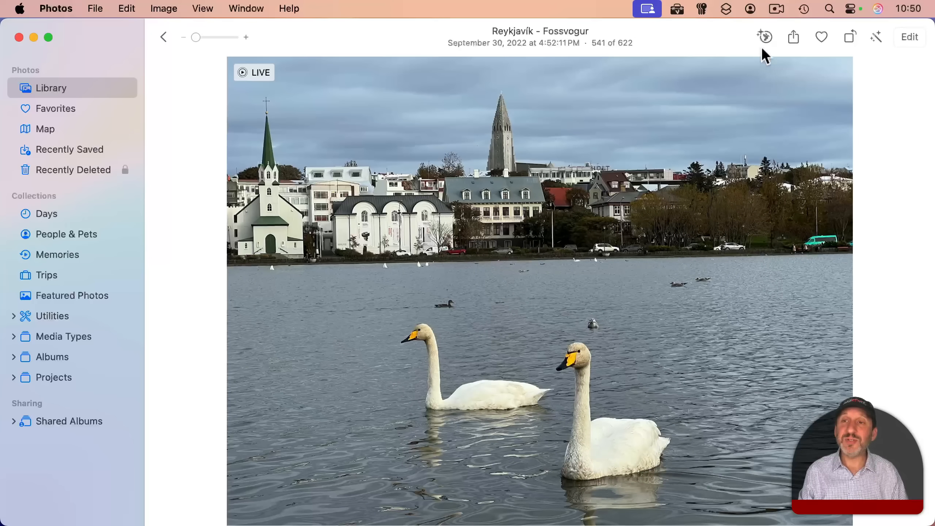
{"action": "mouse_move", "coordinate": [765, 38]}
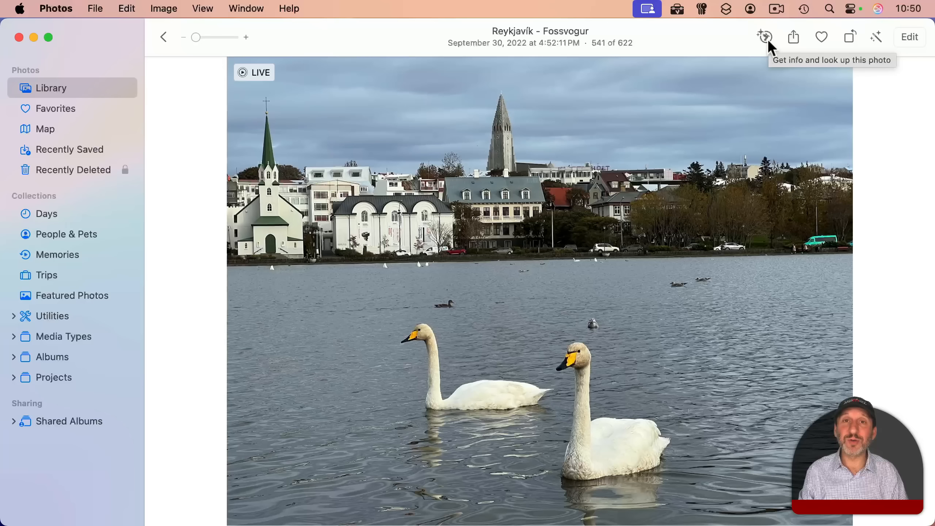
- Show the Reykjavík photo's Info panel and Visual Look Up the left swan as a Whooper Swan
{"action": "left_click", "coordinate": [765, 37]}
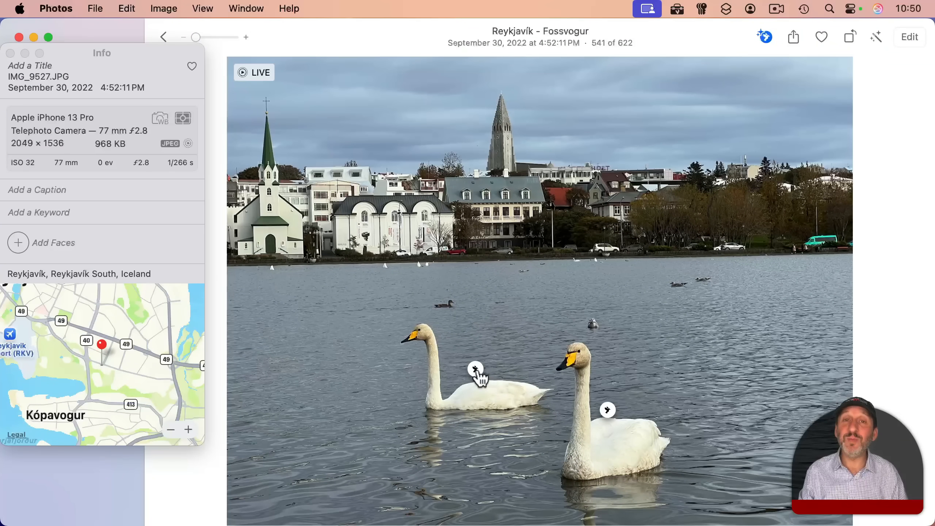
{"action": "left_click", "coordinate": [475, 368]}
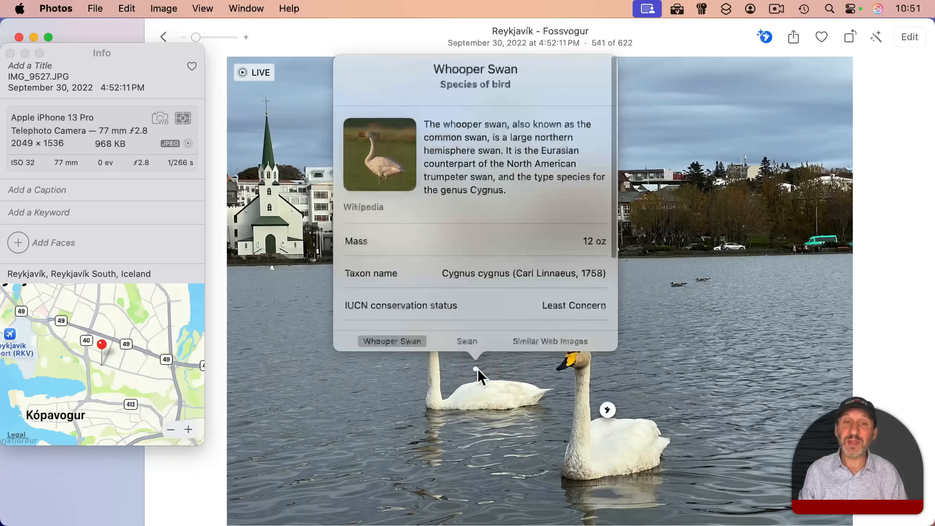
{"action": "mouse_move", "coordinate": [638, 232]}
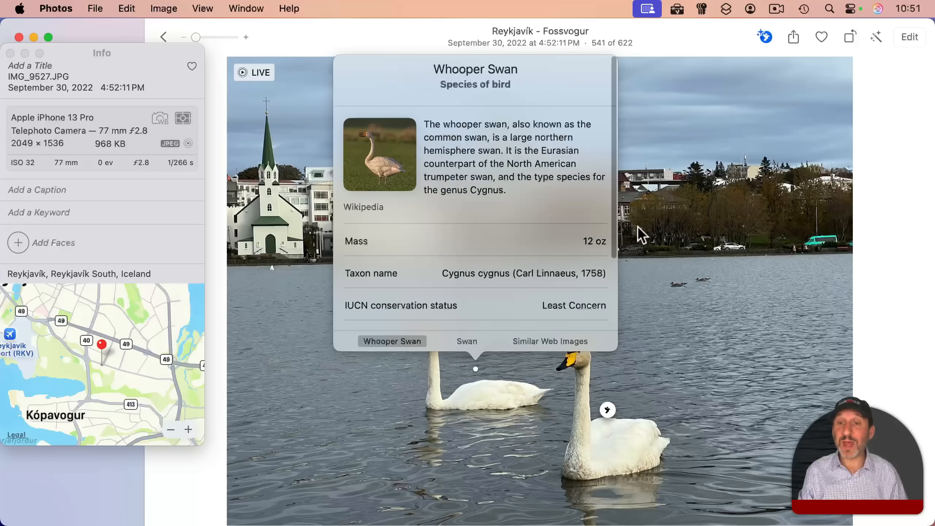